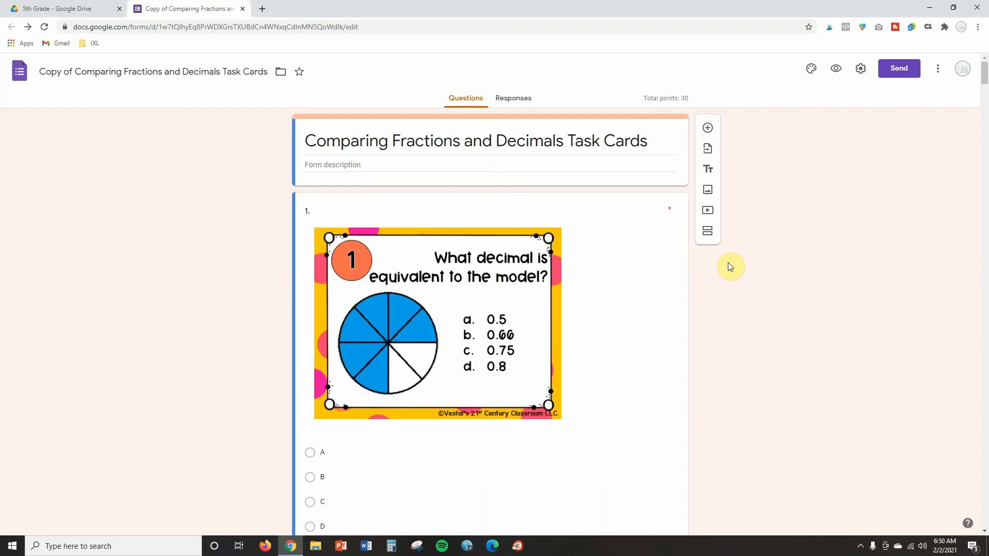
pyautogui.moveTo(855, 118)
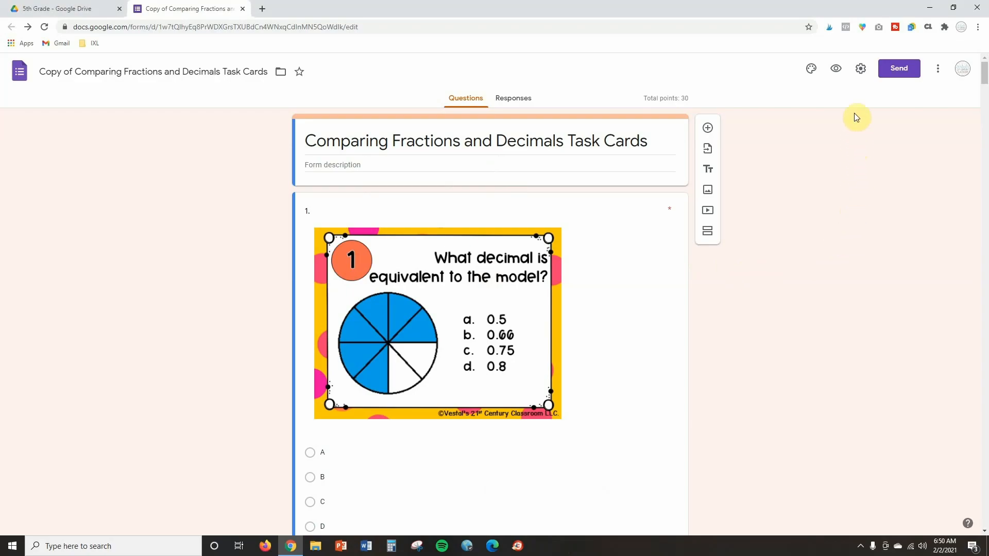
pyautogui.moveTo(860, 69)
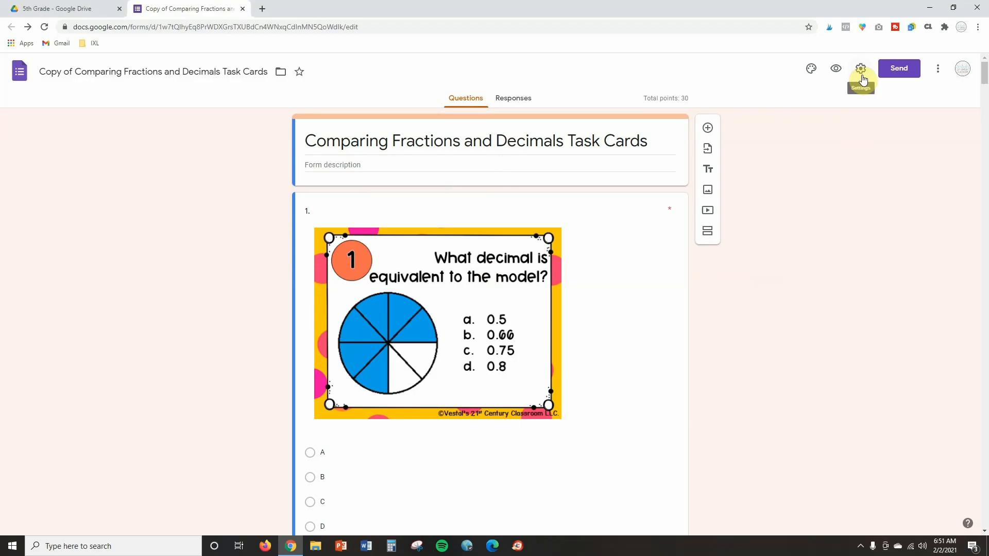
# Enable Collect email addresses in Settings, review Presentation and Quizzes options, and save.
pyautogui.click(860, 69)
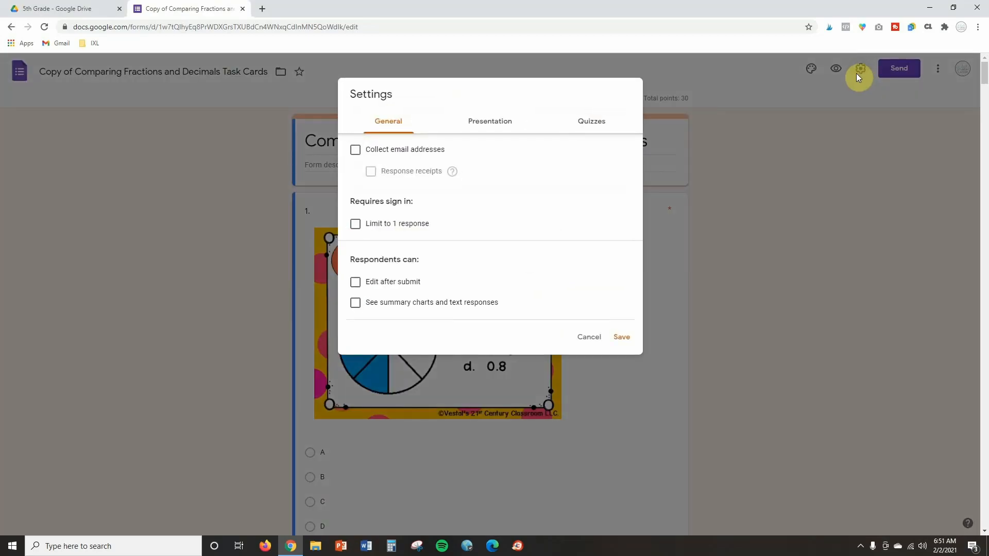
pyautogui.moveTo(399, 181)
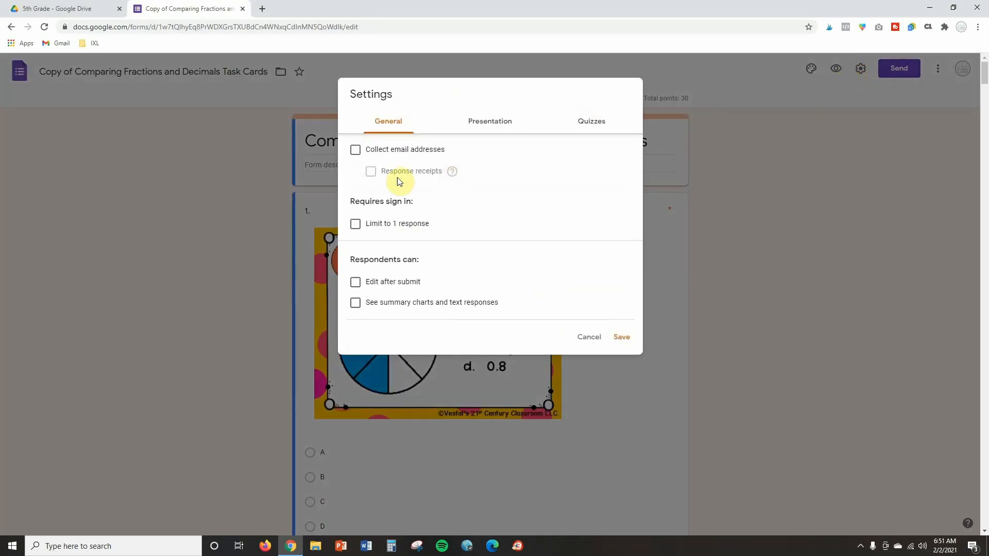
pyautogui.moveTo(572, 125)
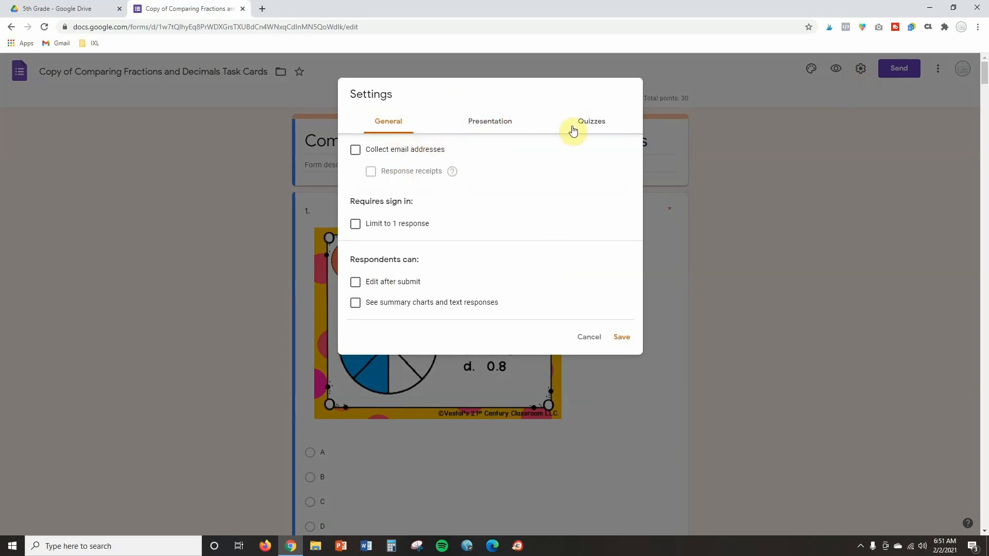
pyautogui.moveTo(440, 153)
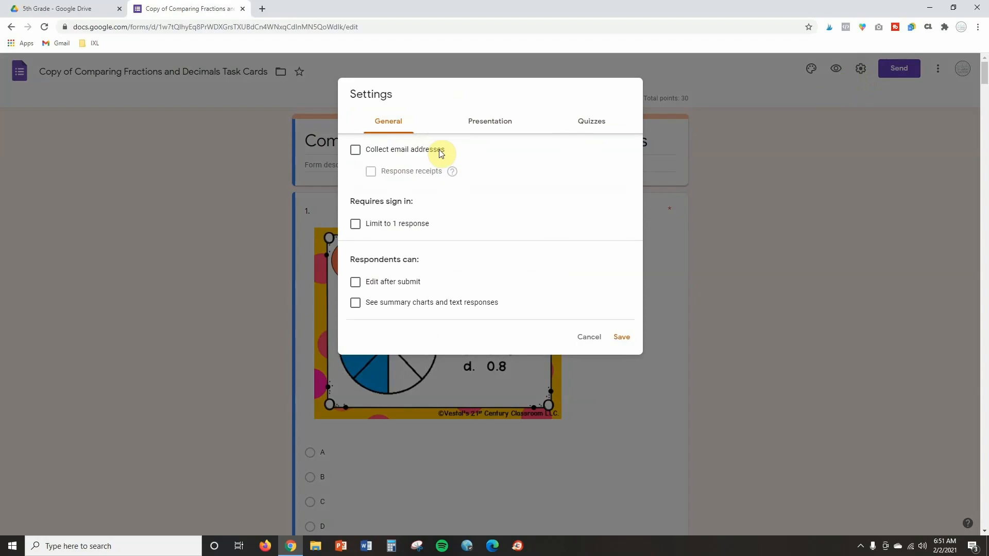
pyautogui.moveTo(437, 194)
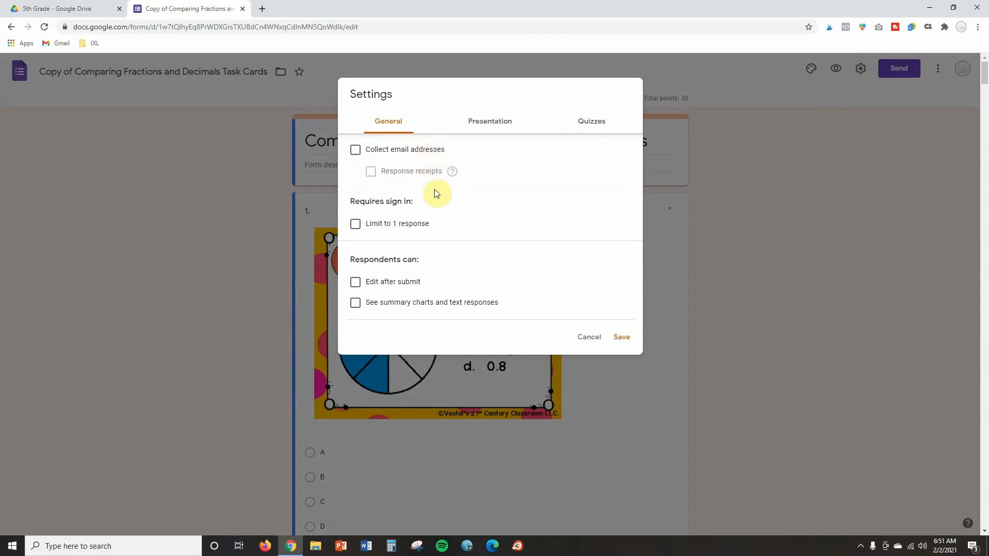
pyautogui.moveTo(415, 185)
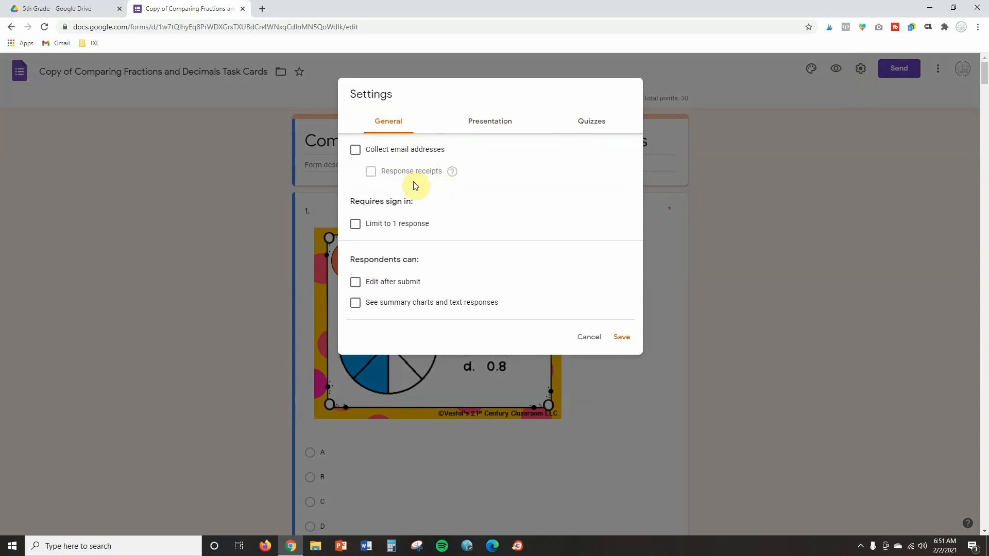
pyautogui.moveTo(422, 156)
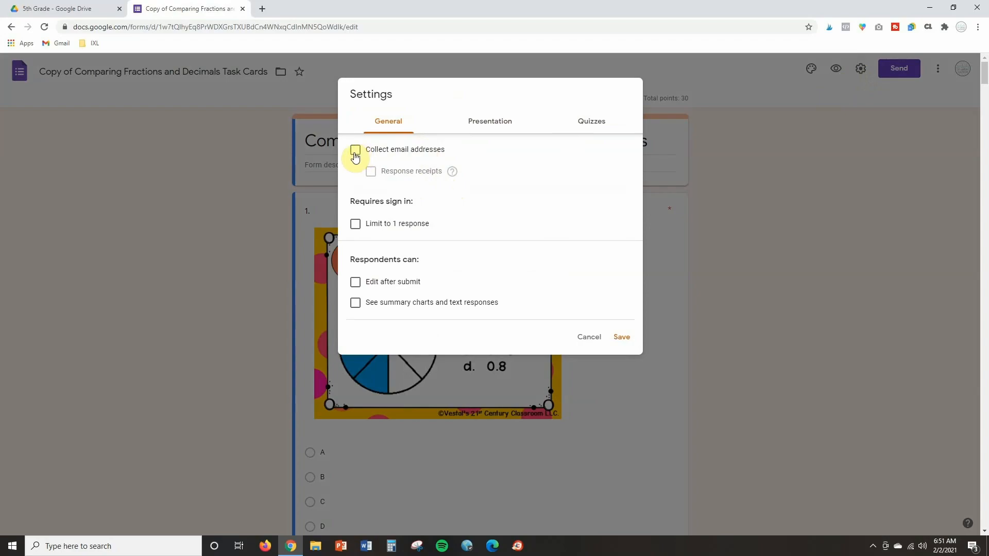
pyautogui.click(355, 151)
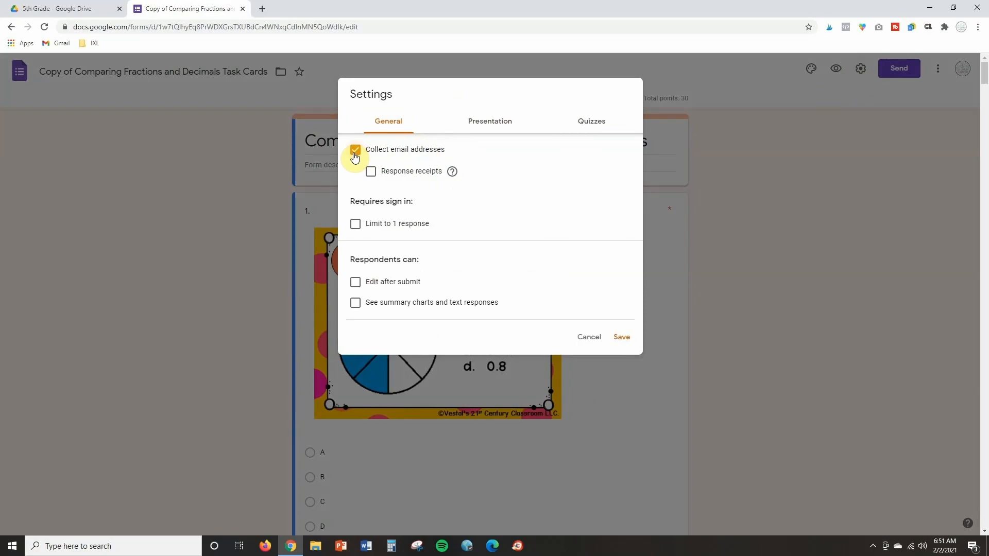
pyautogui.moveTo(439, 131)
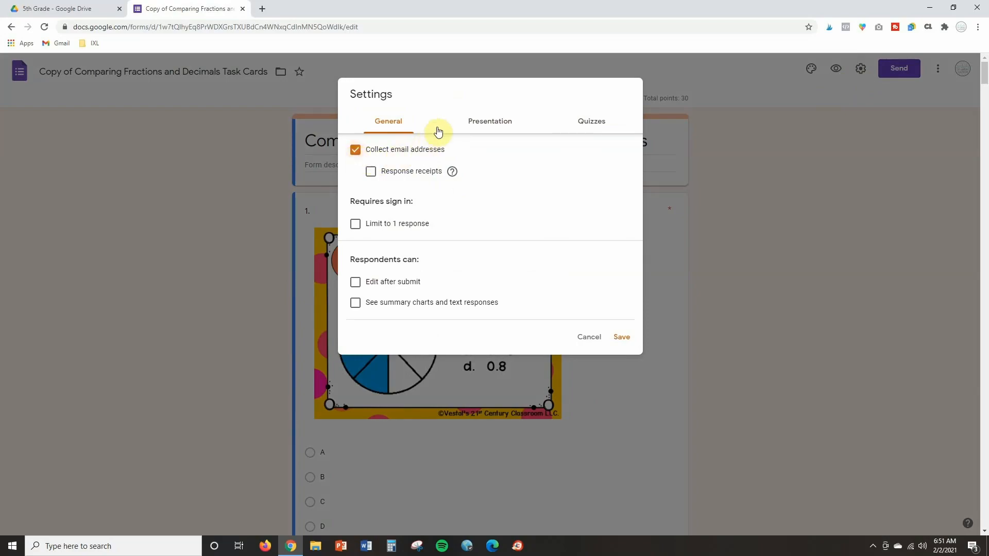
pyautogui.click(489, 122)
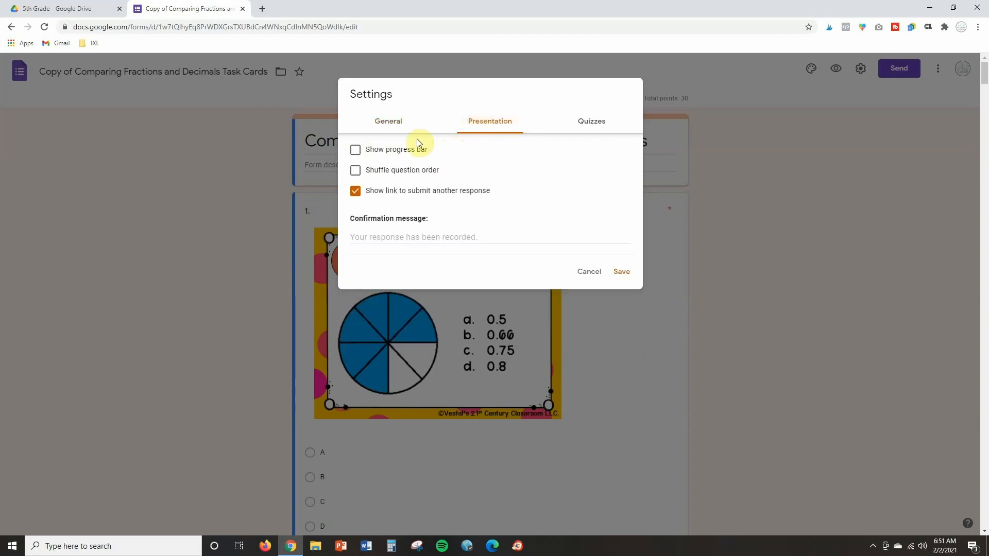
pyautogui.click(592, 122)
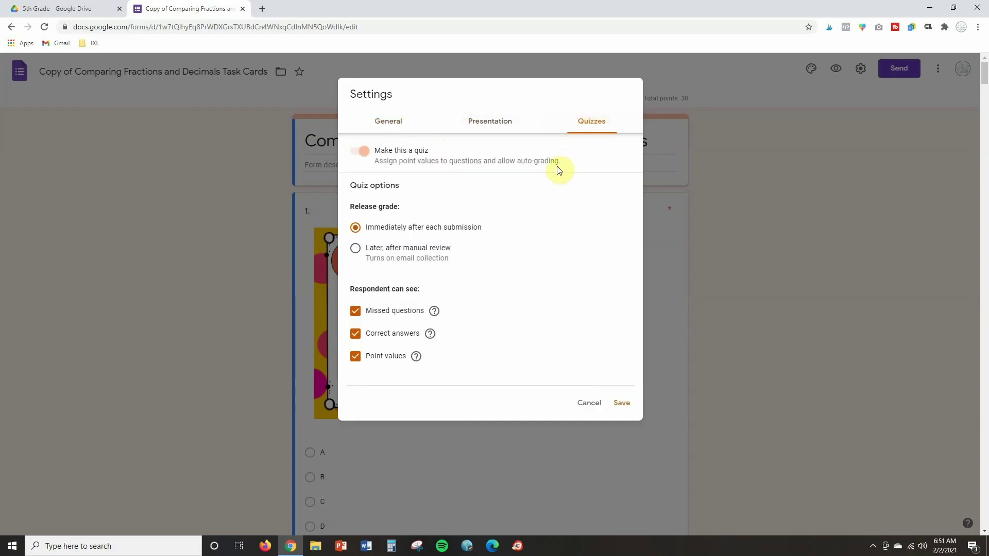
pyautogui.moveTo(541, 184)
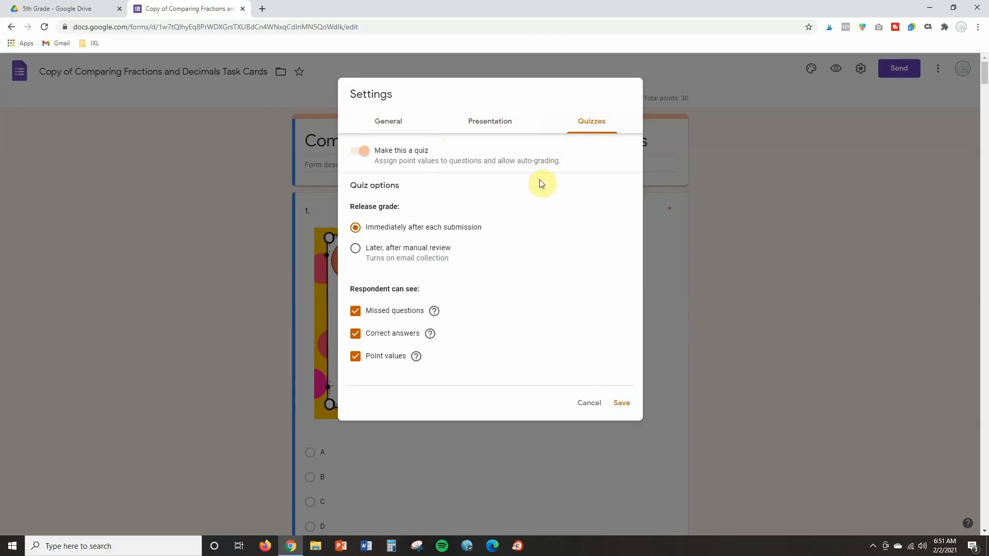
pyautogui.moveTo(414, 179)
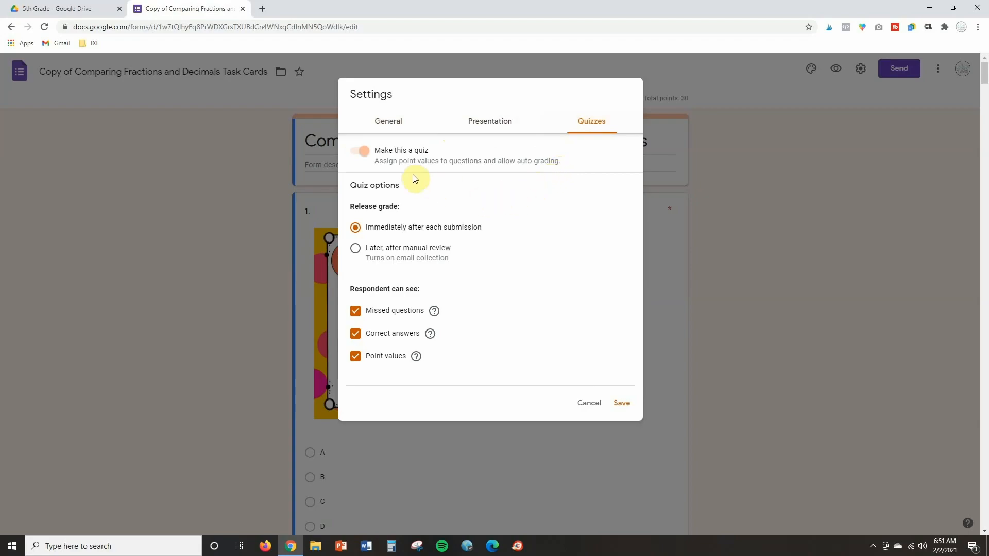
pyautogui.moveTo(413, 162)
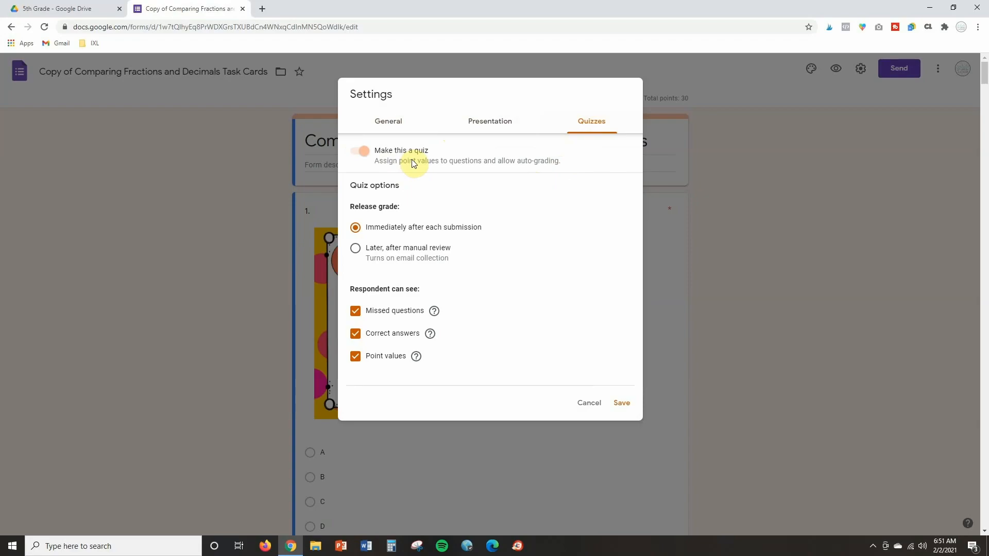
pyautogui.moveTo(376, 164)
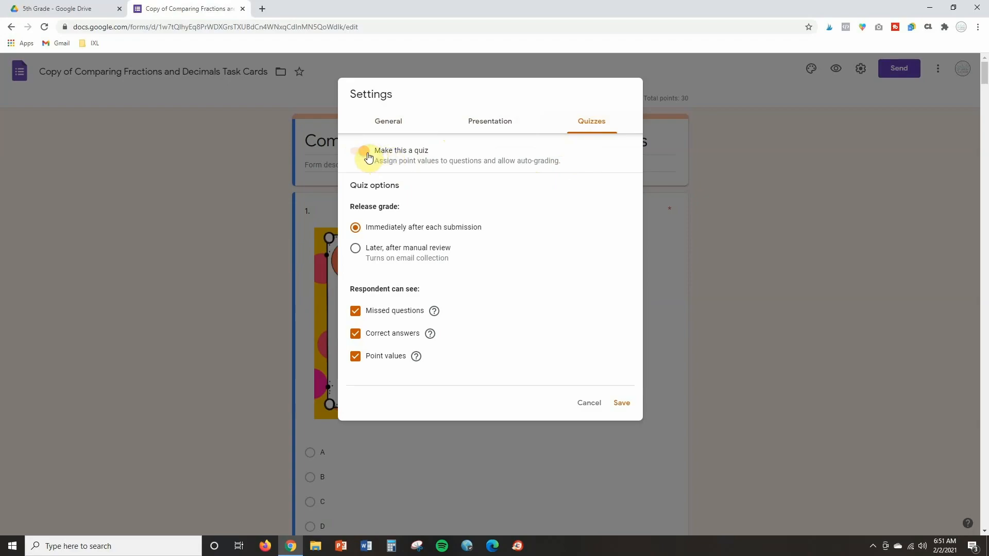
pyautogui.click(620, 403)
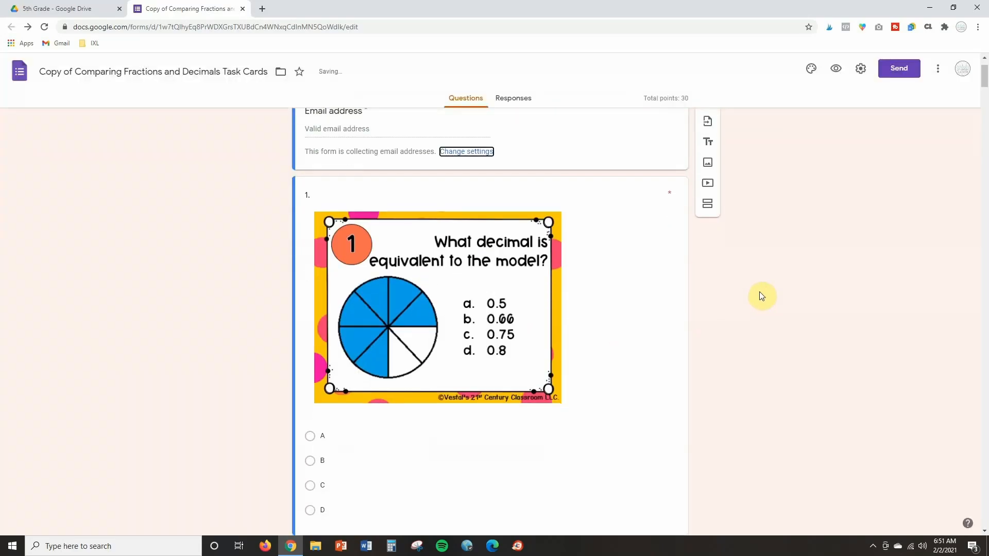
# Set question 1's answer key with choice C correct and worth 1 point.
pyautogui.scroll(-3)
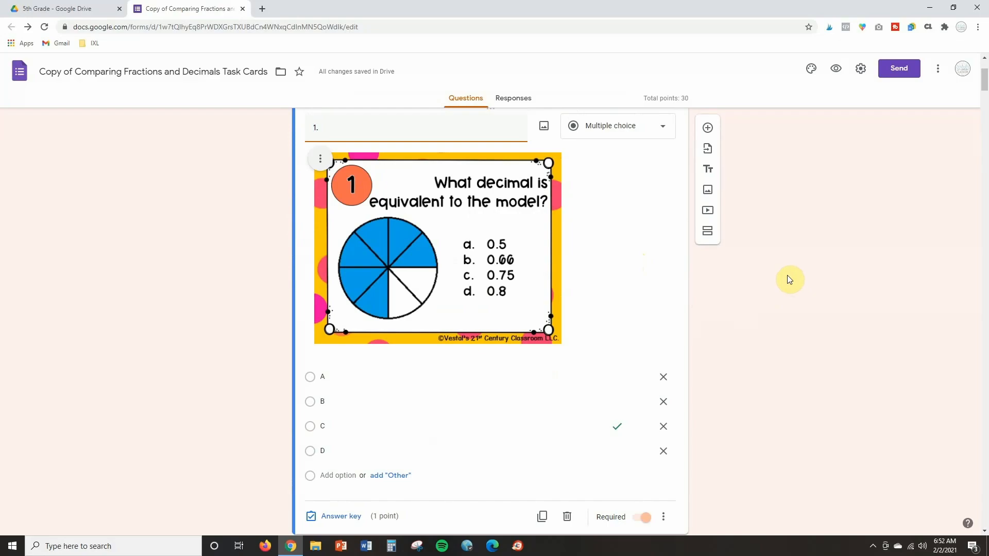
pyautogui.scroll(-3)
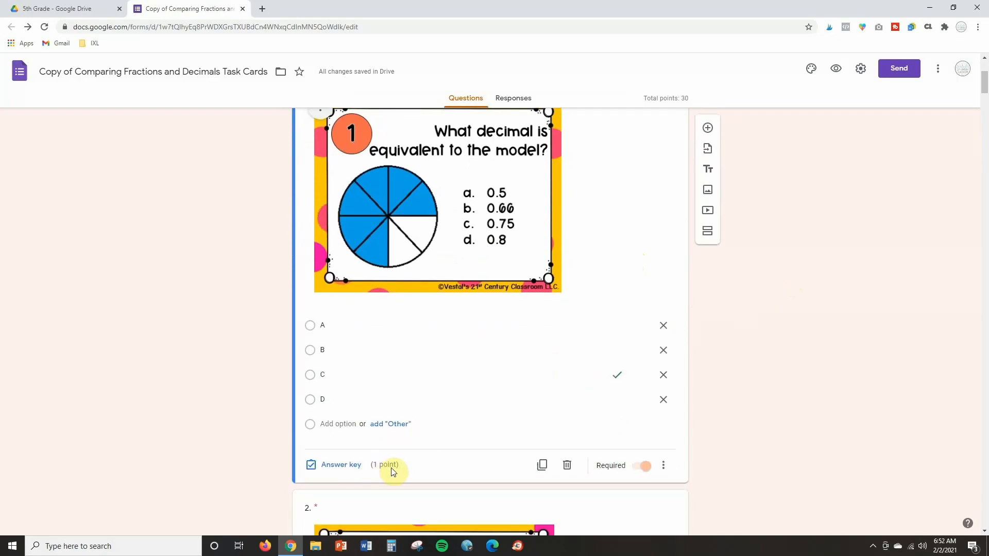
pyautogui.moveTo(378, 476)
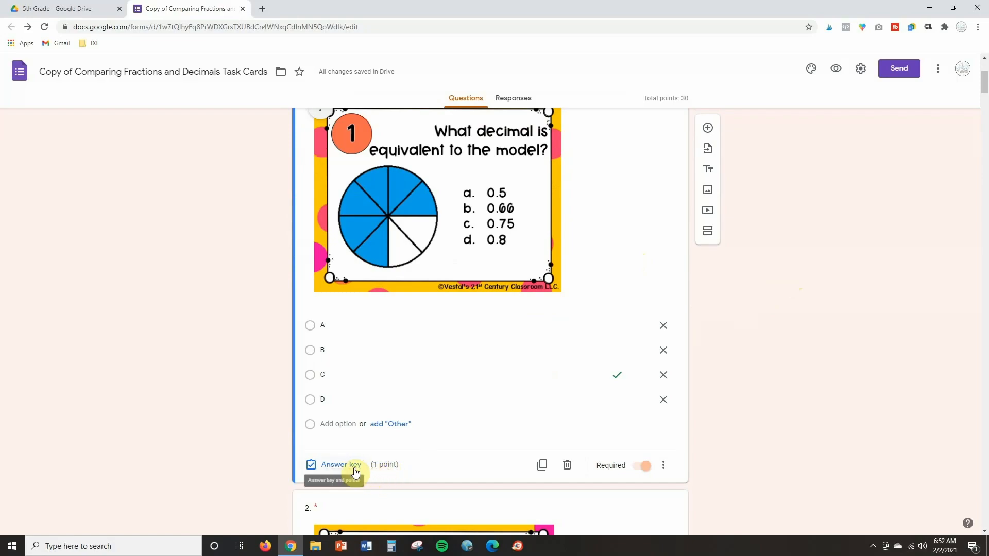
pyautogui.click(341, 464)
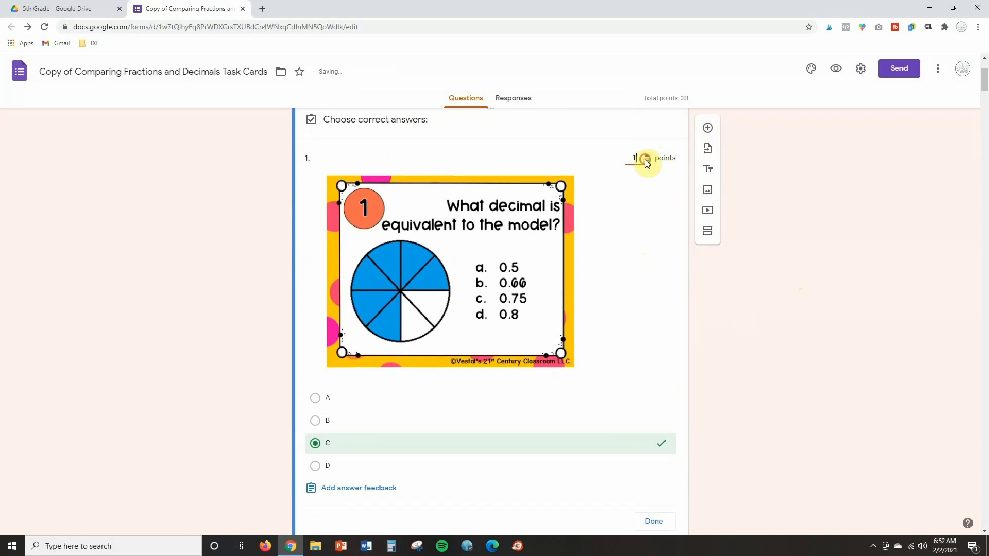
pyautogui.click(646, 160)
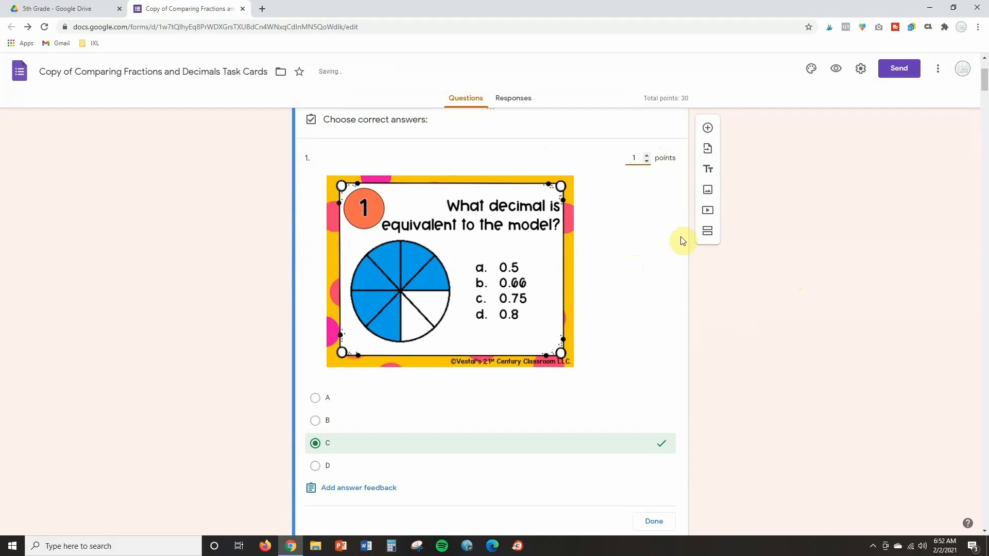
pyautogui.scroll(-3)
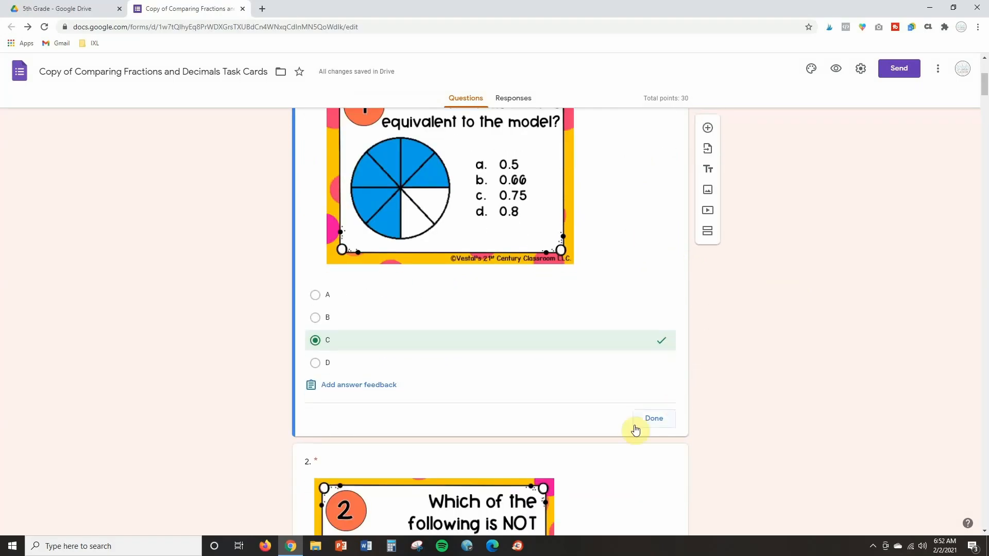
pyautogui.click(653, 418)
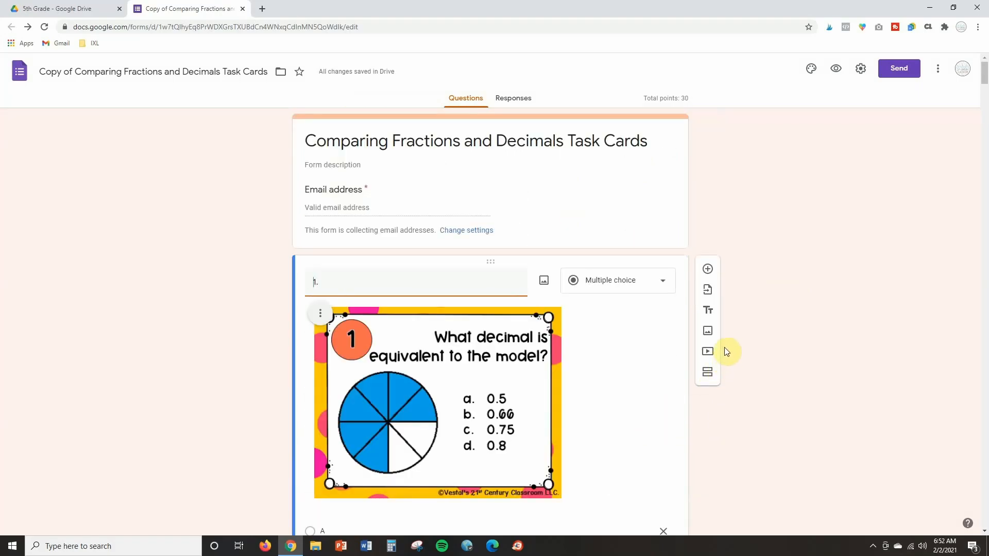
pyautogui.moveTo(697, 184)
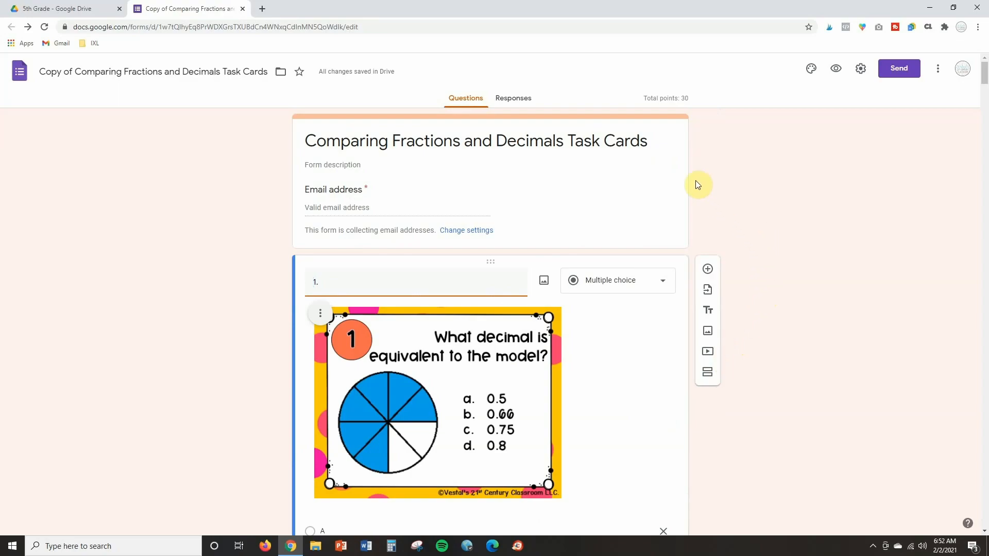
pyautogui.moveTo(660, 418)
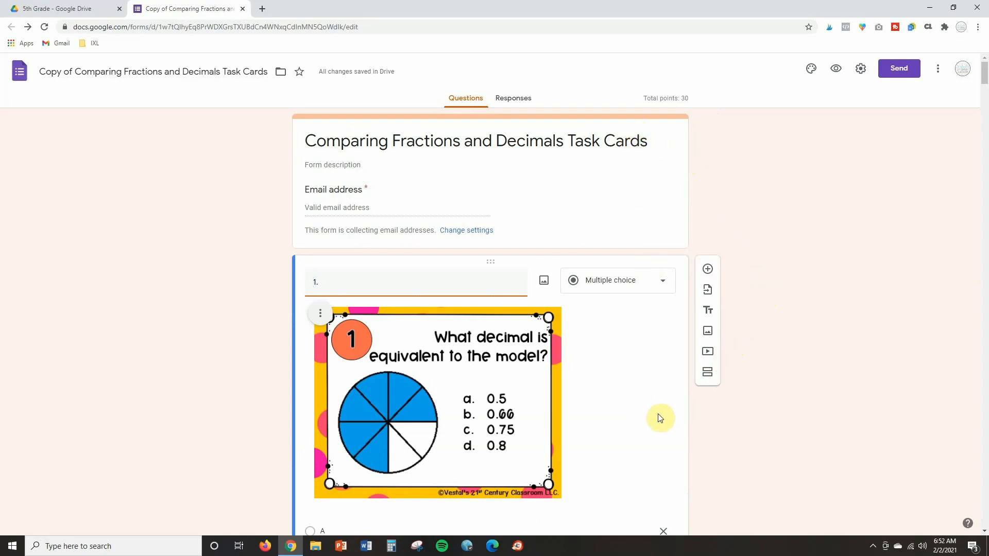
pyautogui.moveTo(684, 404)
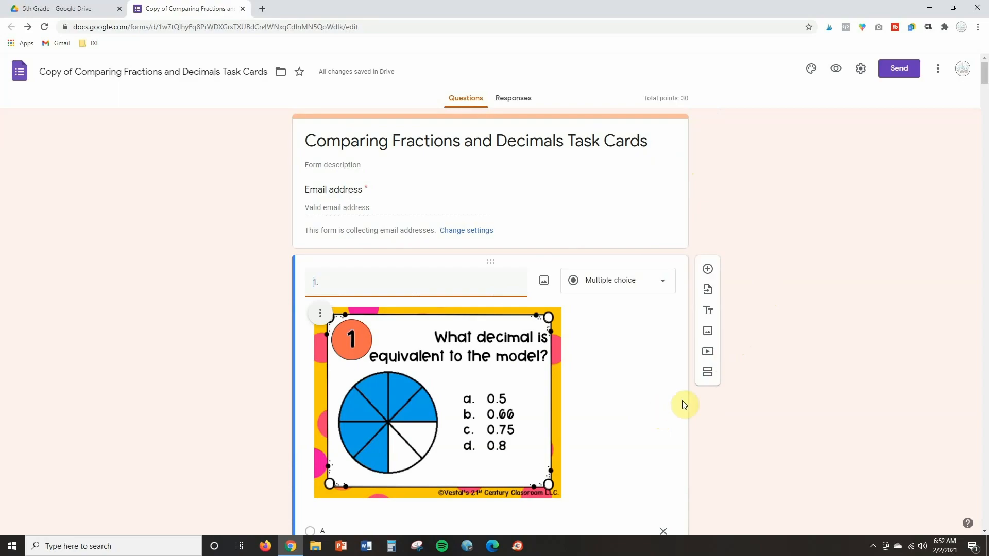
pyautogui.moveTo(745, 389)
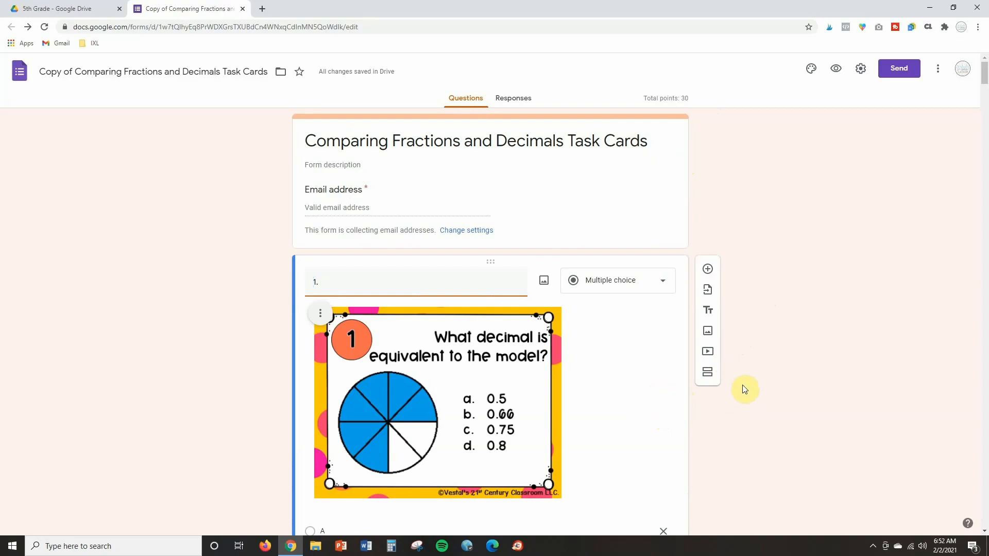
pyautogui.moveTo(761, 378)
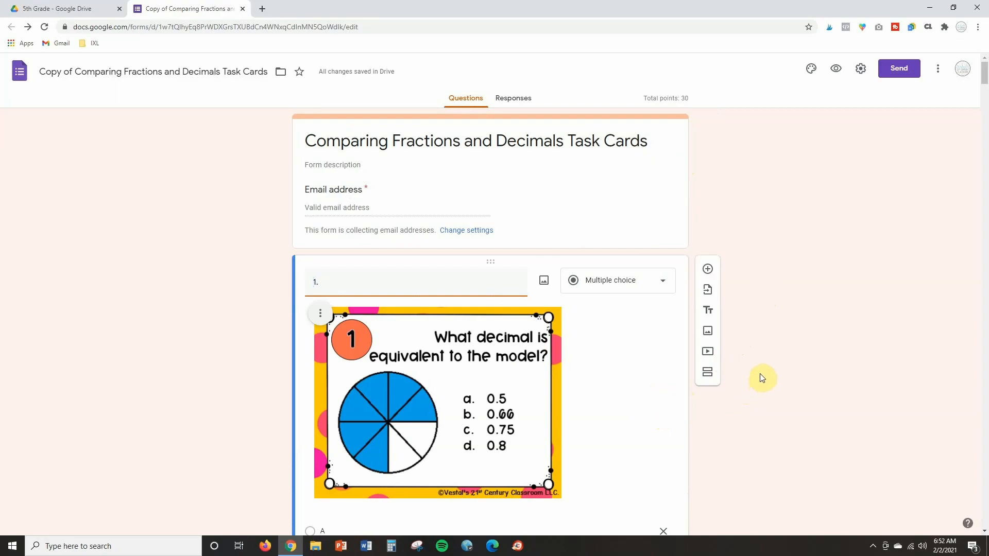
pyautogui.scroll(-3)
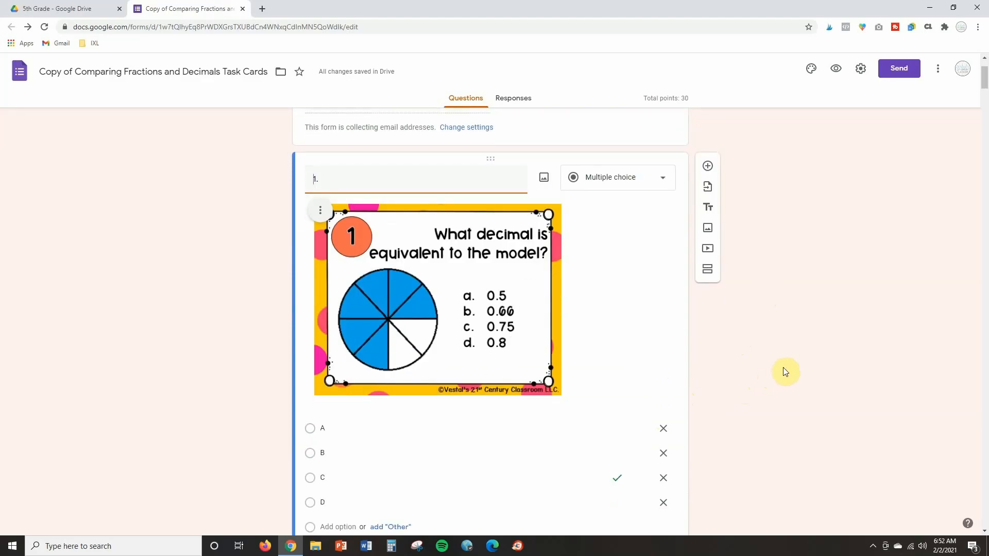
pyautogui.moveTo(541, 359)
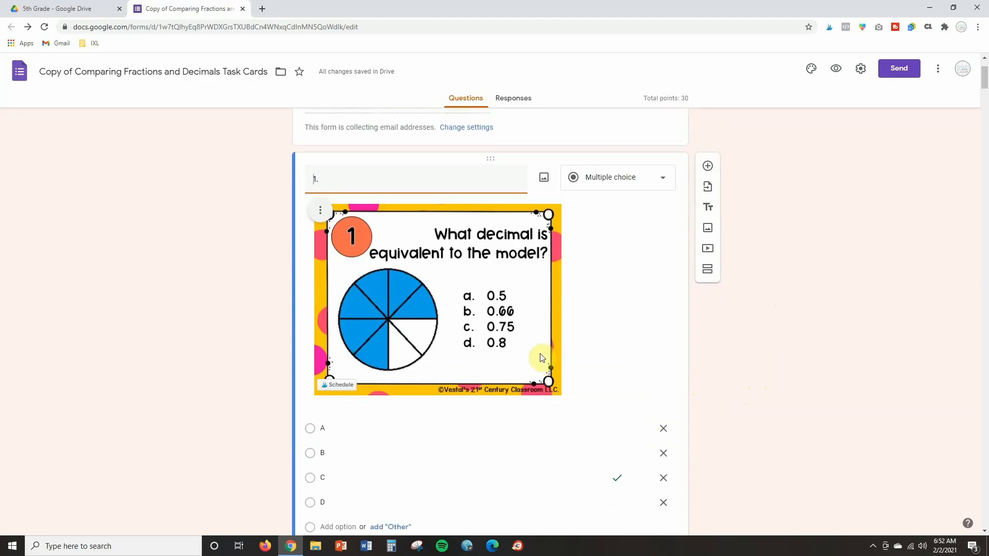
pyautogui.moveTo(642, 336)
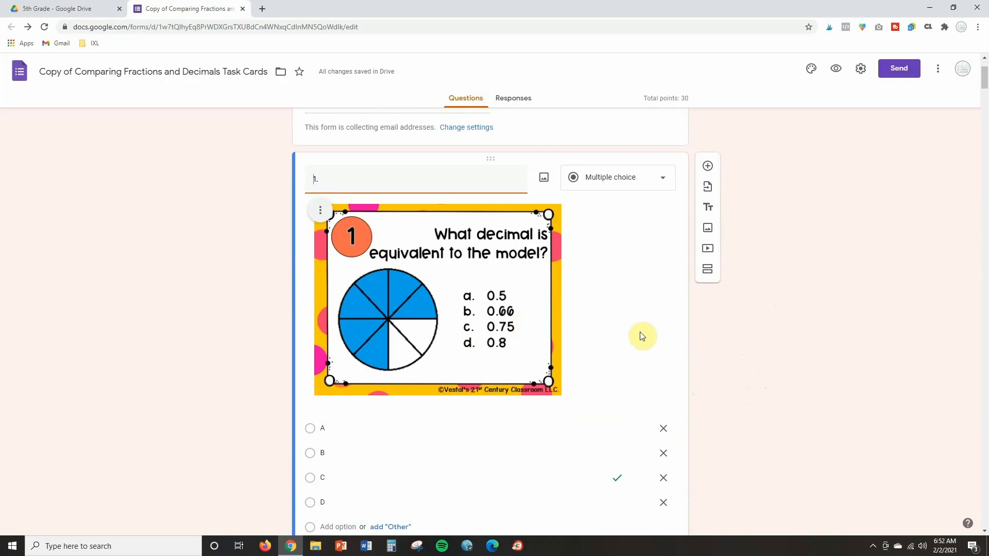
pyautogui.moveTo(602, 346)
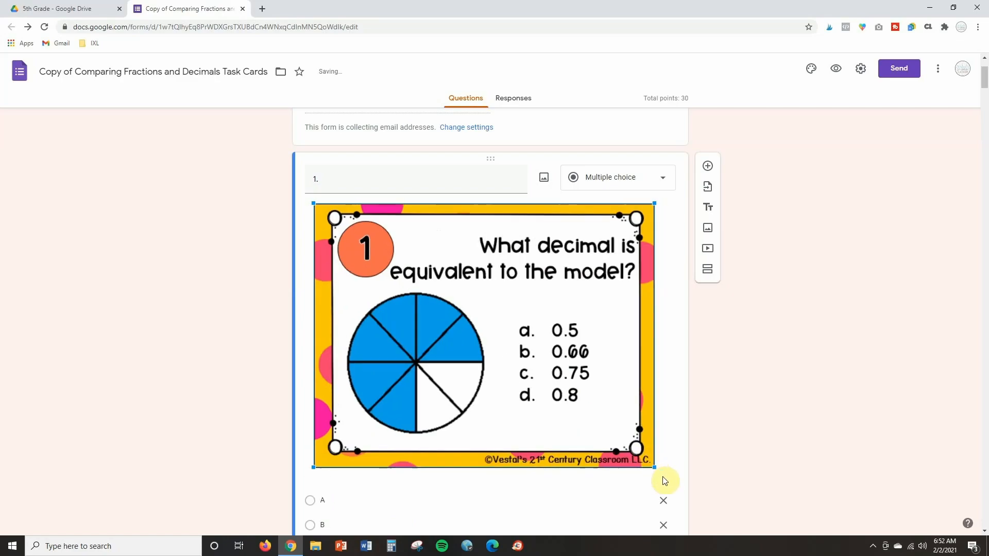
pyautogui.moveTo(756, 421)
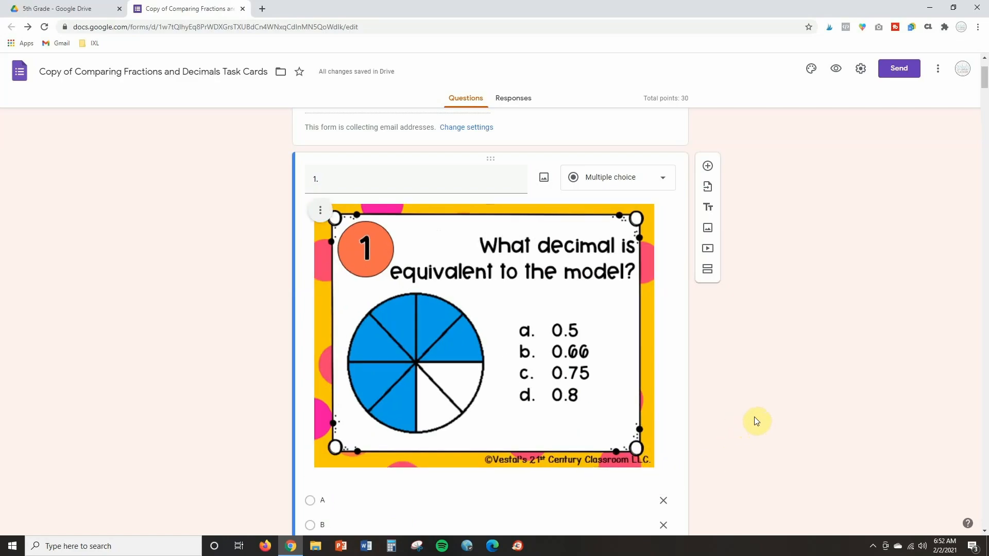
pyautogui.moveTo(723, 381)
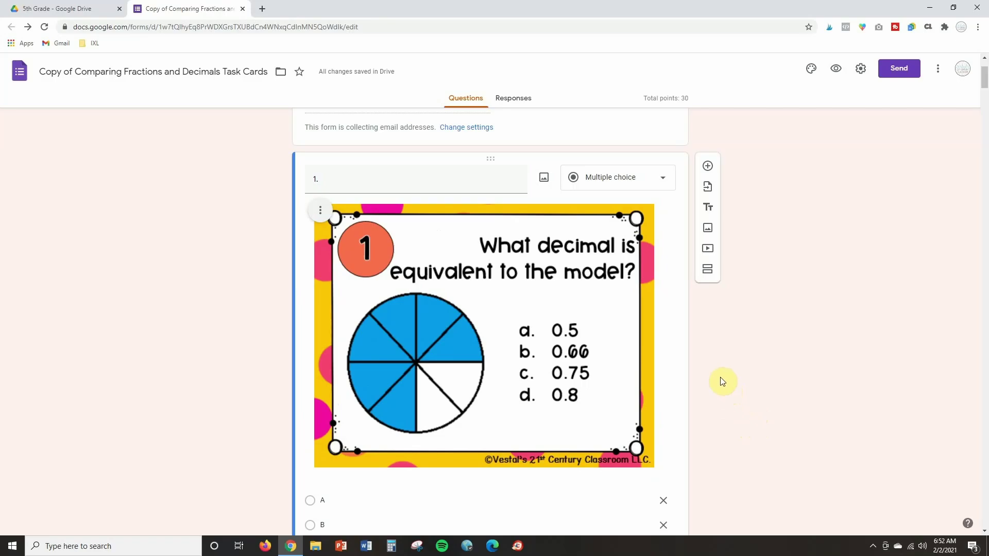
pyautogui.moveTo(716, 329)
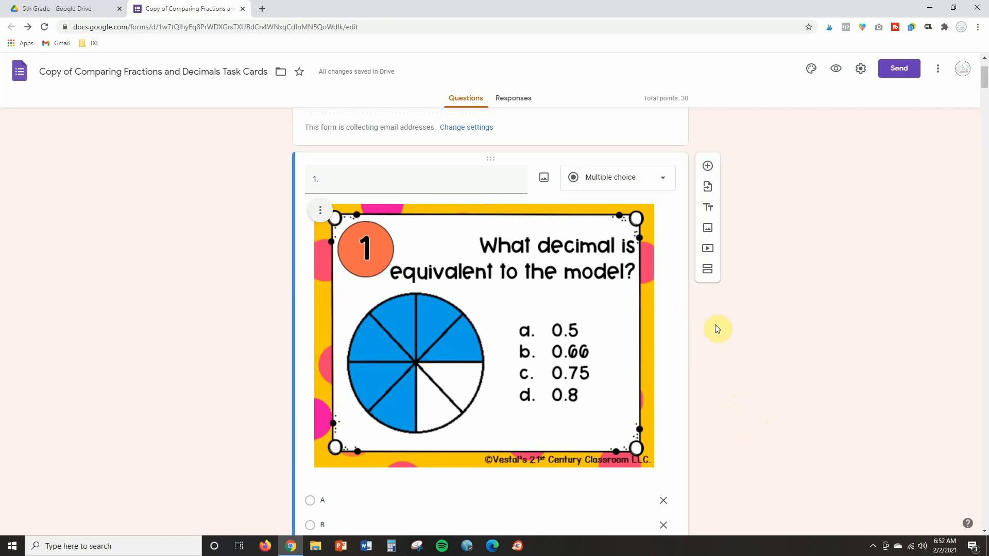
# Scroll down past the enlarged question 1 task-card image.
pyautogui.scroll(-3)
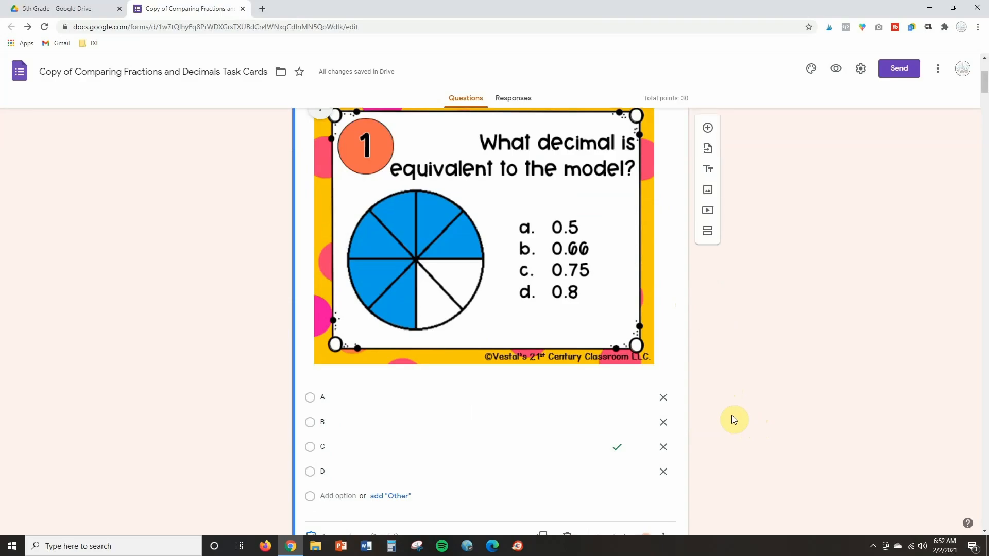
pyautogui.scroll(-3)
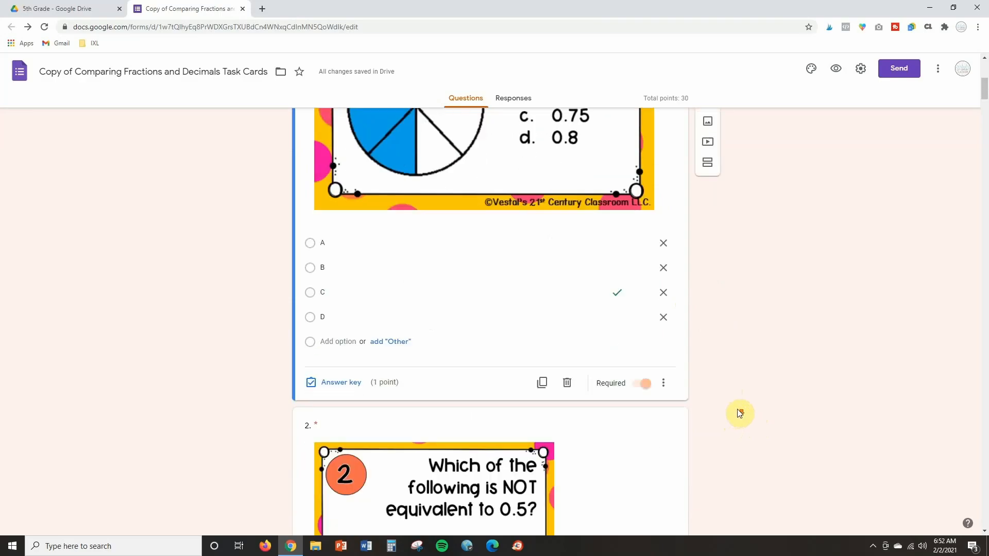
# Scroll down to question 4, the inequality-sign task card.
pyautogui.scroll(-3)
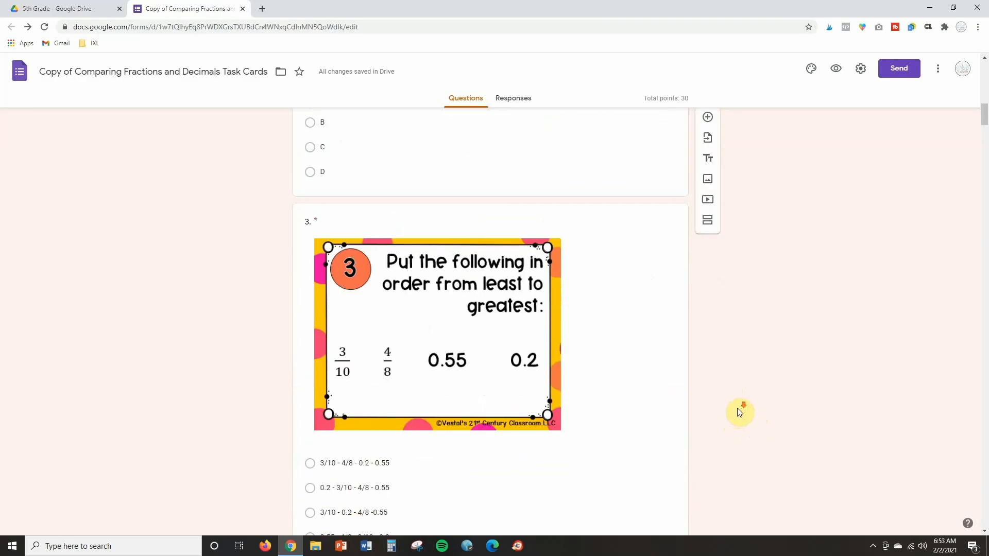
pyautogui.scroll(-3)
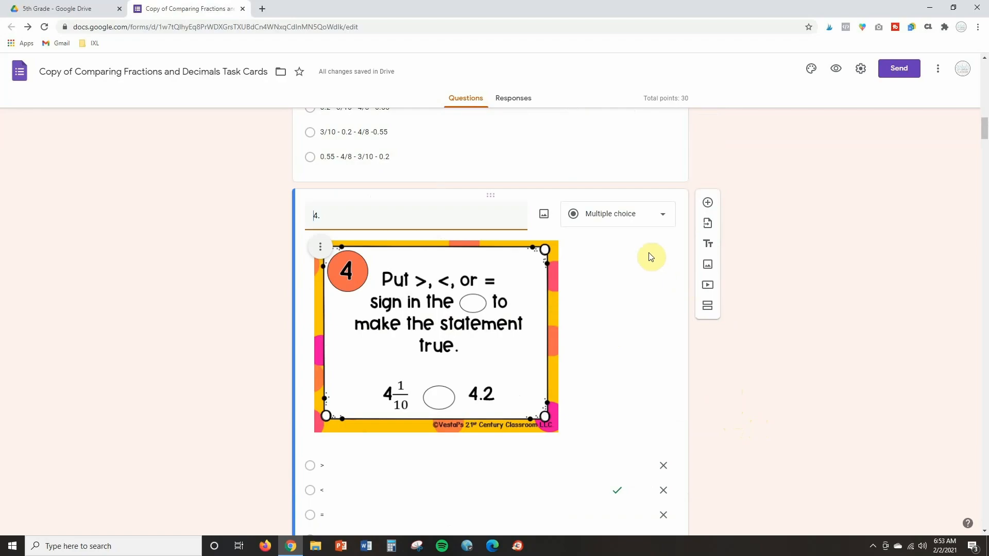
pyautogui.moveTo(647, 251)
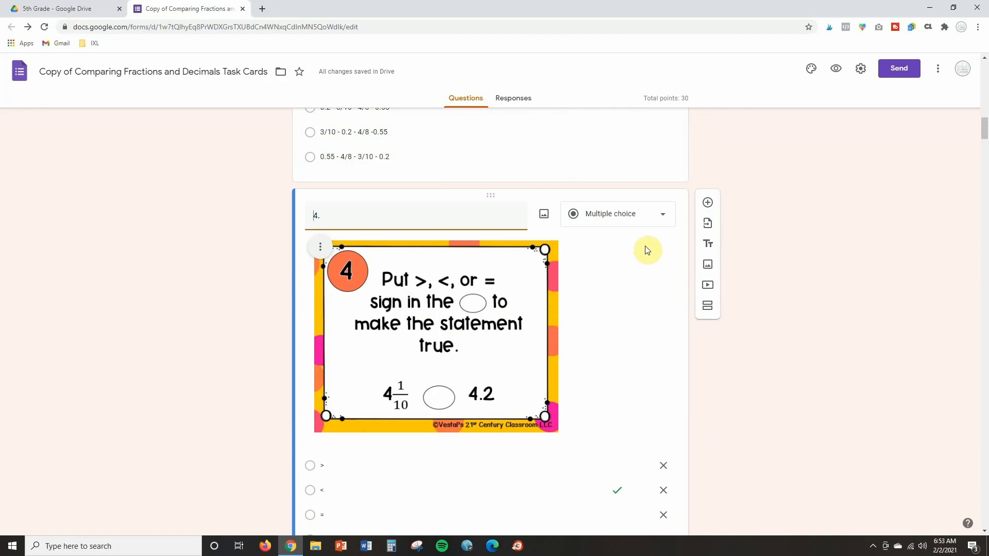
pyautogui.moveTo(636, 224)
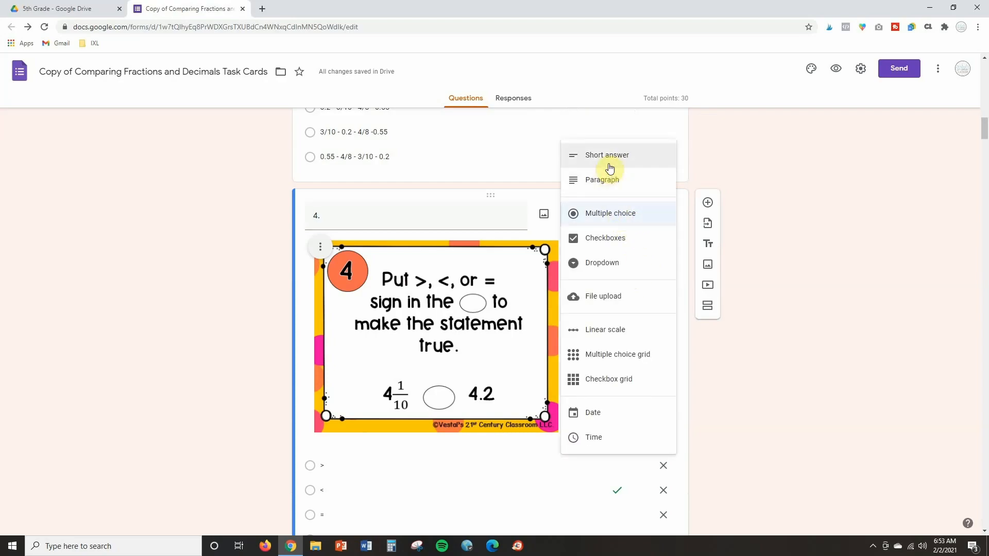
# Change question 4 to Short answer and set '<' as its correct answer in the key.
pyautogui.click(606, 155)
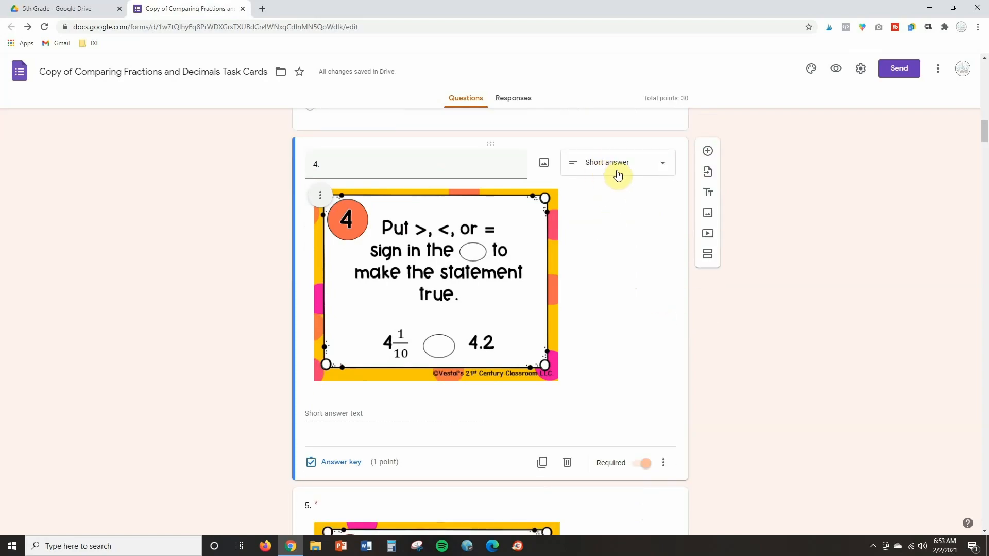
pyautogui.moveTo(595, 317)
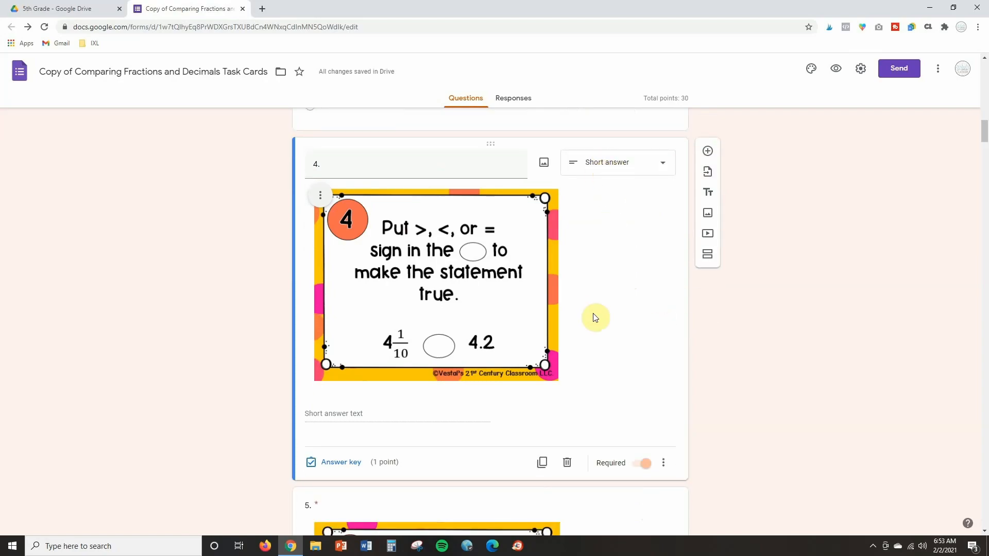
pyautogui.moveTo(341, 463)
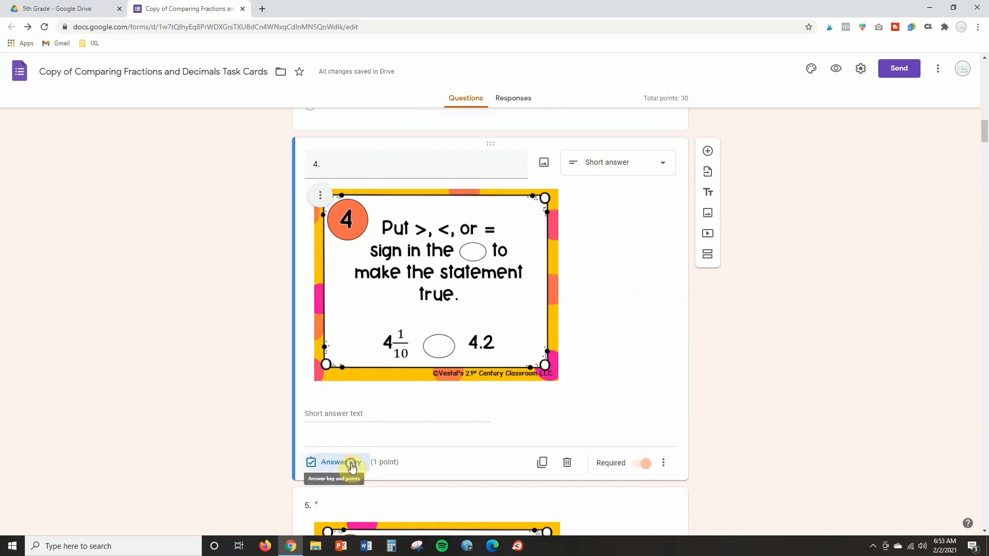
pyautogui.click(334, 462)
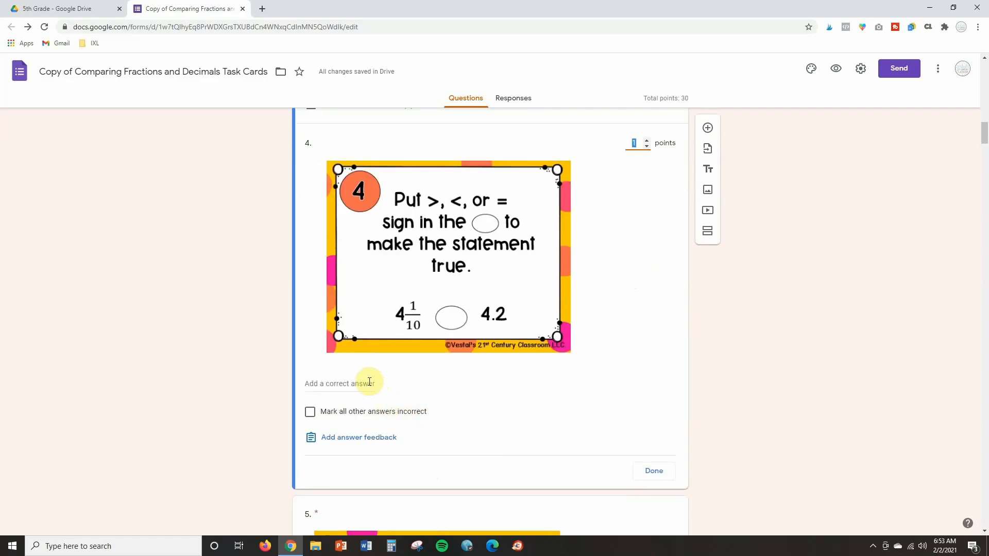
pyautogui.click(342, 383)
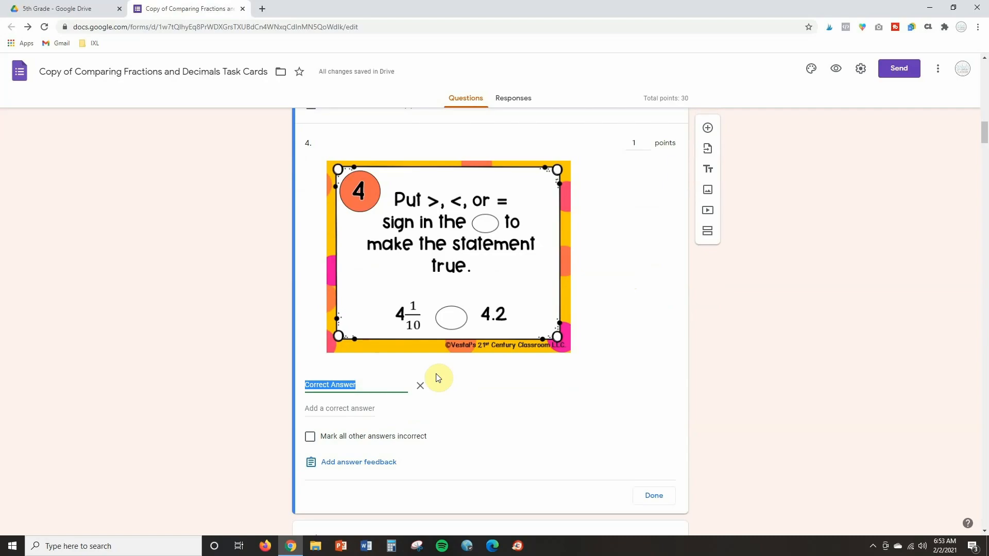
pyautogui.write('<')
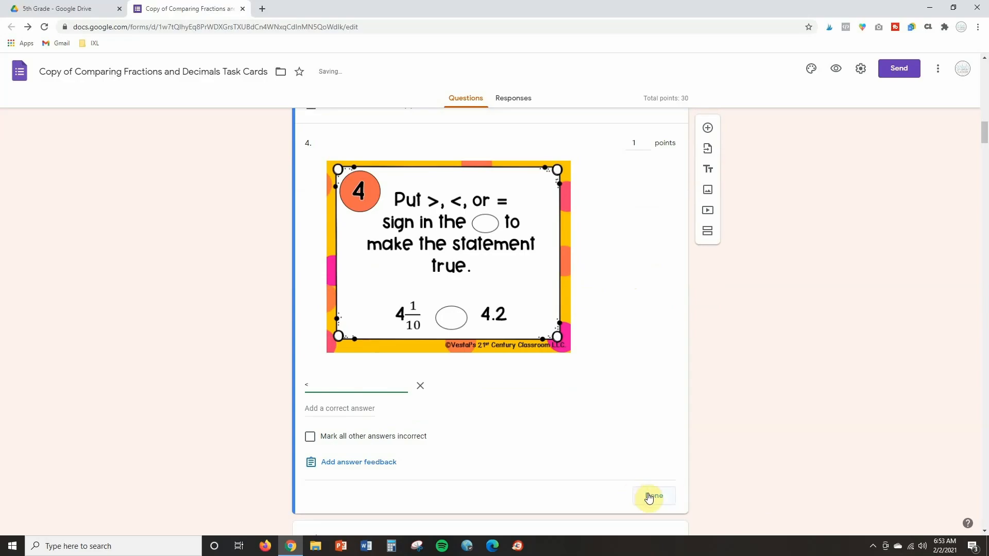
pyautogui.click(653, 496)
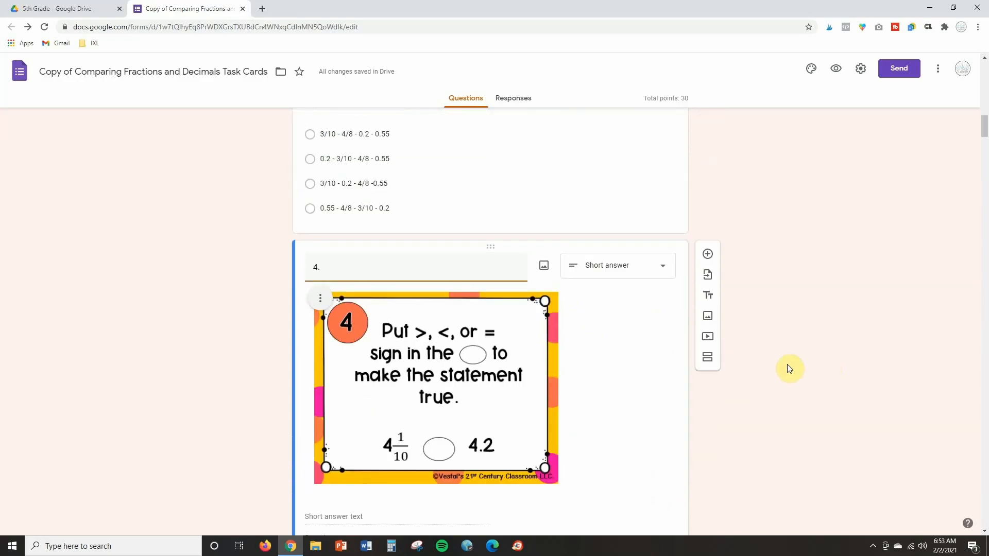
pyautogui.moveTo(656, 300)
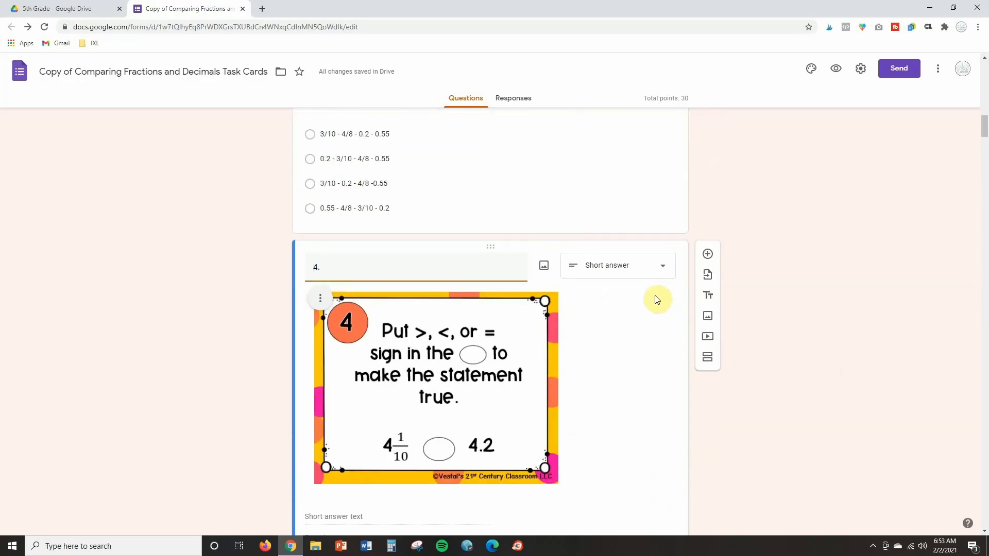
pyautogui.scroll(-3)
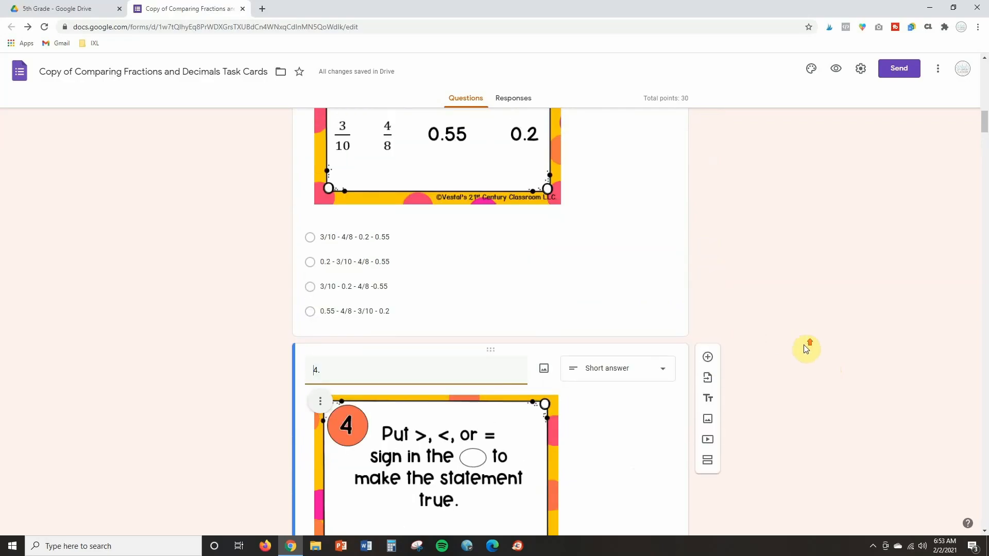
pyautogui.scroll(3)
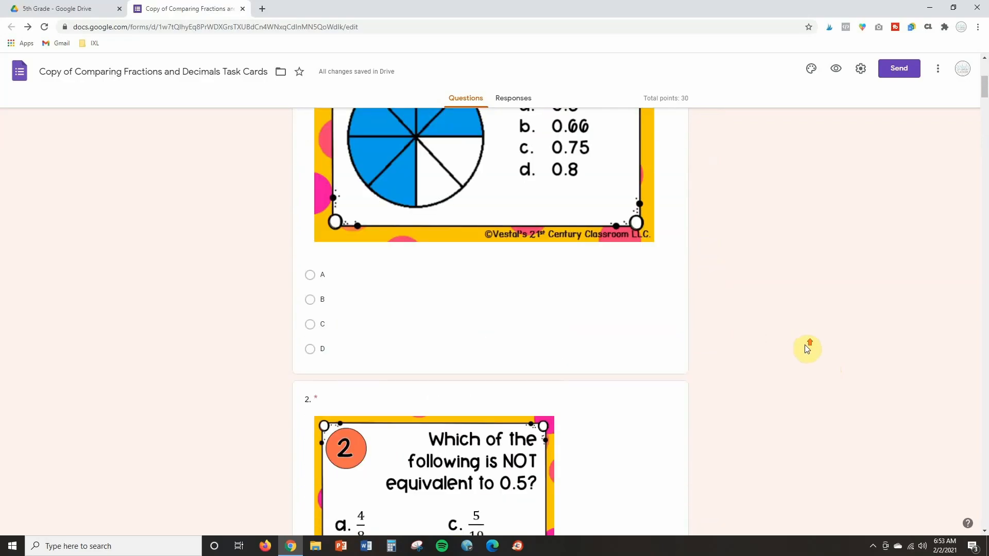
pyautogui.scroll(3)
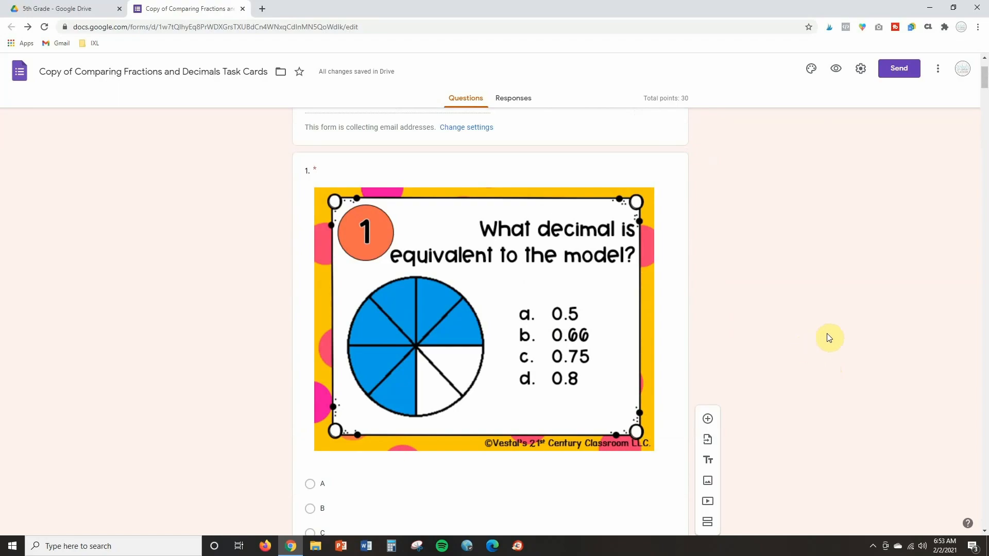
pyautogui.moveTo(825, 319)
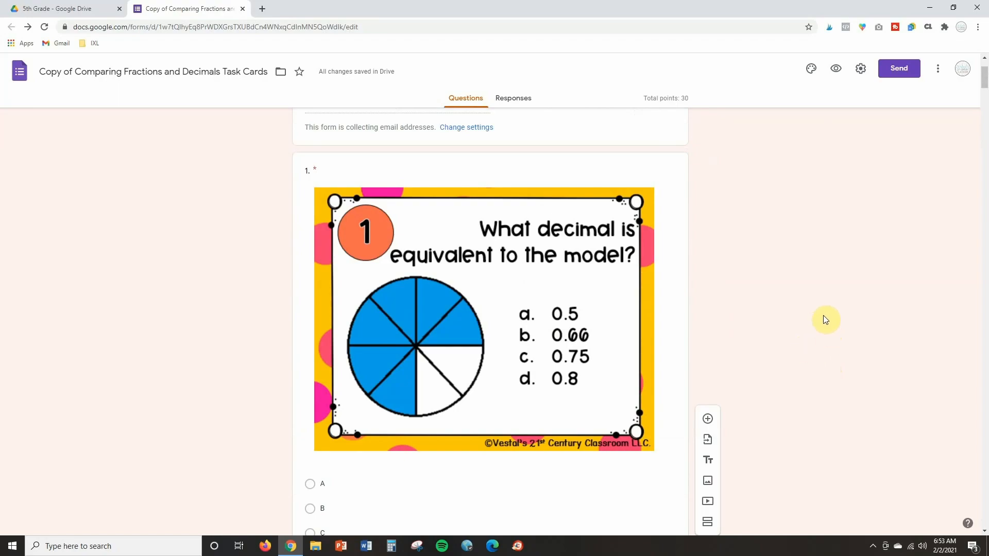
pyautogui.scroll(3)
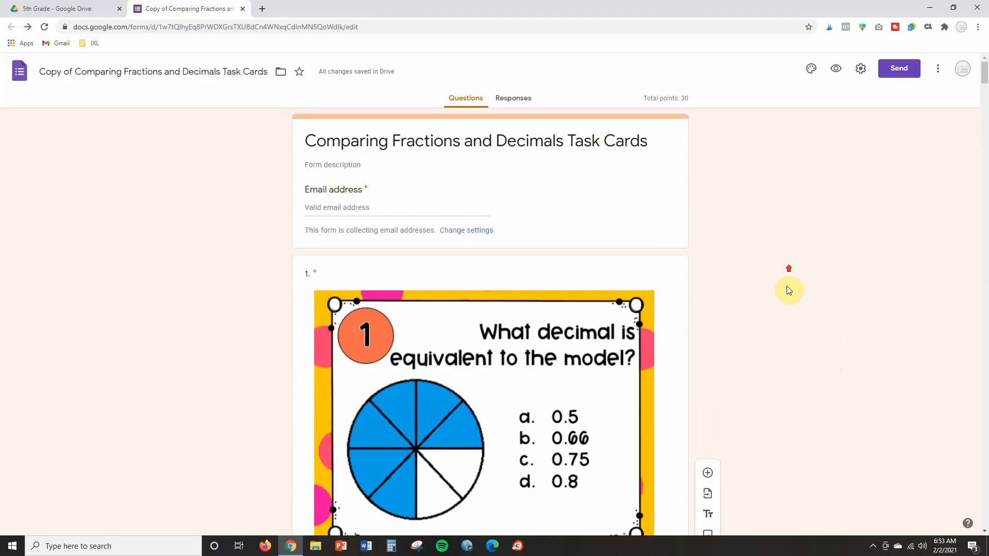
pyautogui.scroll(-3)
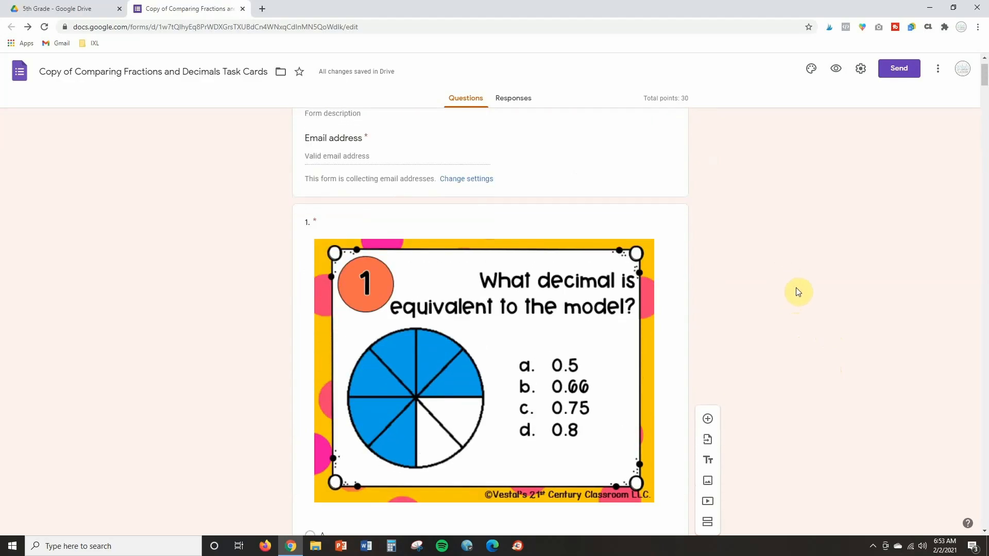
pyautogui.moveTo(607, 234)
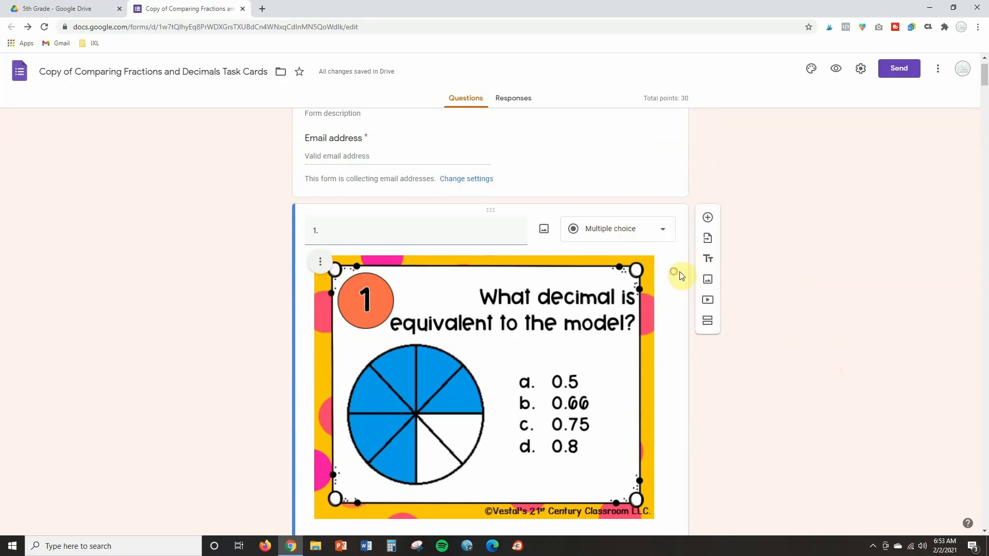
pyautogui.moveTo(706, 322)
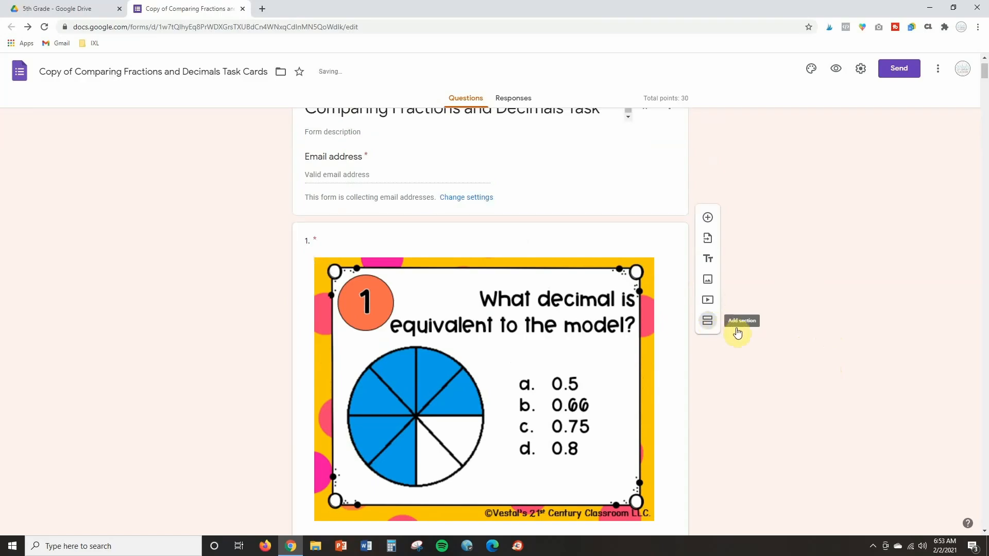
# Add new sections after questions 1 and 2 so the quiz has three sections.
pyautogui.click(706, 322)
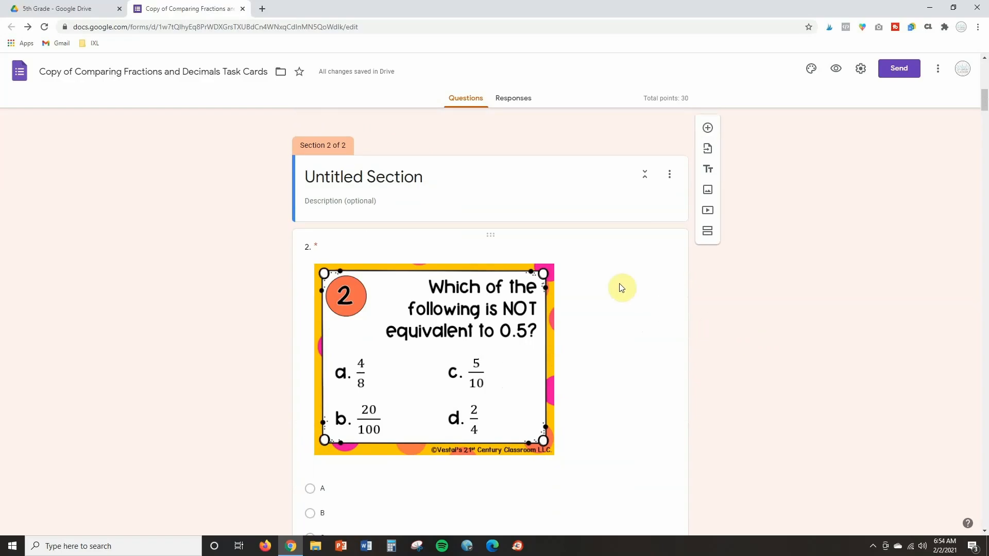
pyautogui.moveTo(579, 333)
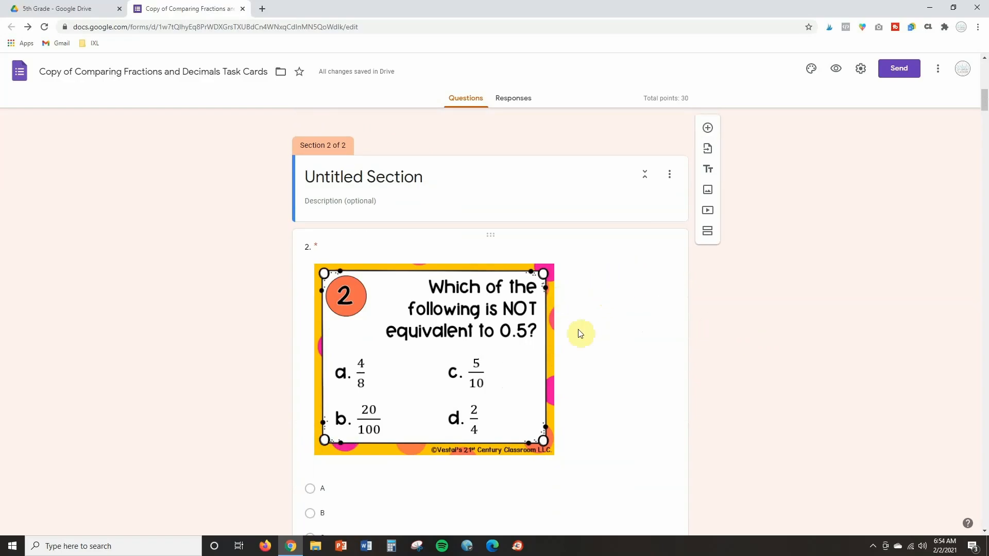
pyautogui.scroll(-3)
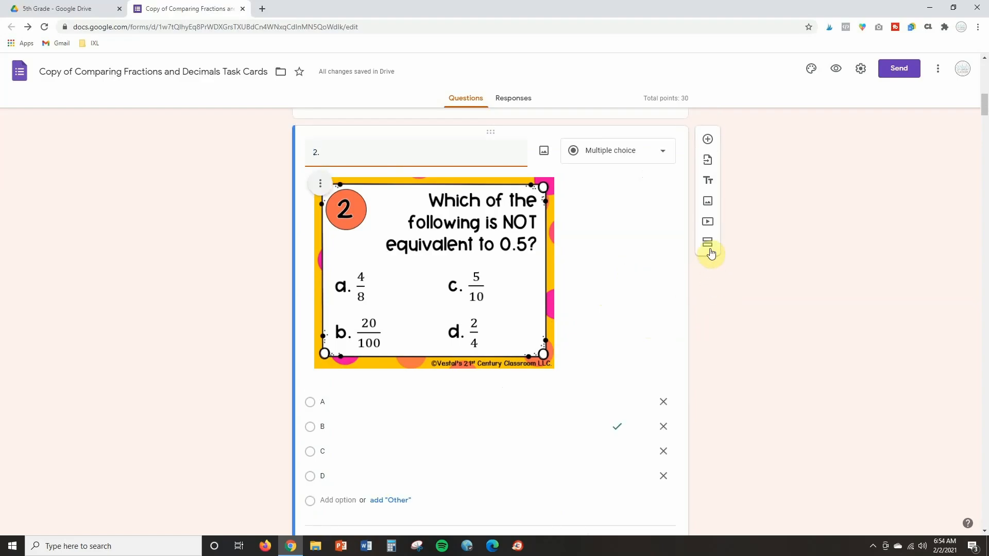
pyautogui.scroll(-3)
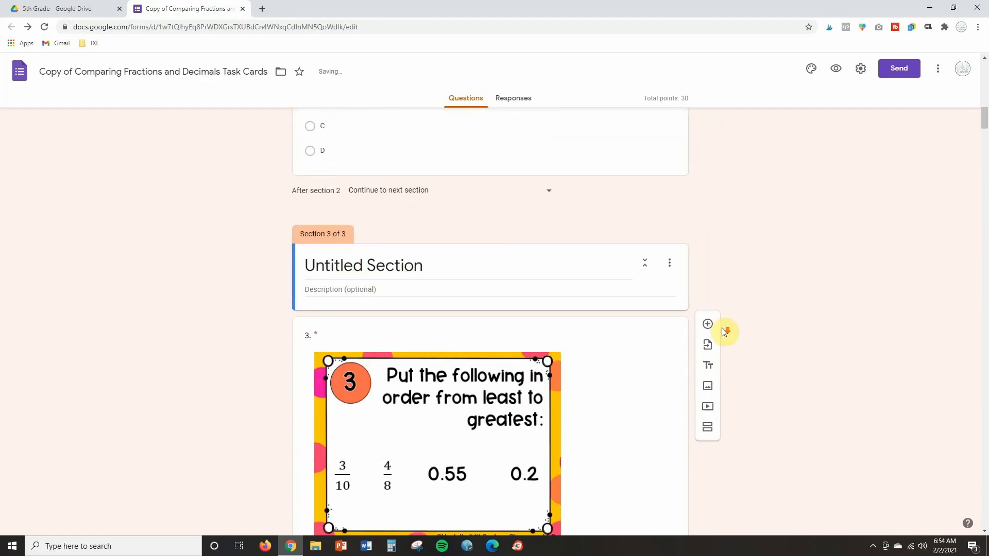
pyautogui.scroll(3)
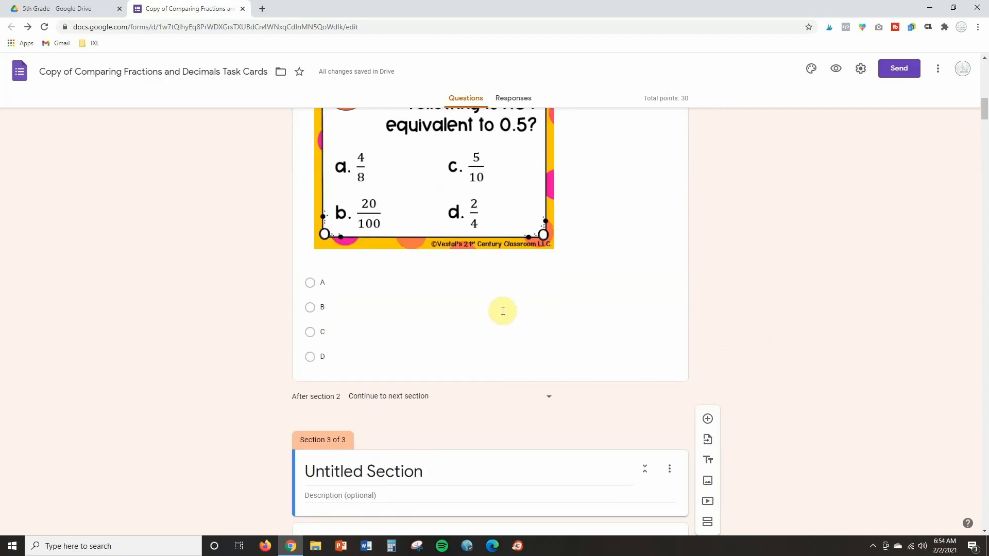
# Turn on 'Go to section based on answer' for question 2 from its more-options menu.
pyautogui.click(323, 307)
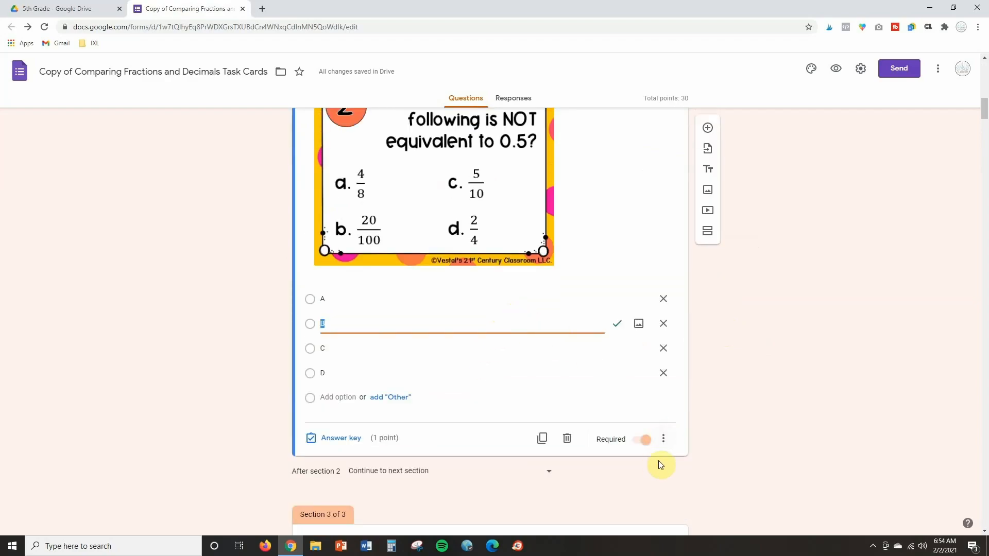
pyautogui.moveTo(578, 474)
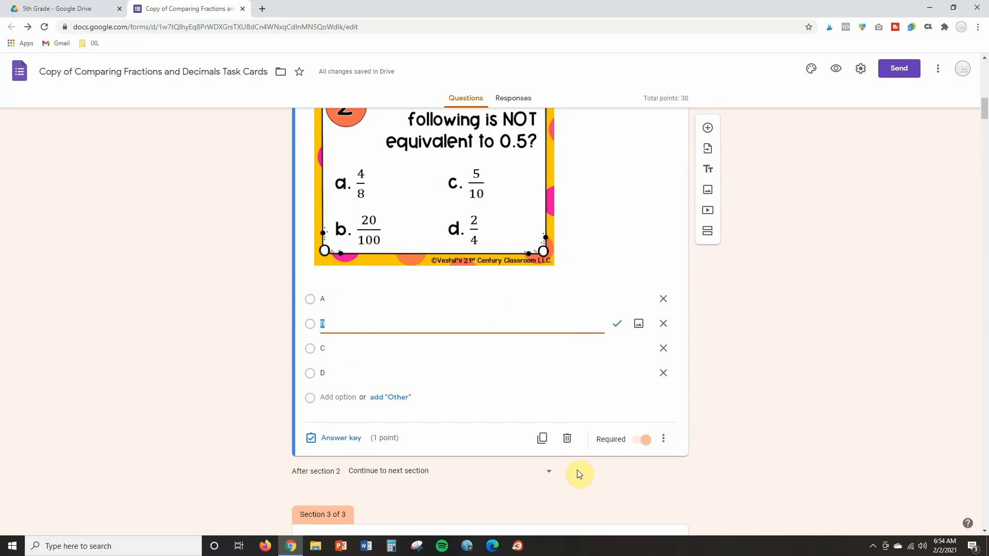
pyautogui.click(662, 439)
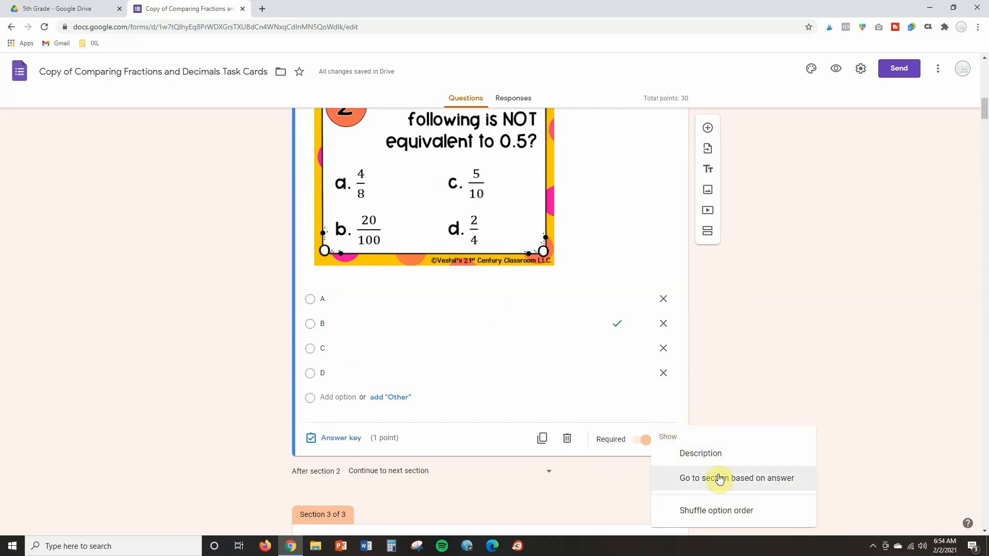
pyautogui.moveTo(720, 485)
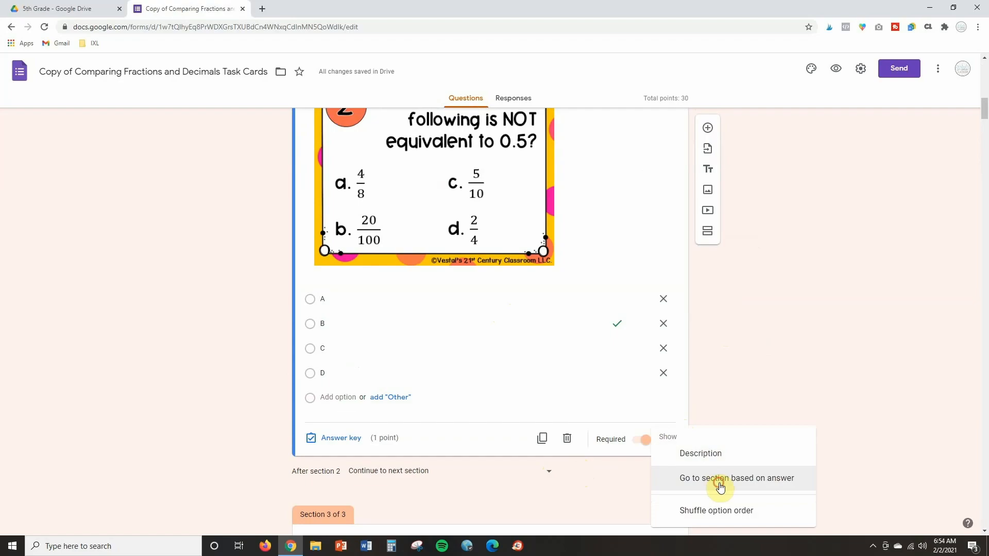
pyautogui.click(735, 478)
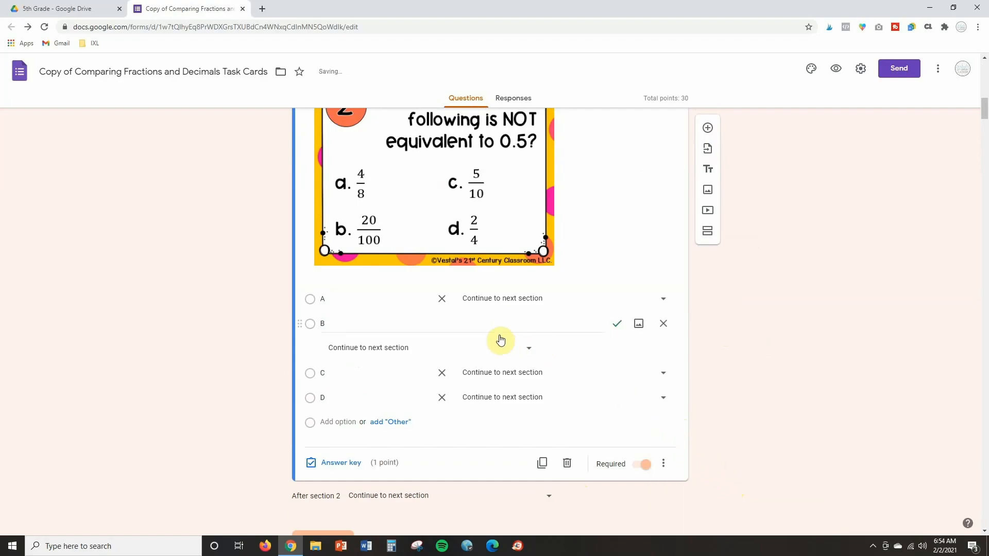
pyautogui.moveTo(610, 338)
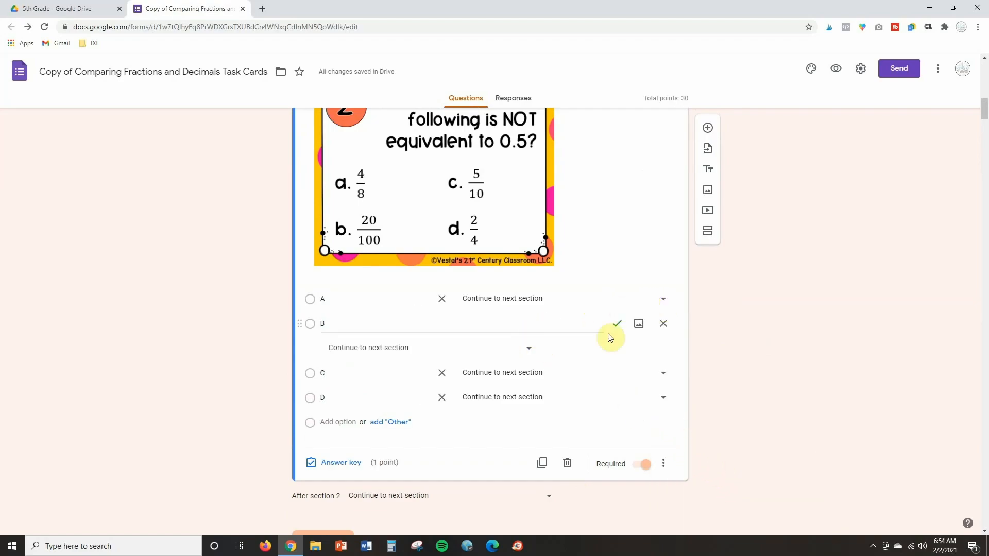
pyautogui.moveTo(419, 362)
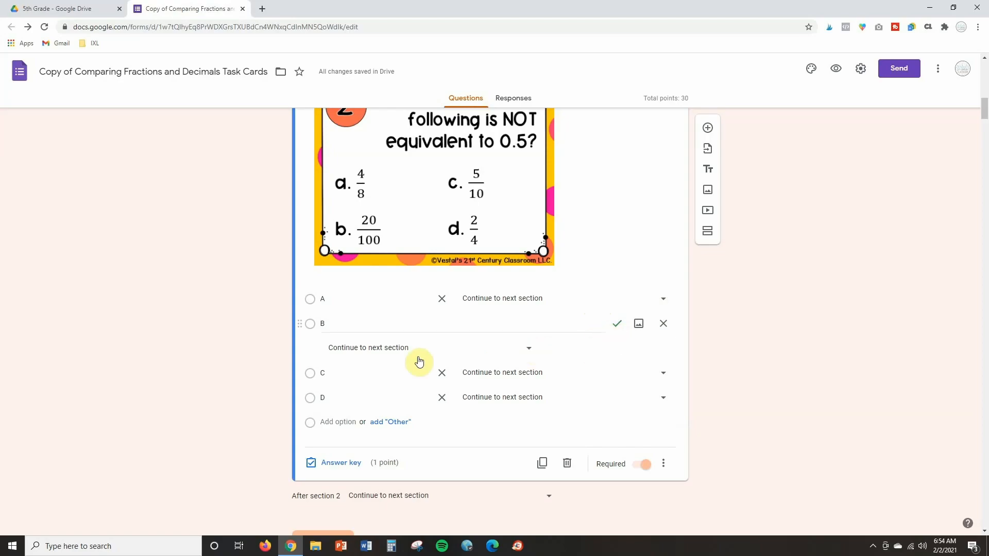
pyautogui.moveTo(666, 302)
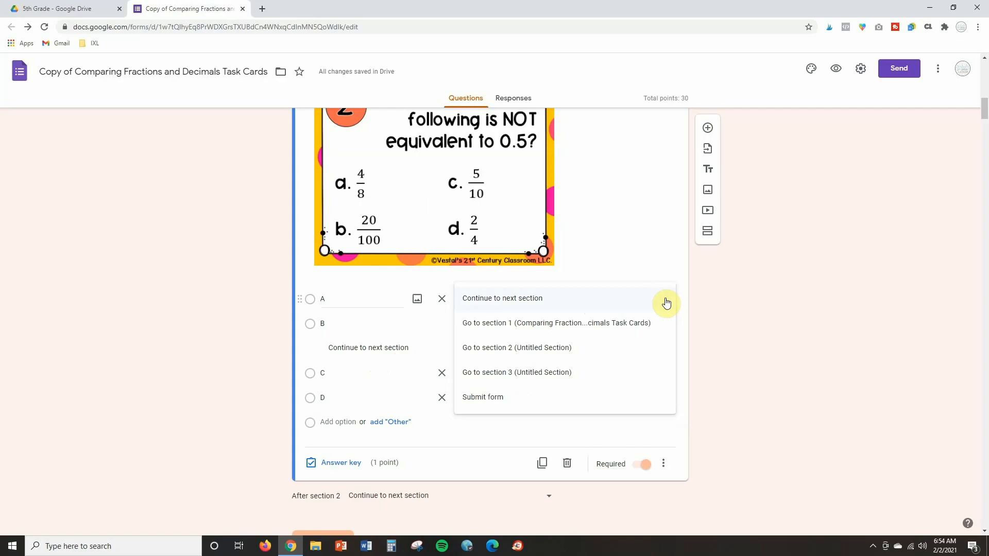
pyautogui.moveTo(645, 329)
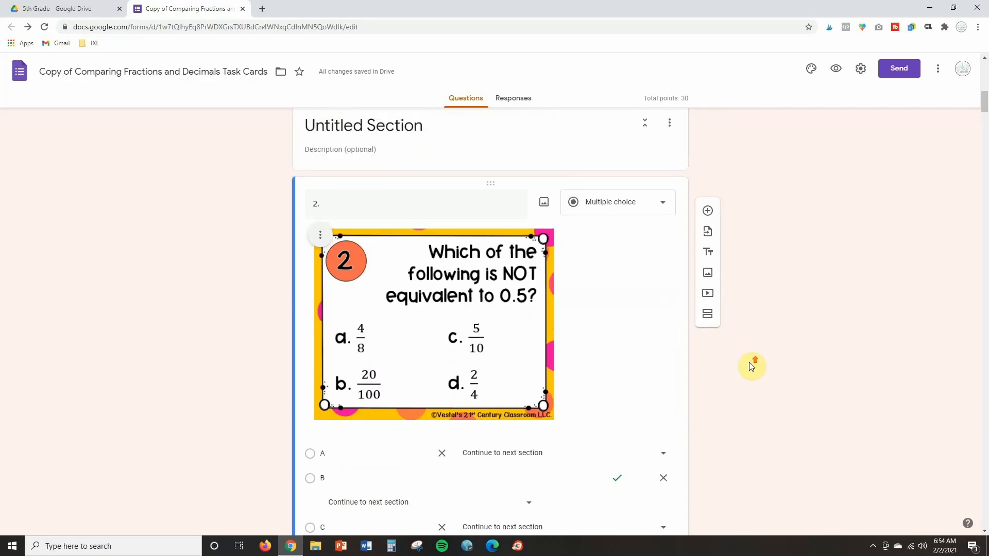
# Route answers A, C and D back to section 2 while B continues to the next section.
pyautogui.scroll(-3)
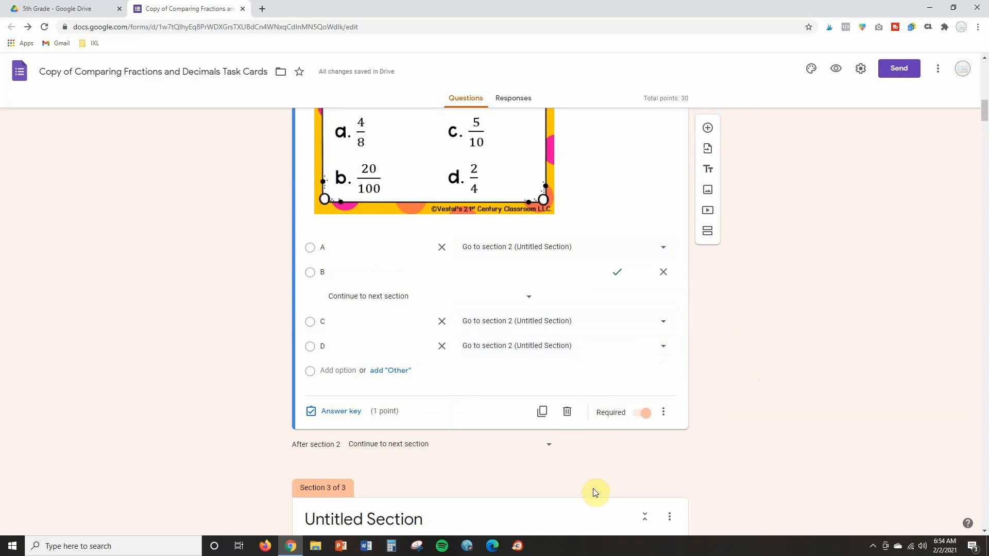
pyautogui.moveTo(599, 302)
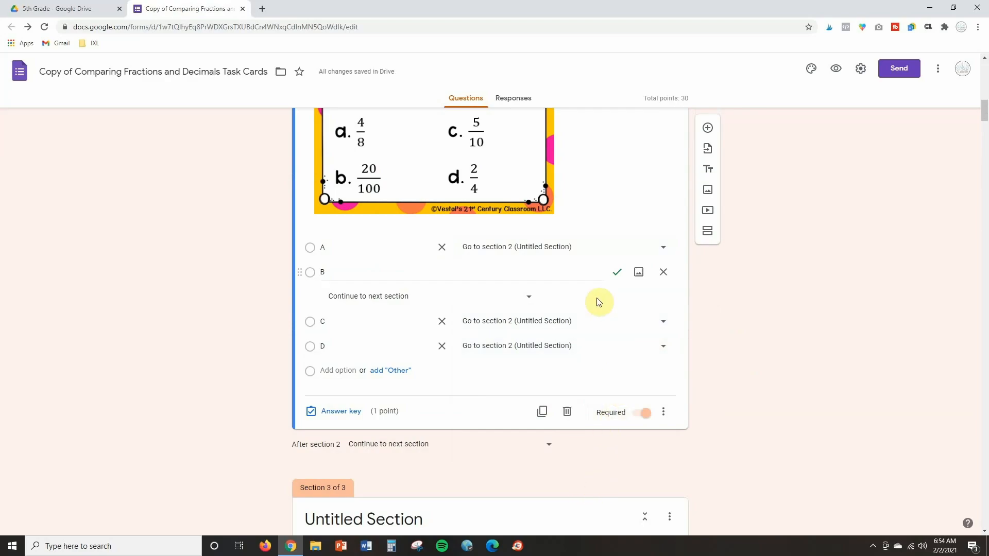
pyautogui.moveTo(486, 299)
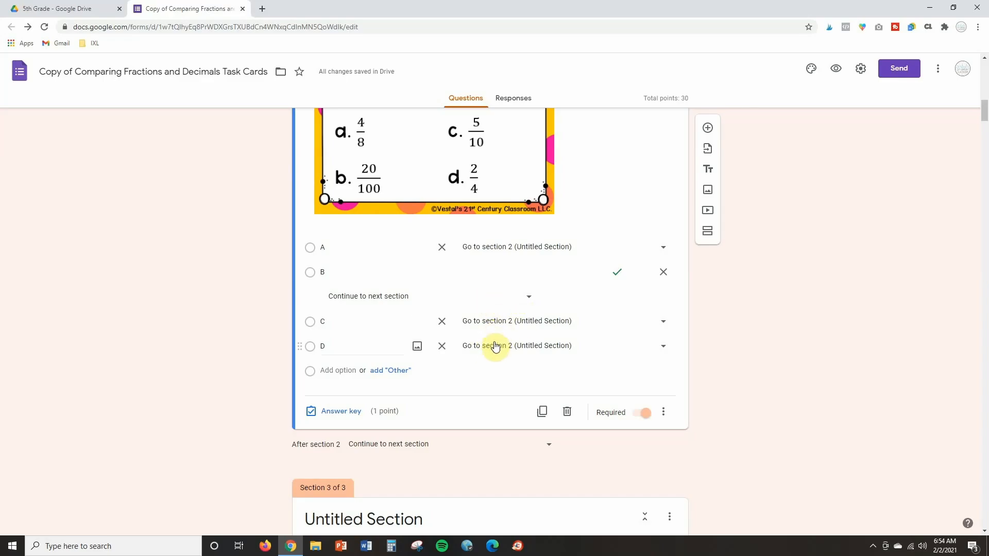
pyautogui.scroll(3)
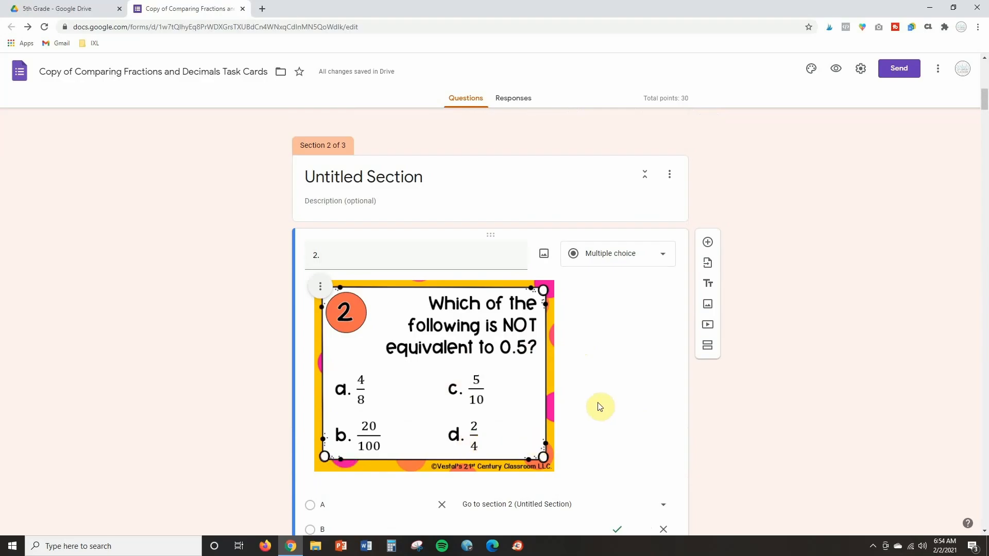
pyautogui.scroll(-3)
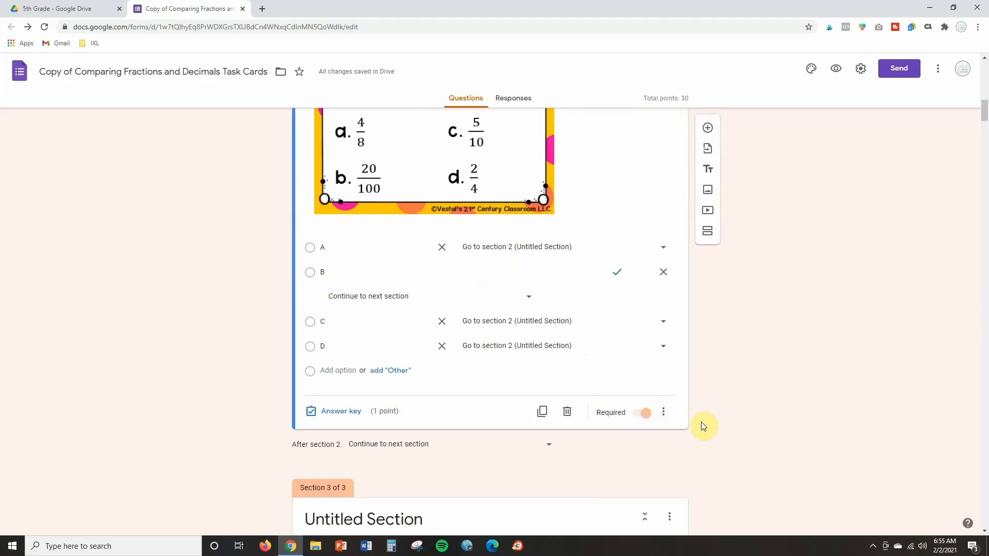
pyautogui.moveTo(704, 383)
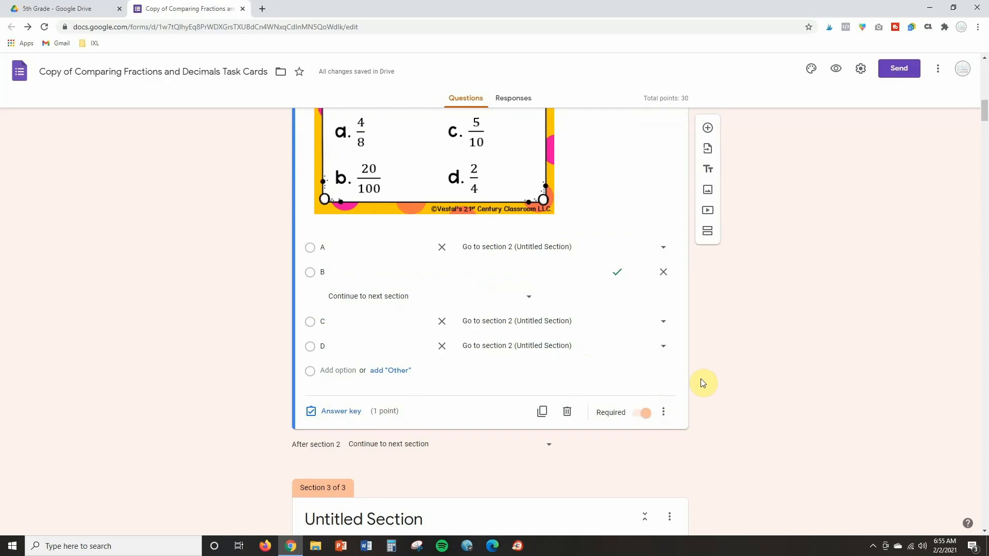
pyautogui.scroll(-3)
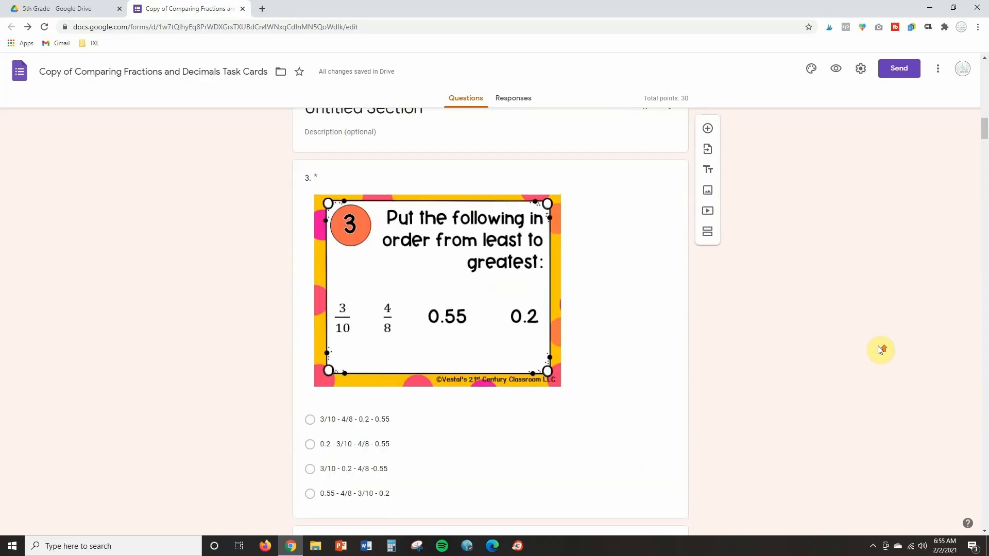
# Type the decimals into question 1's choices: A. 0.5, B 0.66, C 0.75, D 0.8.
pyautogui.scroll(3)
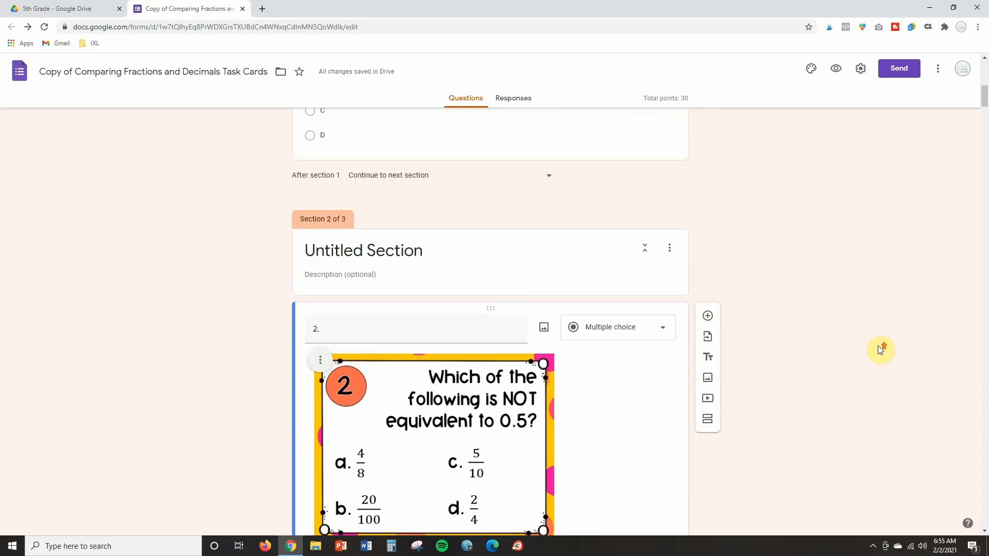
pyautogui.scroll(3)
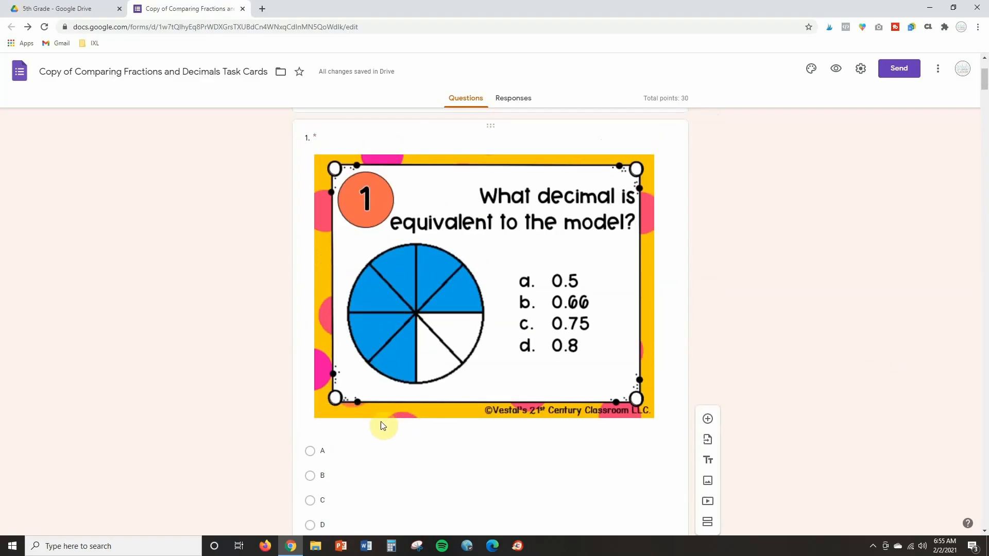
pyautogui.scroll(-3)
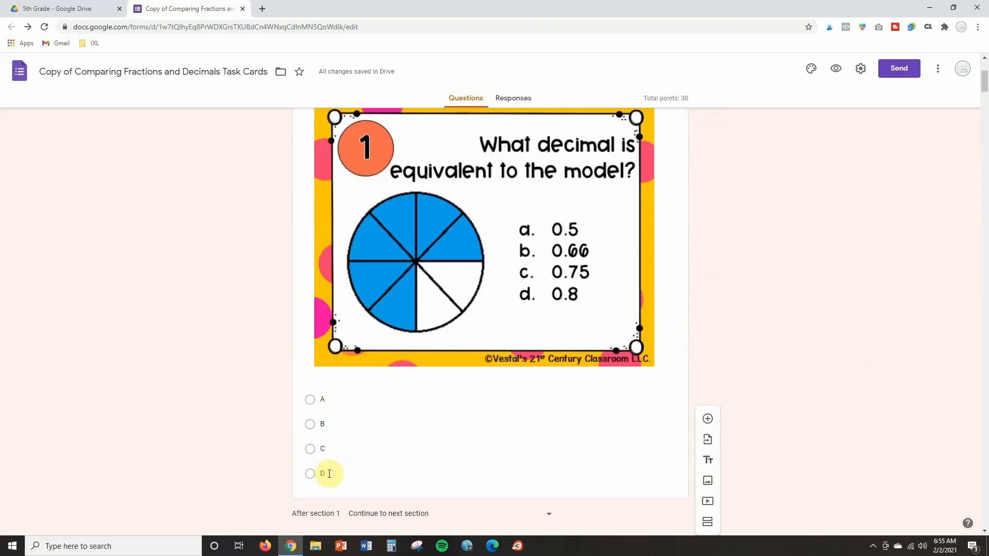
pyautogui.moveTo(547, 263)
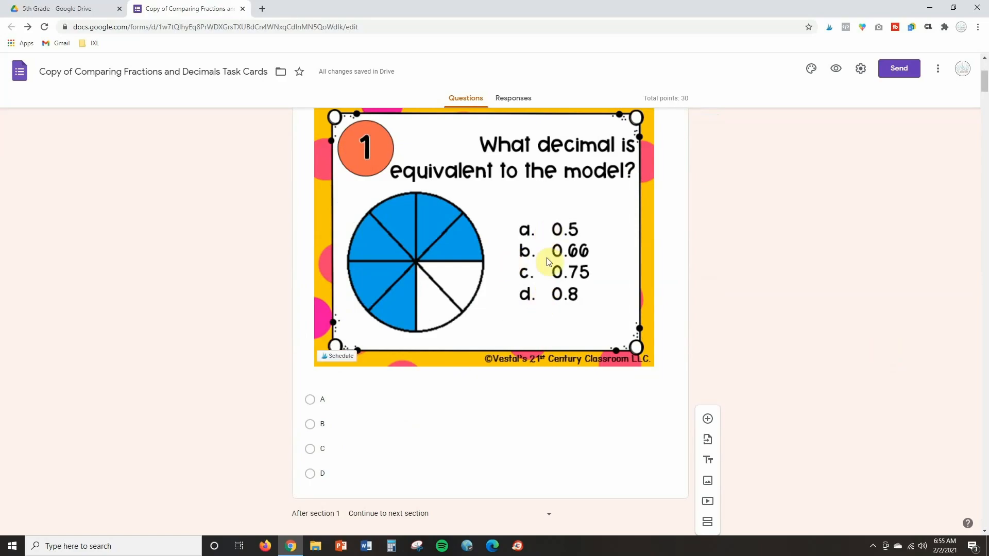
pyautogui.moveTo(546, 240)
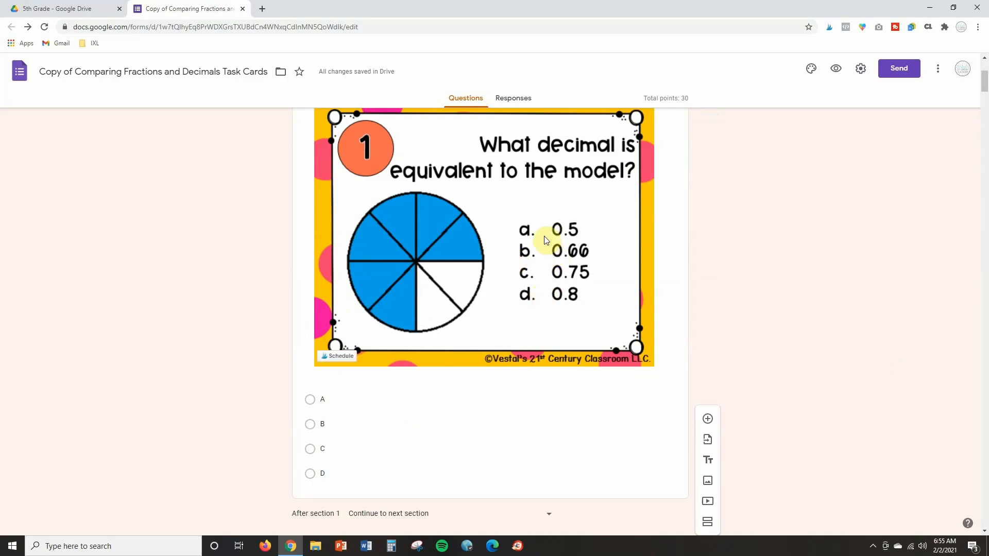
pyautogui.moveTo(385, 397)
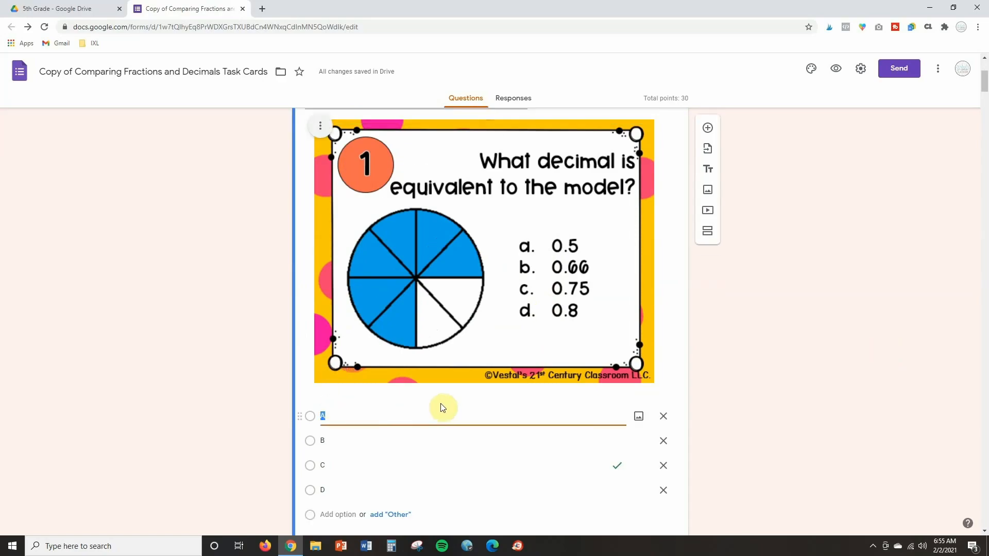
pyautogui.write('0')
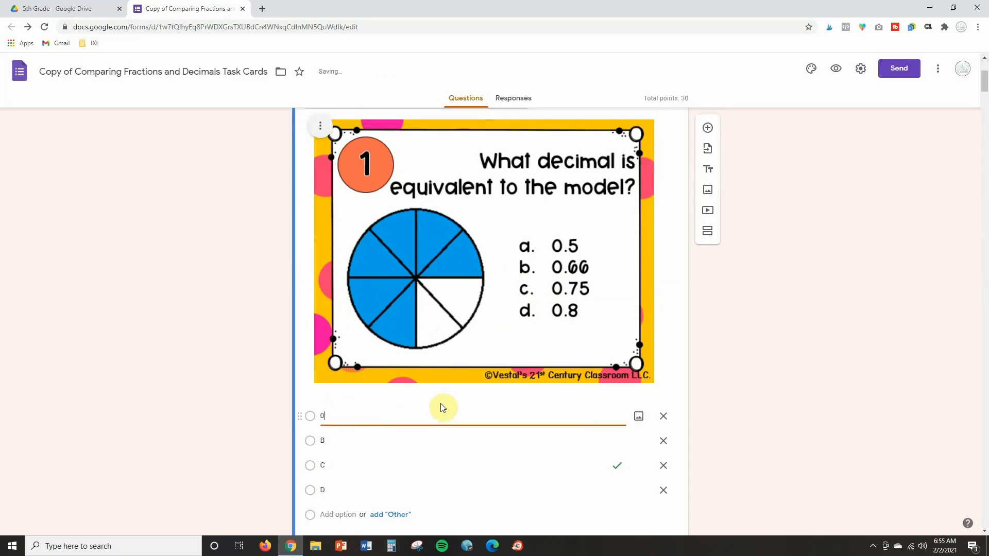
pyautogui.write('A.')
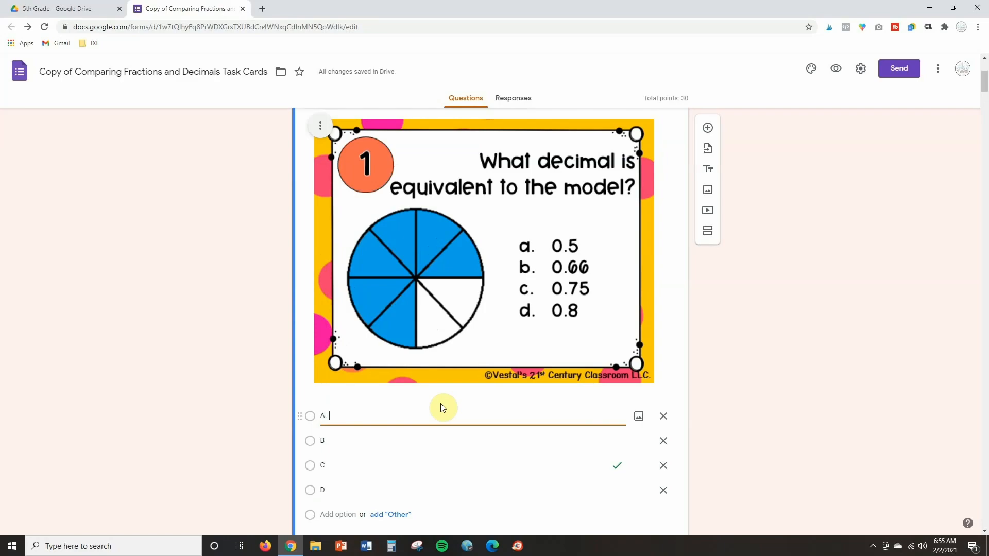
pyautogui.write('0.5')
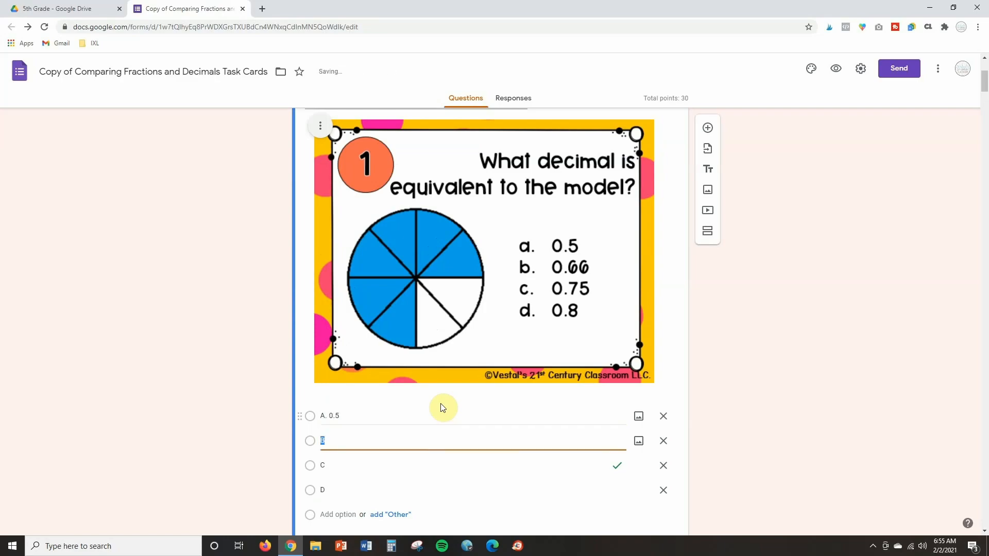
pyautogui.write('0.66')
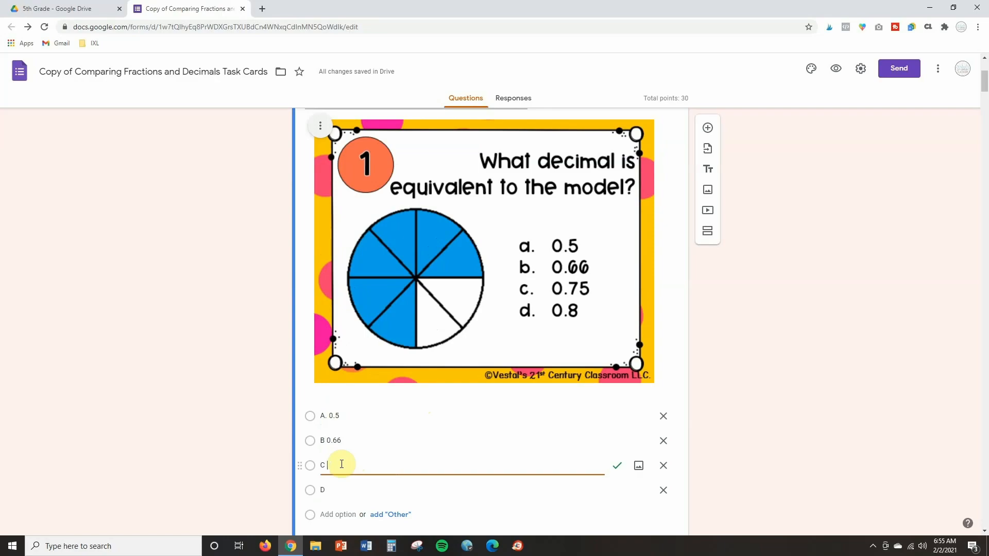
pyautogui.write('0.75')
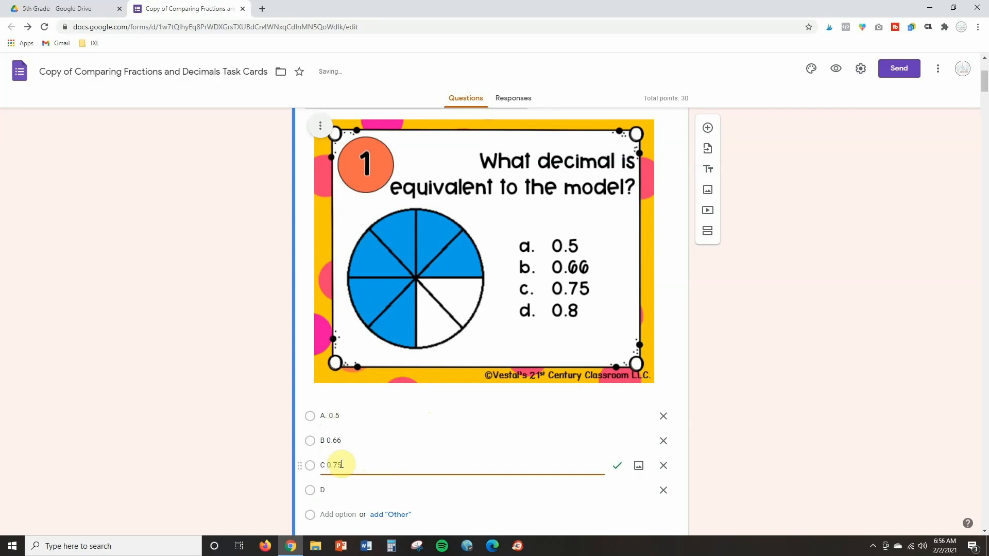
pyautogui.click(347, 490)
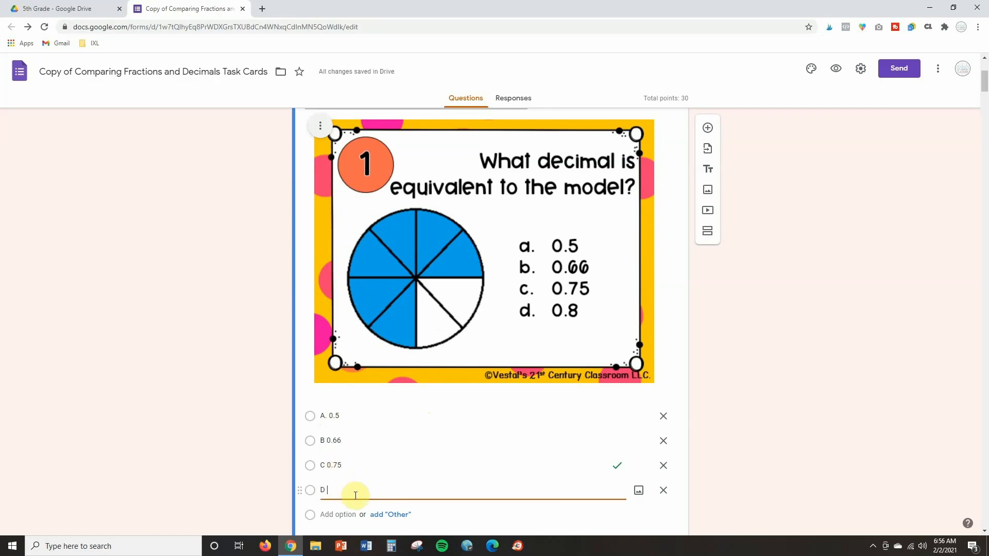
pyautogui.write('0.8')
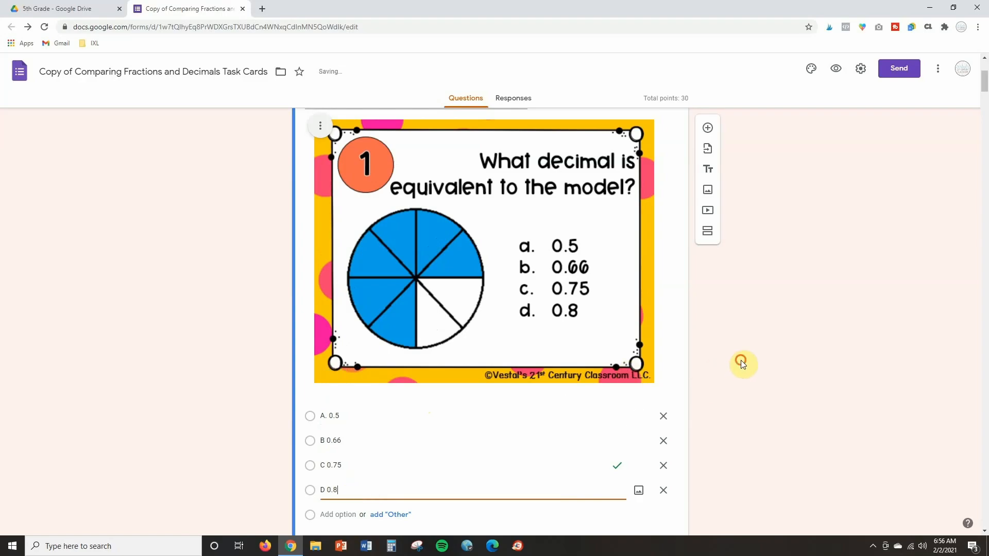
pyautogui.scroll(3)
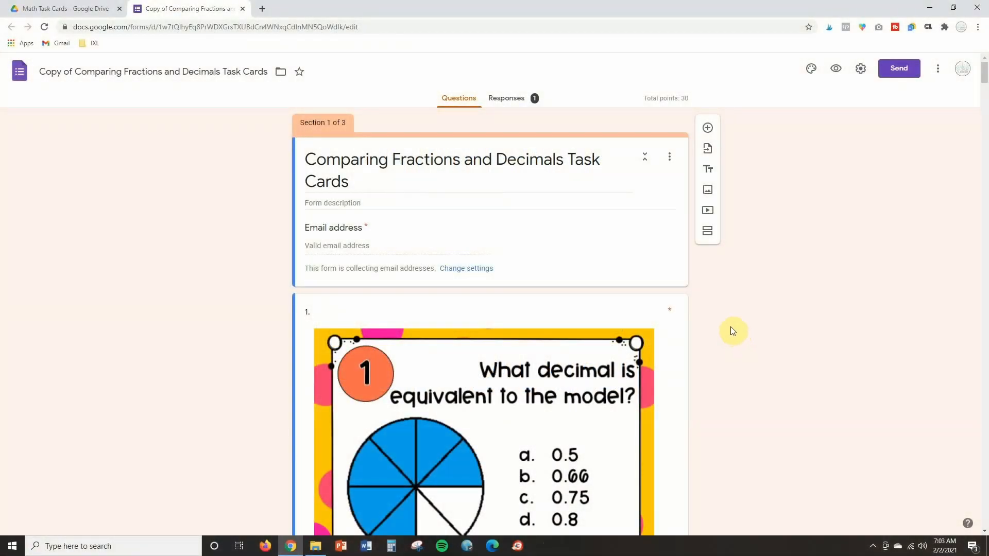
pyautogui.moveTo(570, 203)
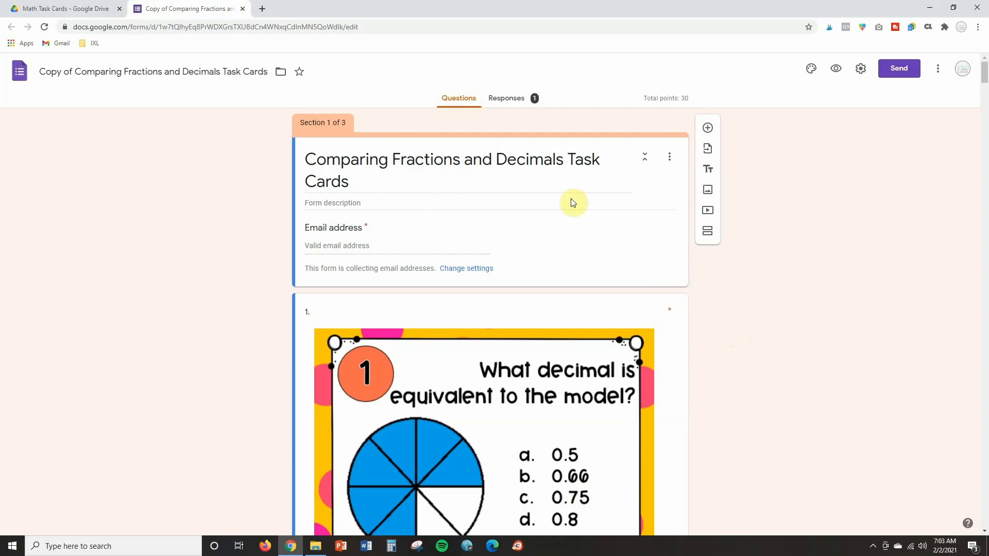
pyautogui.moveTo(506, 99)
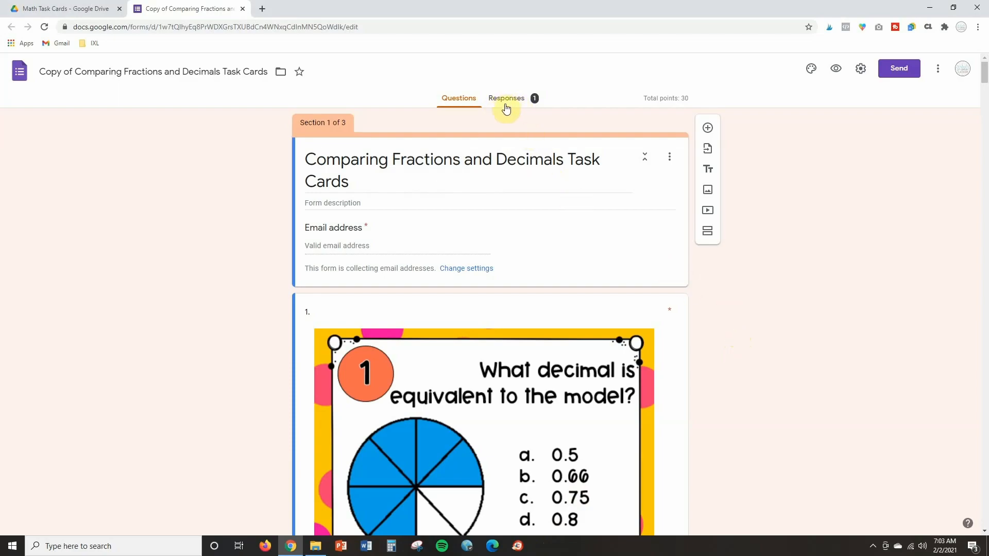
pyautogui.moveTo(511, 107)
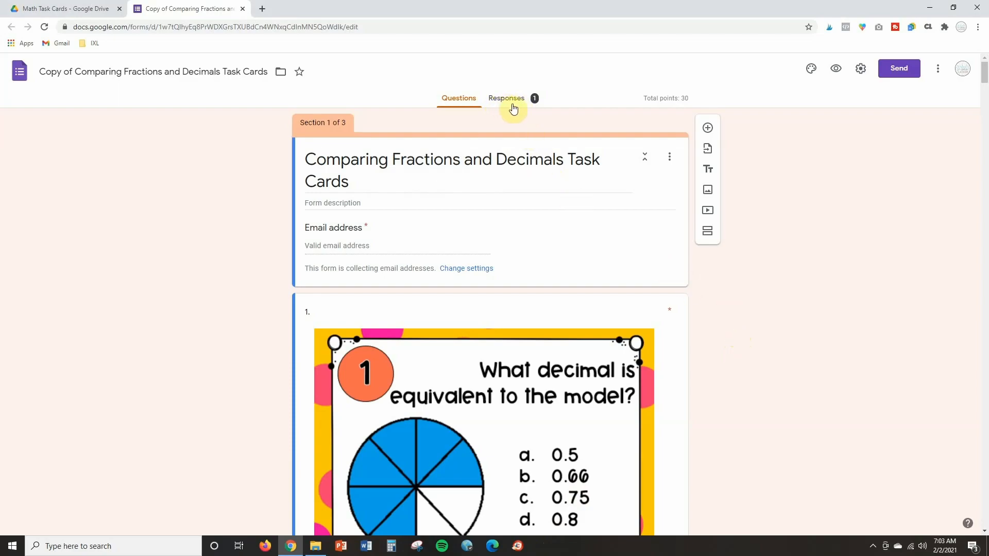
pyautogui.moveTo(535, 107)
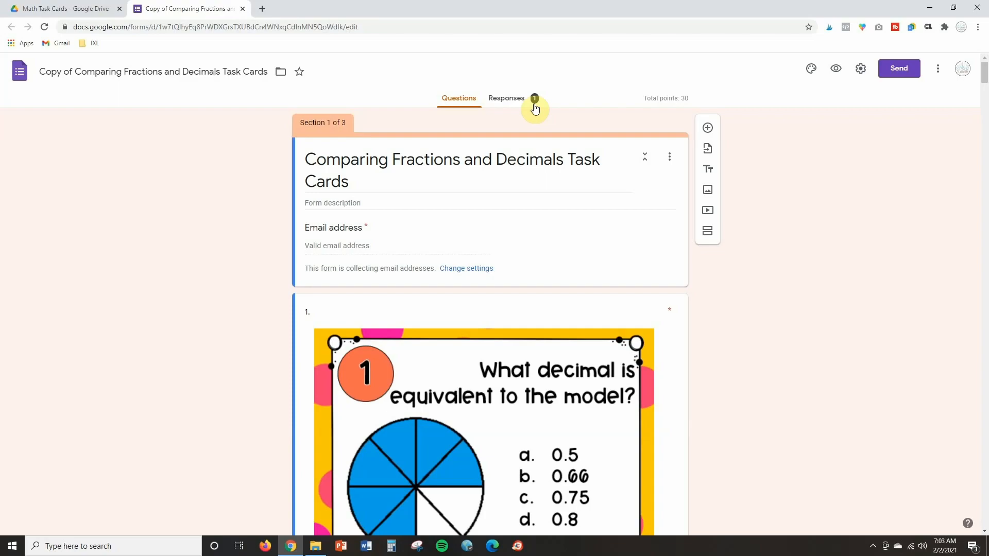
pyautogui.moveTo(589, 105)
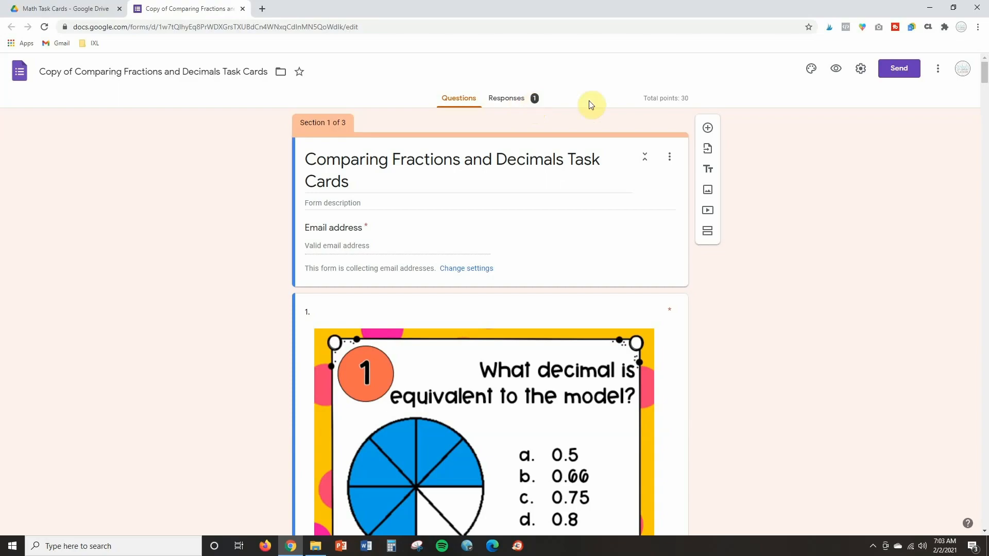
pyautogui.moveTo(835, 69)
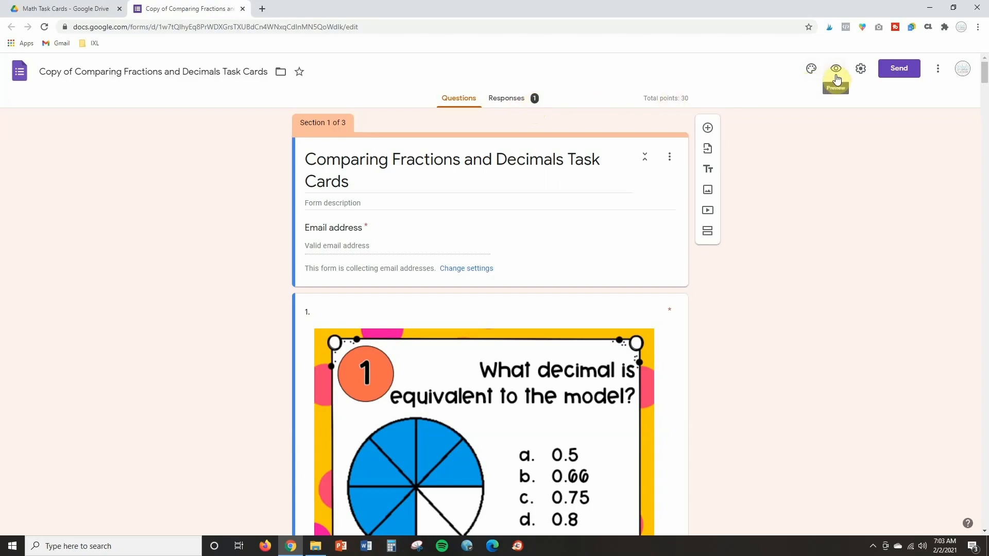
pyautogui.moveTo(560, 120)
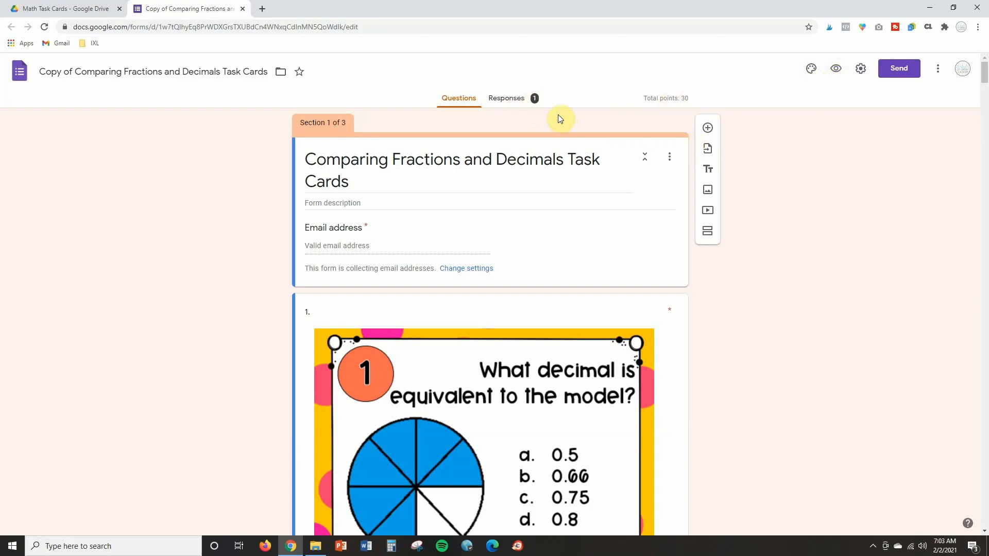
pyautogui.moveTo(517, 107)
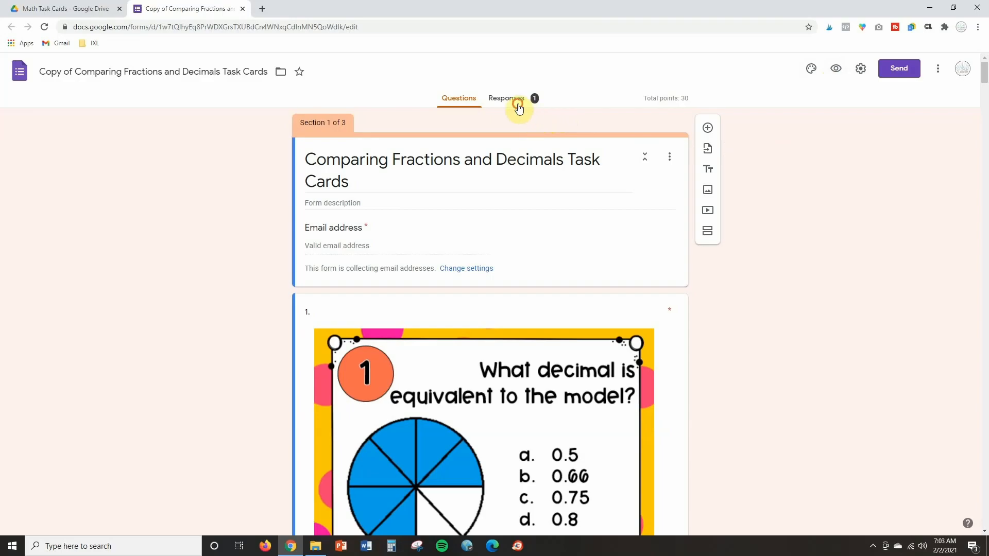
pyautogui.click(506, 97)
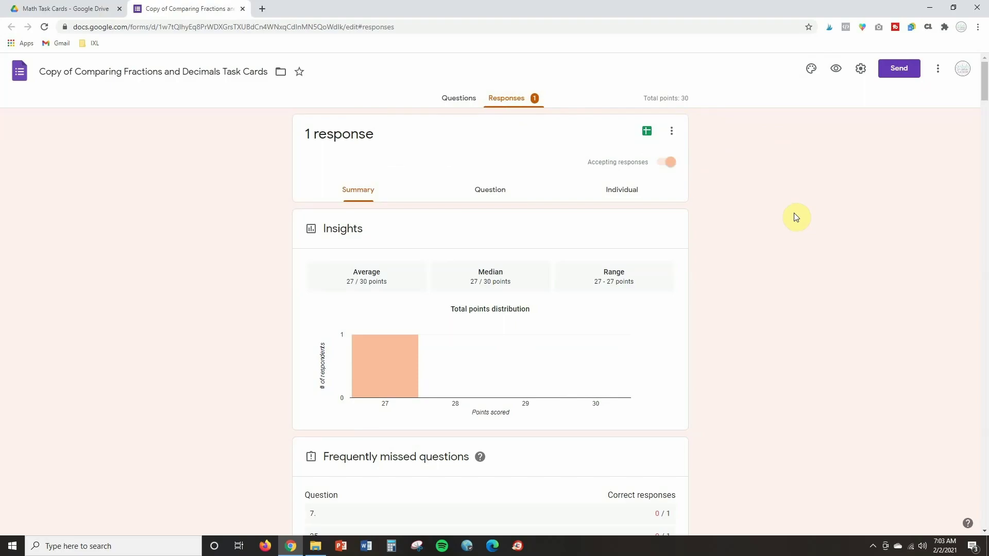
pyautogui.moveTo(770, 226)
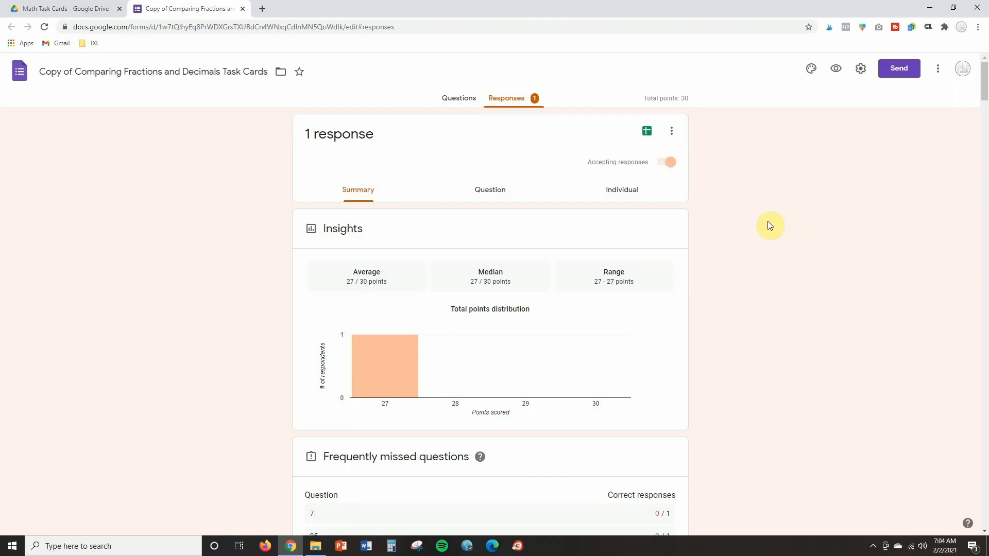
pyautogui.moveTo(571, 218)
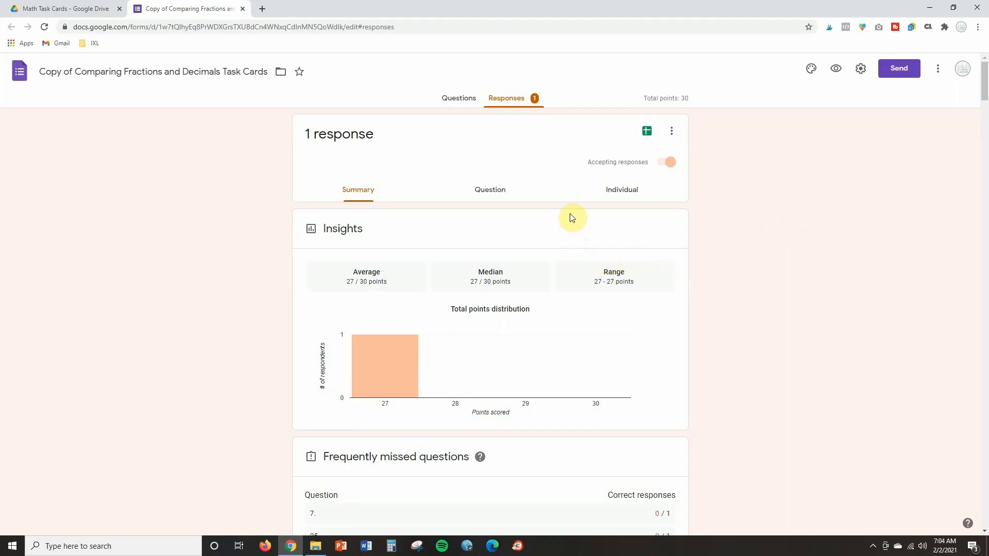
pyautogui.moveTo(644, 229)
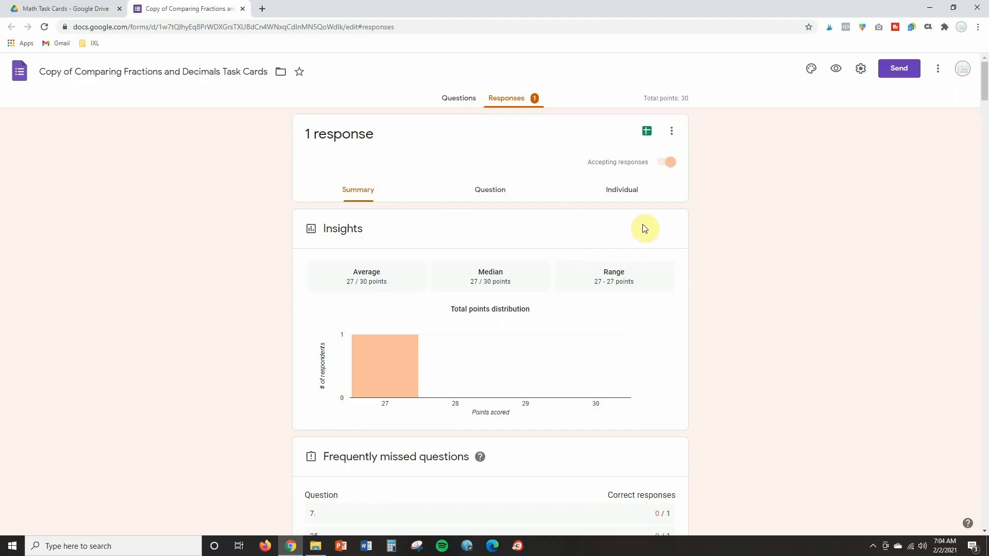
pyautogui.moveTo(648, 214)
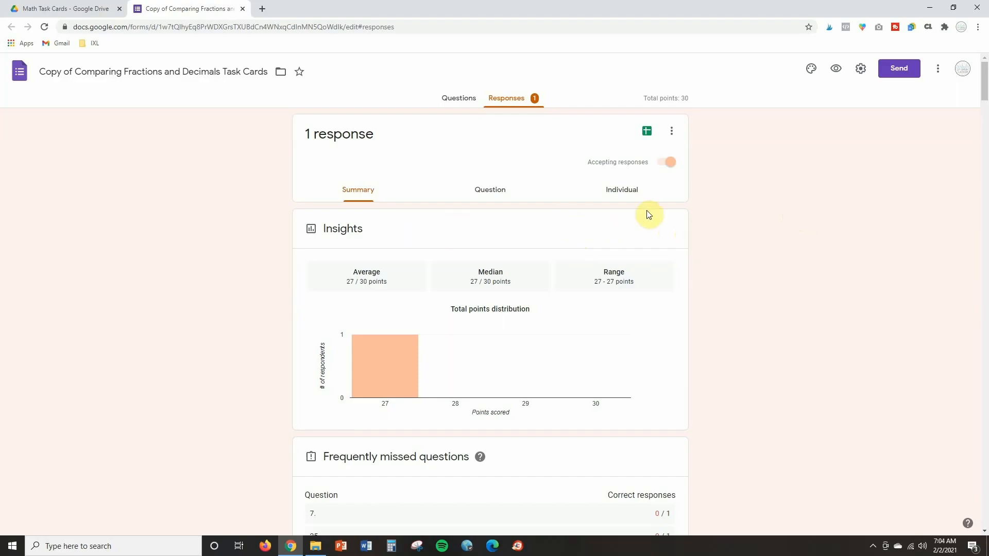
pyautogui.moveTo(388, 247)
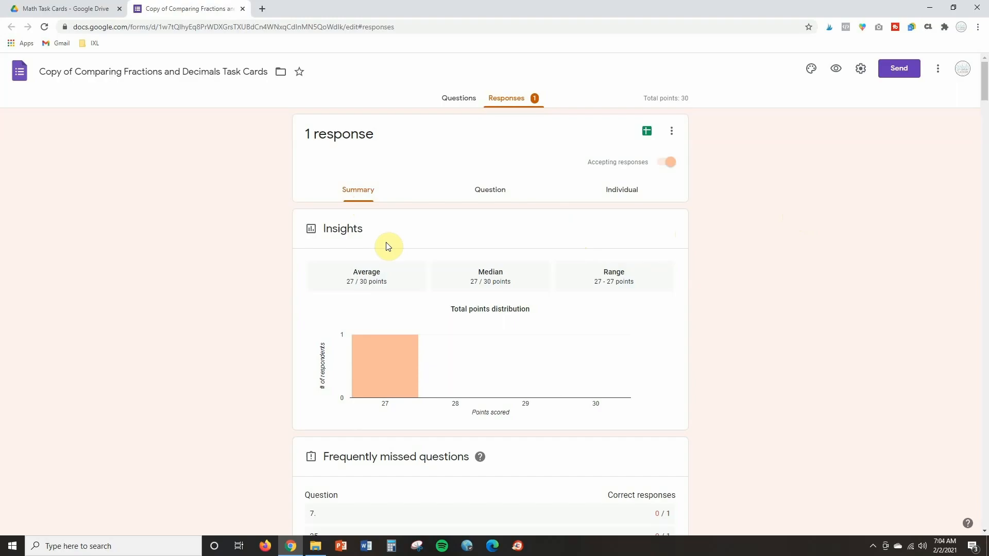
pyautogui.moveTo(431, 253)
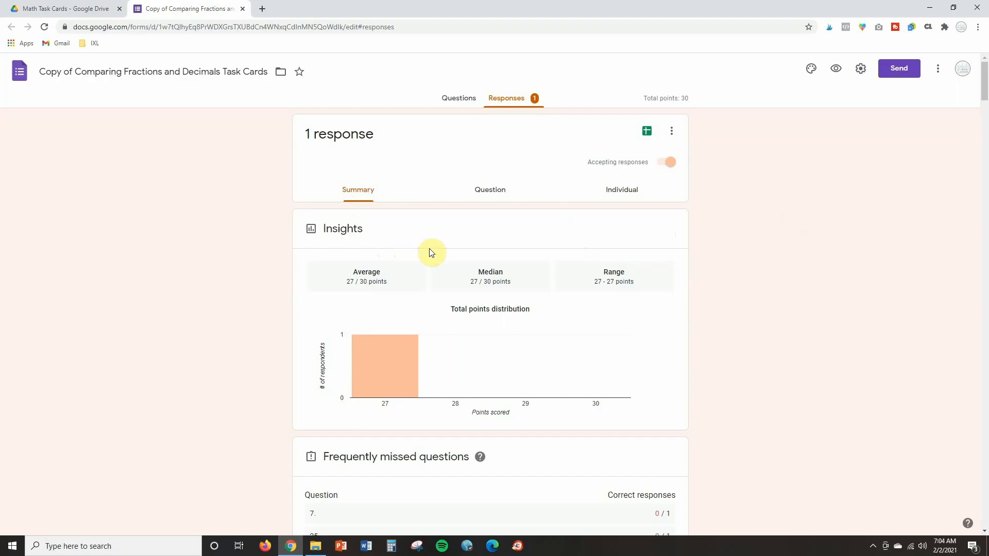
# Scroll through the Responses summary to review the recorded answers.
pyautogui.scroll(-3)
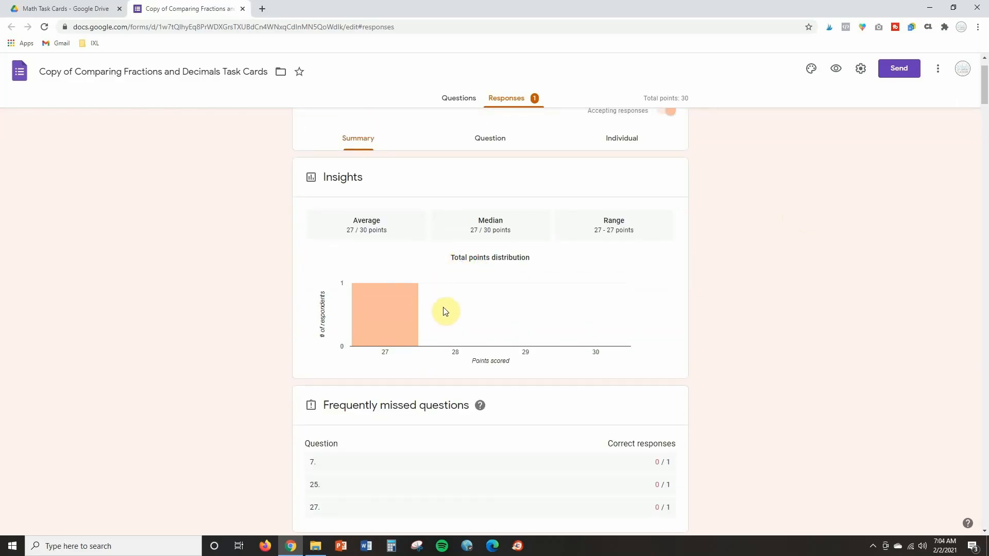
pyautogui.scroll(-3)
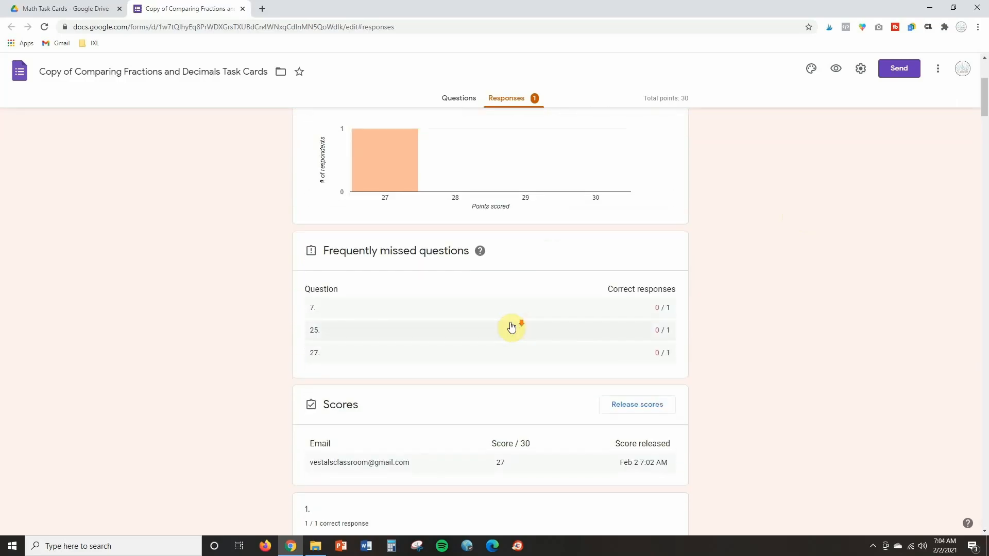
pyautogui.moveTo(510, 356)
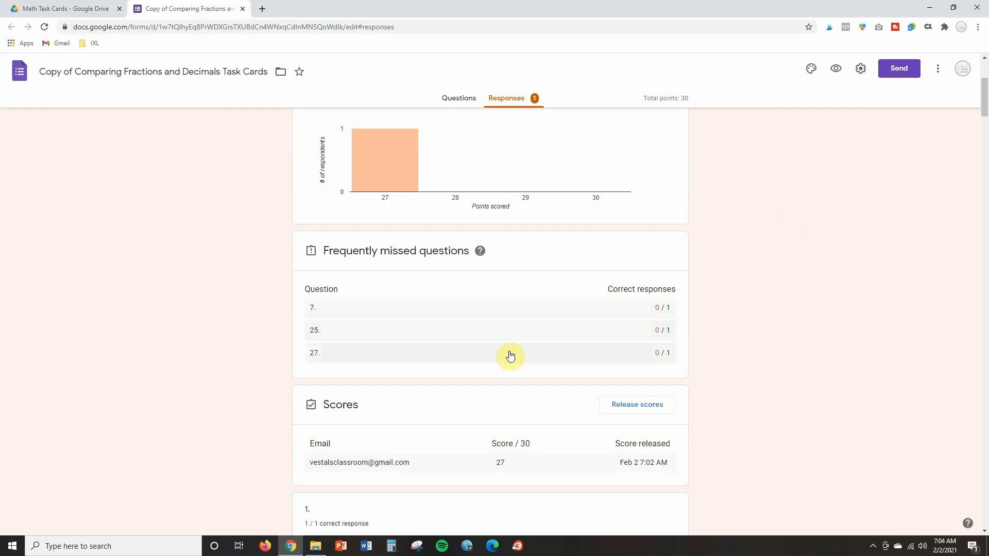
pyautogui.moveTo(524, 352)
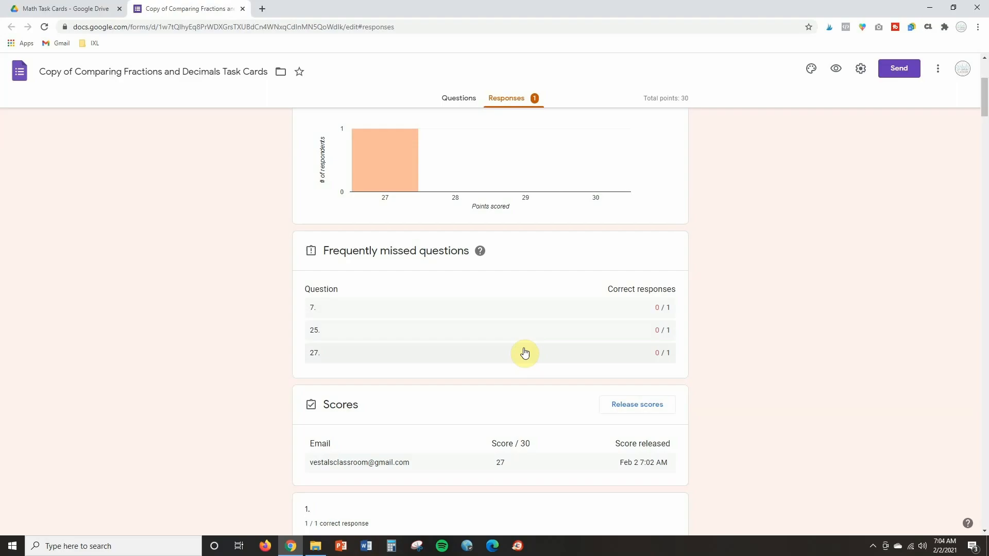
pyautogui.scroll(-3)
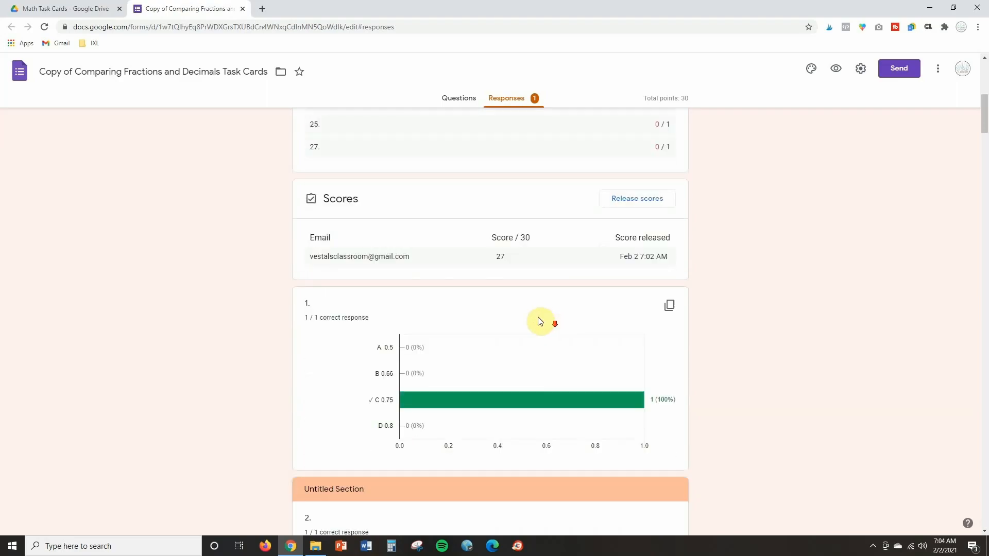
pyautogui.moveTo(448, 256)
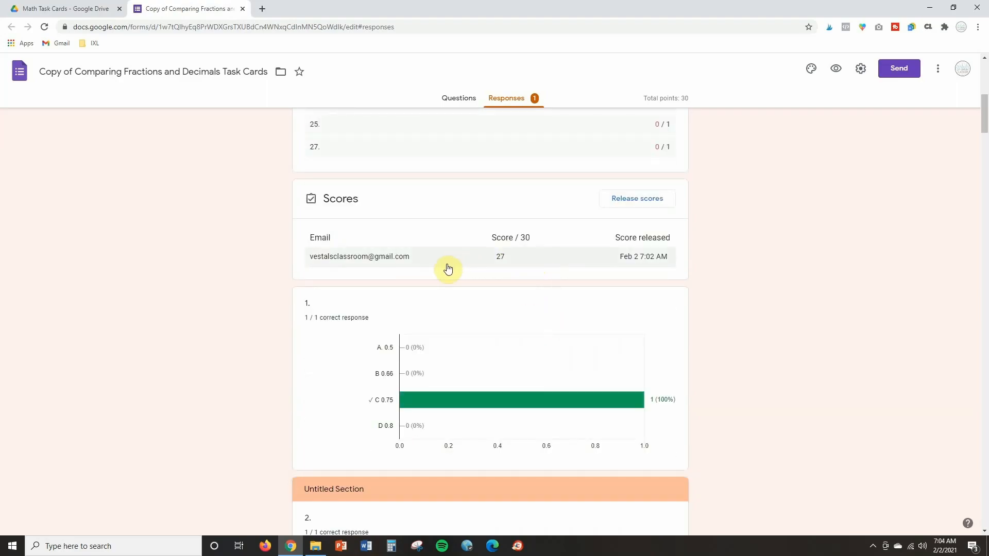
pyautogui.moveTo(320, 265)
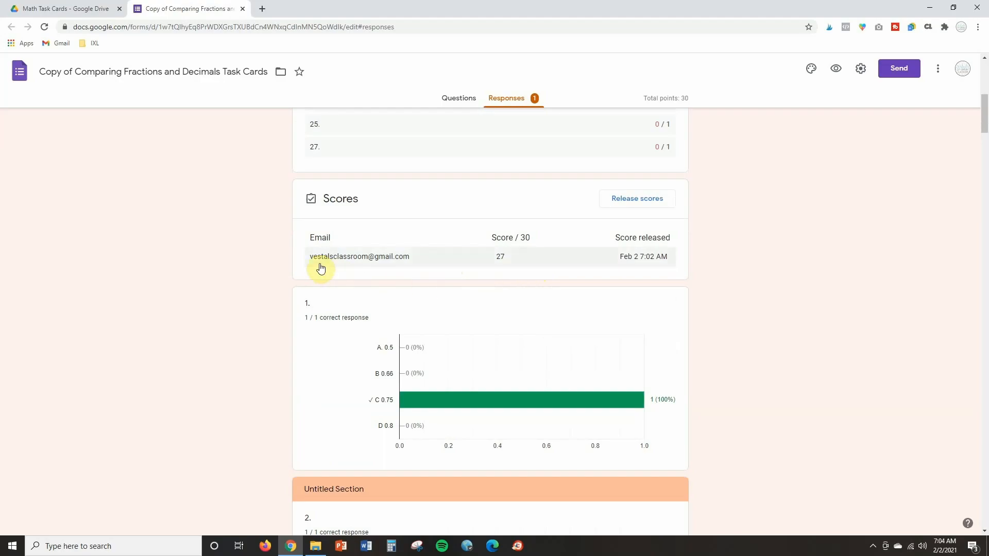
pyautogui.moveTo(401, 266)
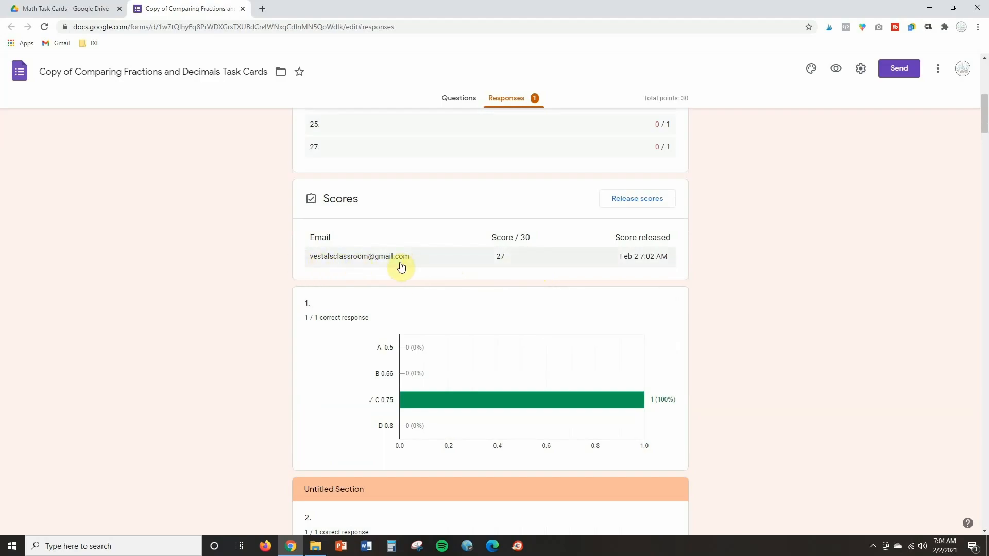
pyautogui.moveTo(385, 271)
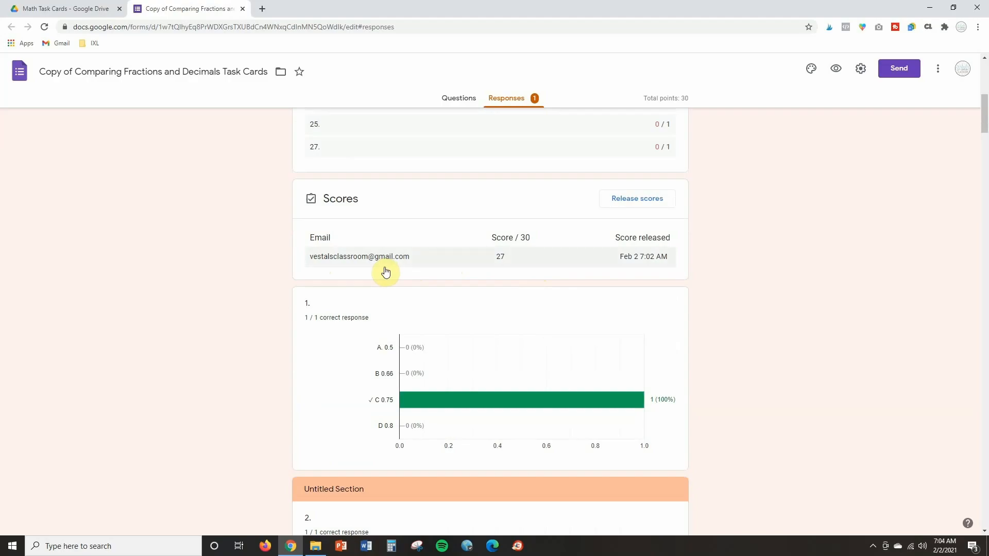
pyautogui.scroll(-3)
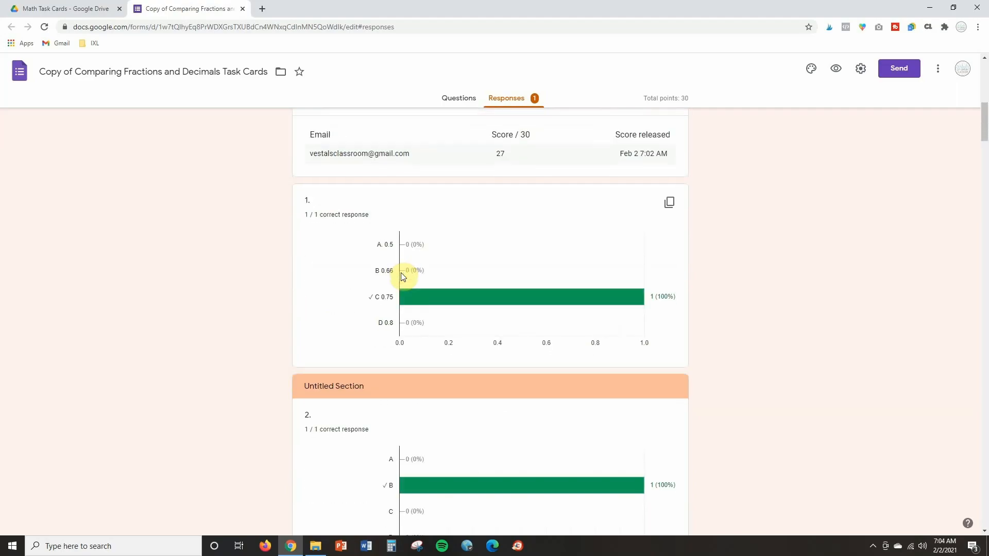
pyautogui.scroll(-3)
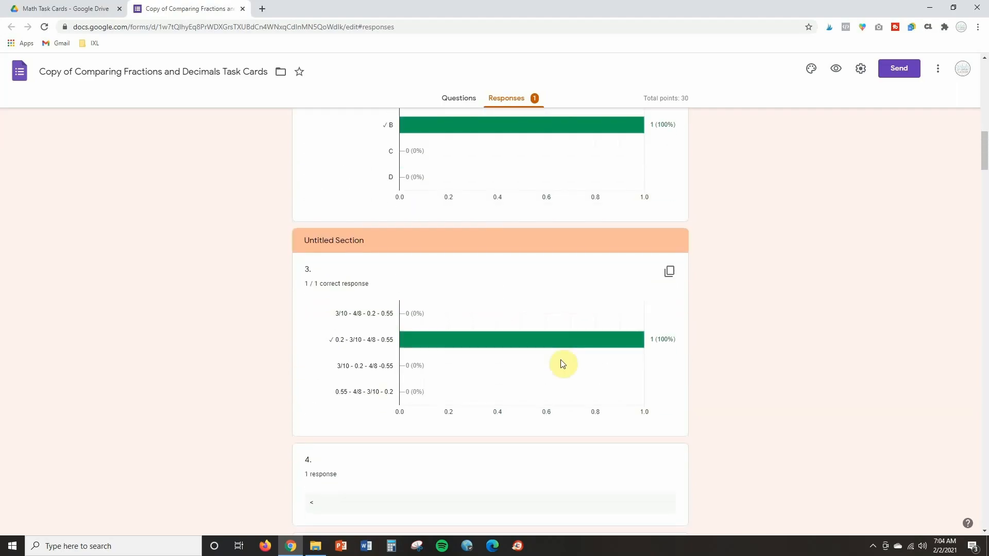
pyautogui.scroll(3)
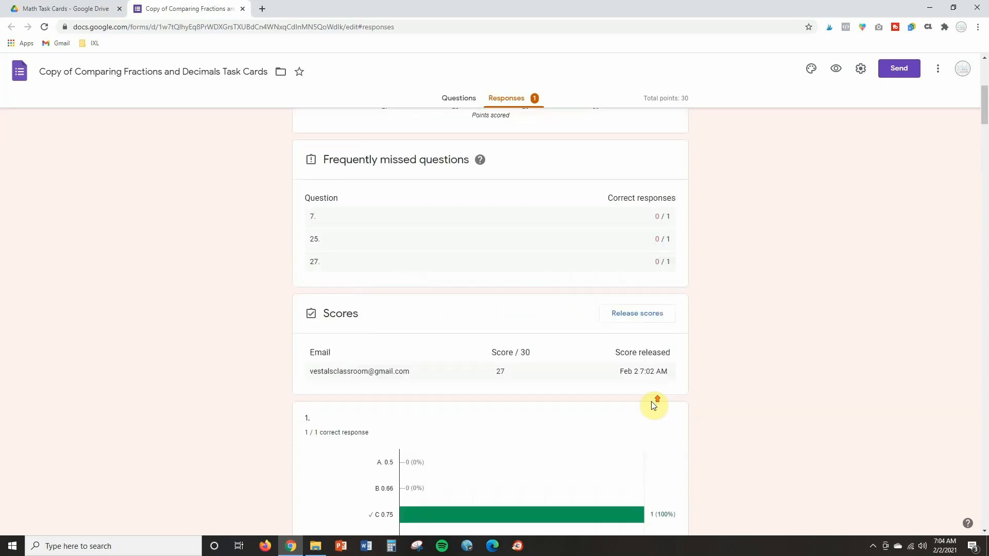
pyautogui.scroll(3)
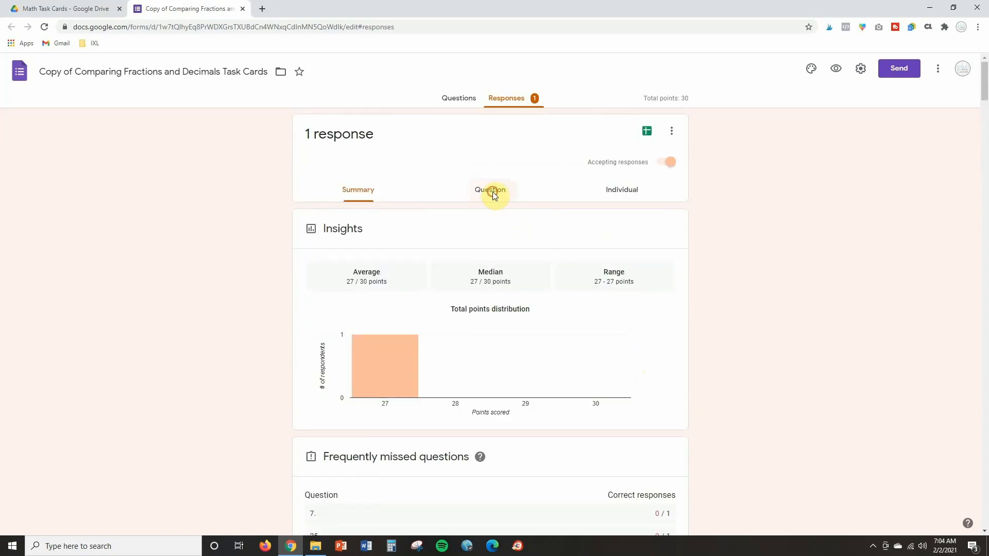
# Switch to the Question view and step forward to question 4's responses.
pyautogui.click(493, 190)
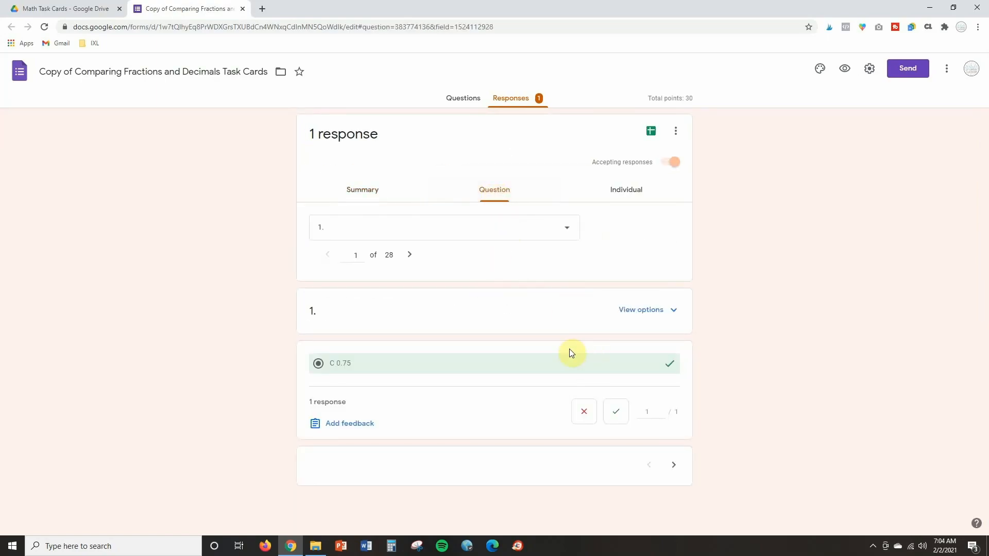
pyautogui.click(409, 255)
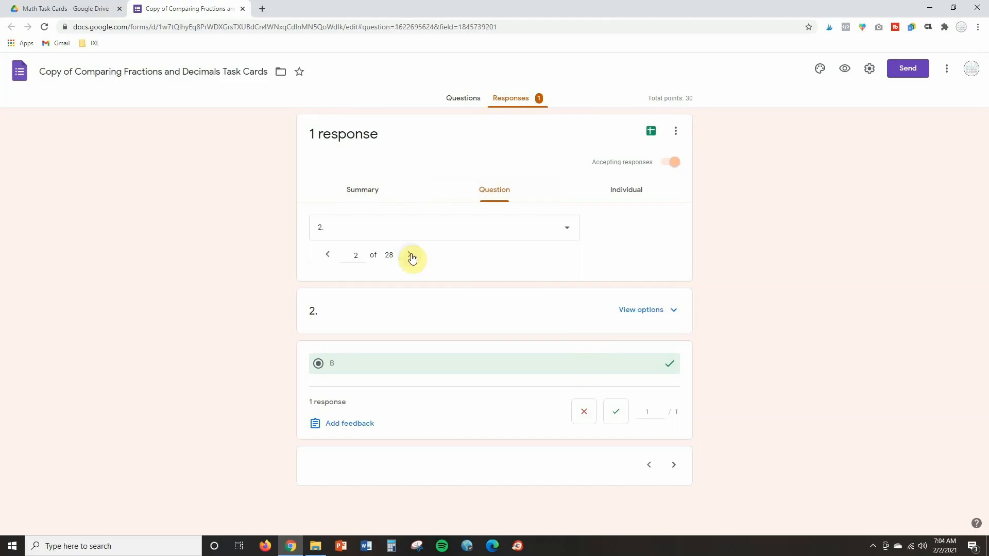
pyautogui.click(411, 255)
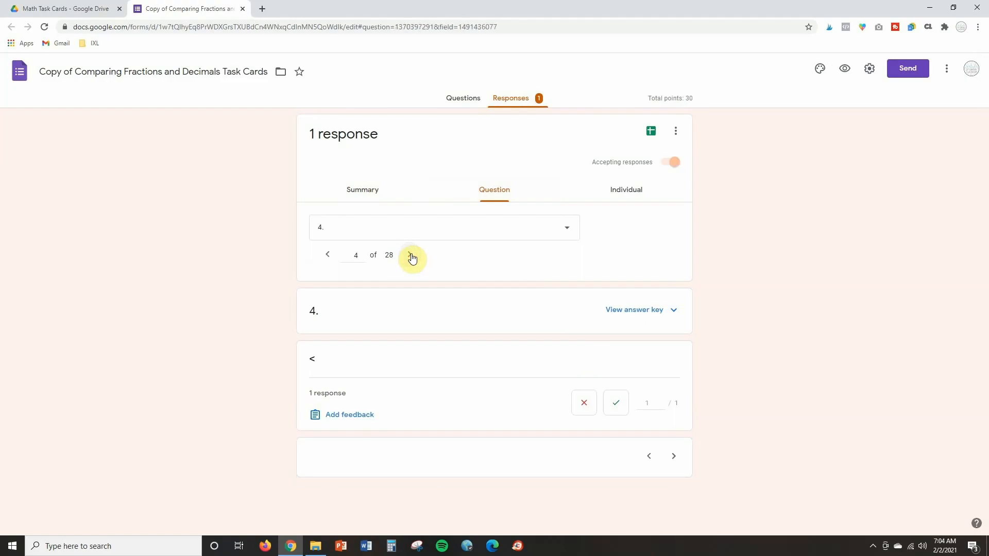
# Switch to the Individual view and scroll through the 27-of-30 submission's answered task cards.
pyautogui.click(621, 189)
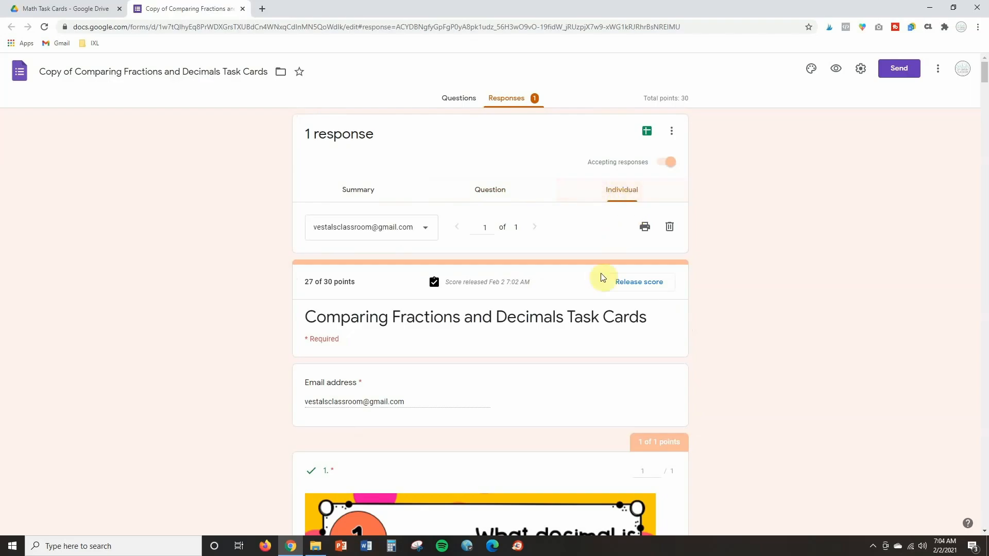
pyautogui.moveTo(434, 232)
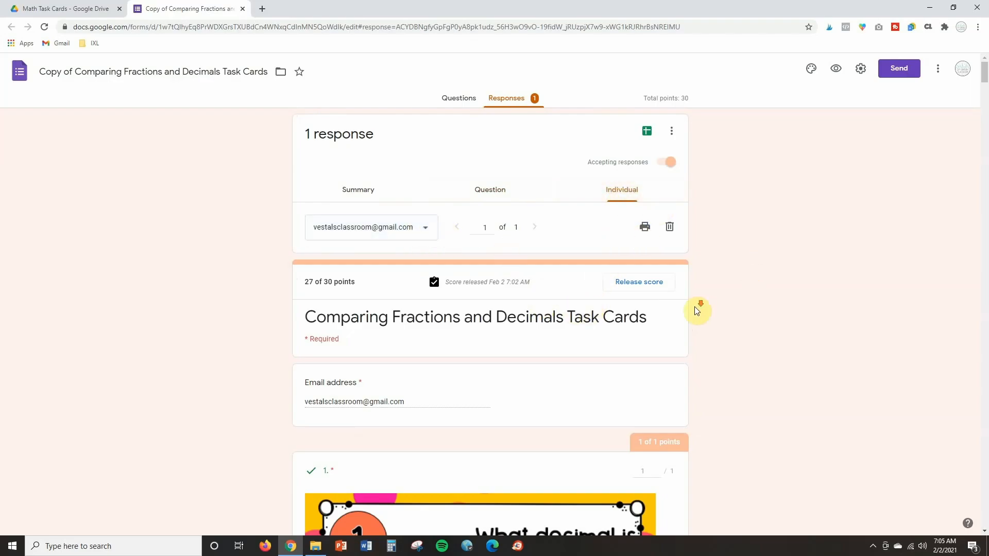
pyautogui.scroll(-3)
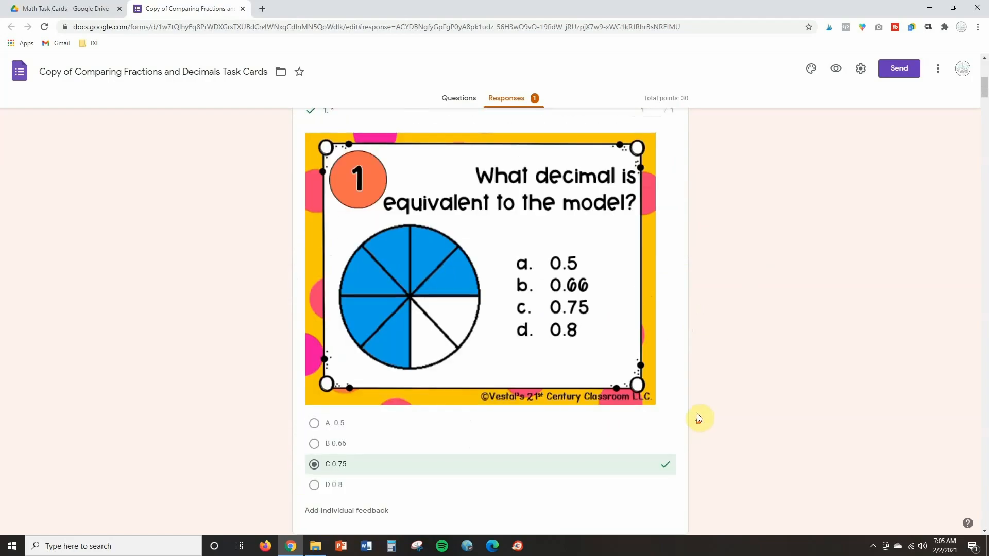
pyautogui.scroll(3)
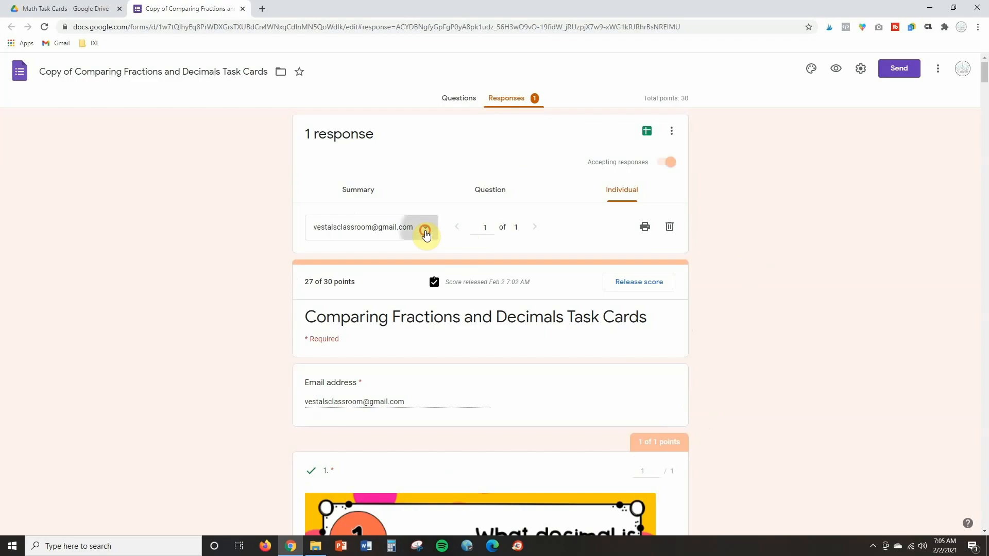
pyautogui.moveTo(423, 226)
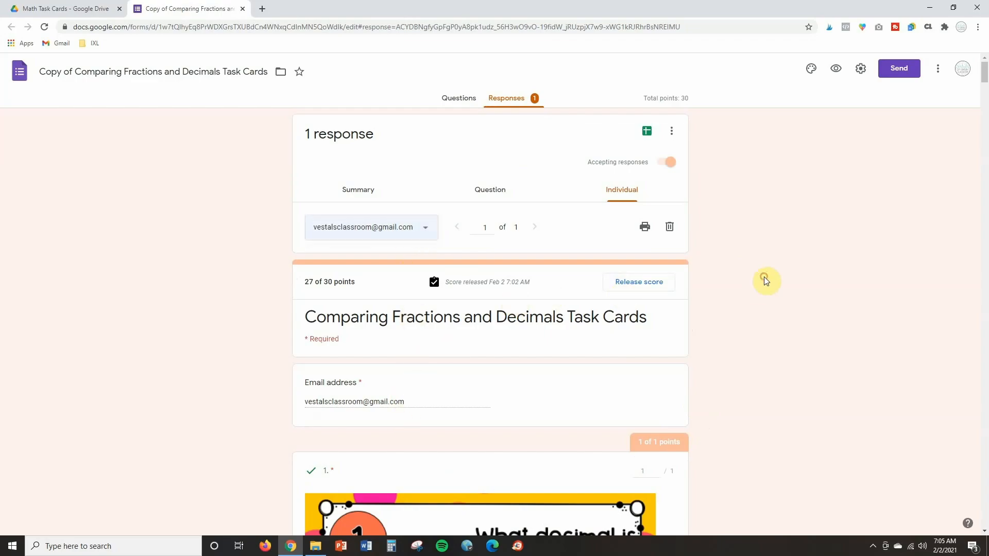
pyautogui.moveTo(611, 309)
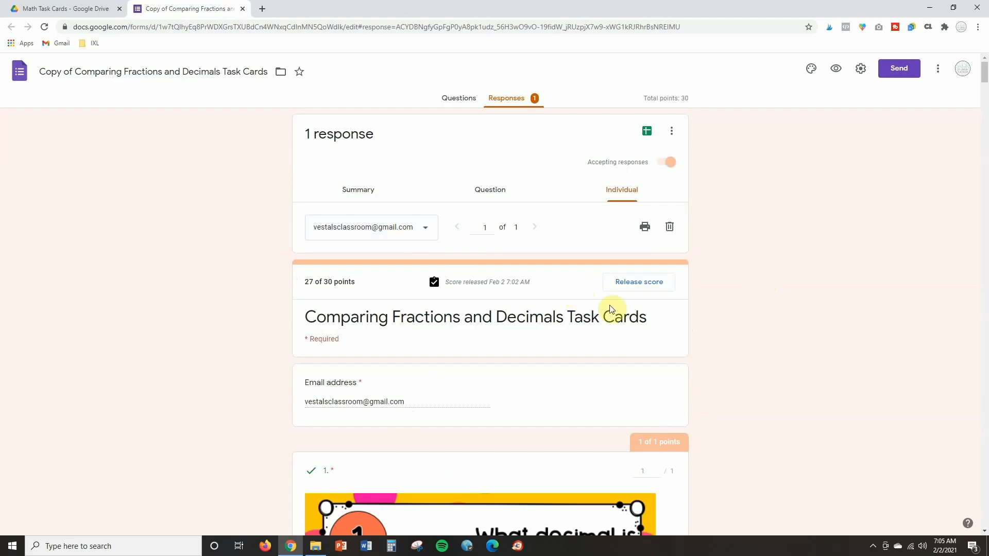
pyautogui.scroll(-3)
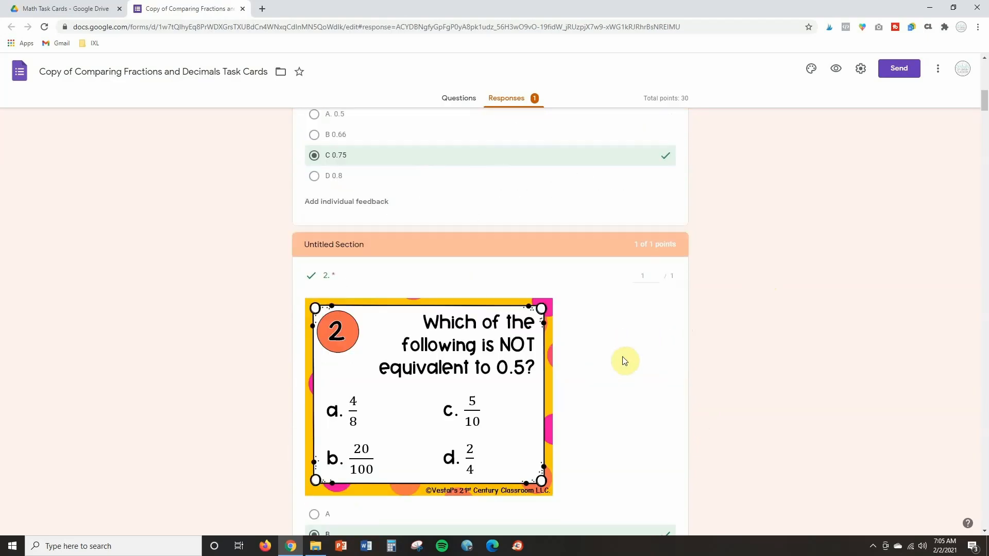
pyautogui.scroll(-3)
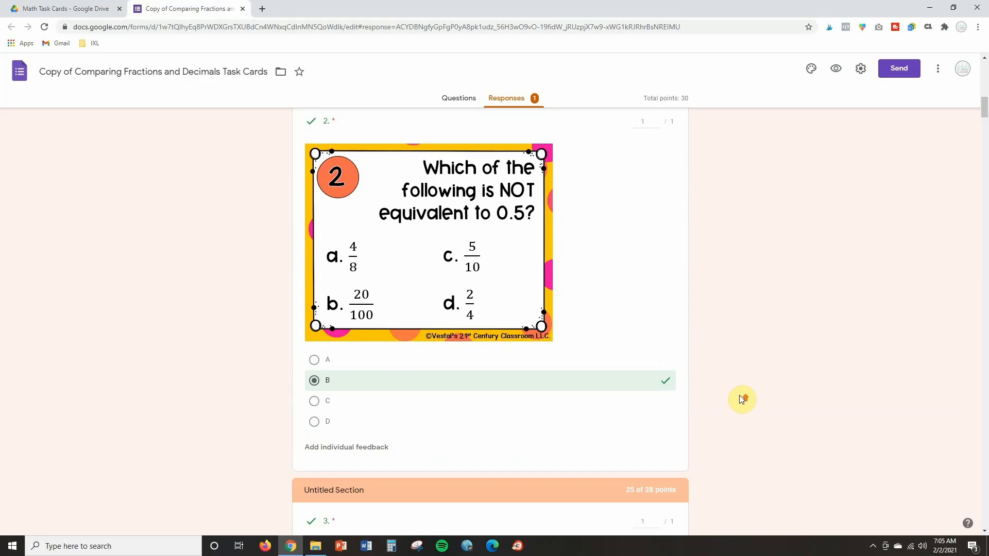
pyautogui.scroll(3)
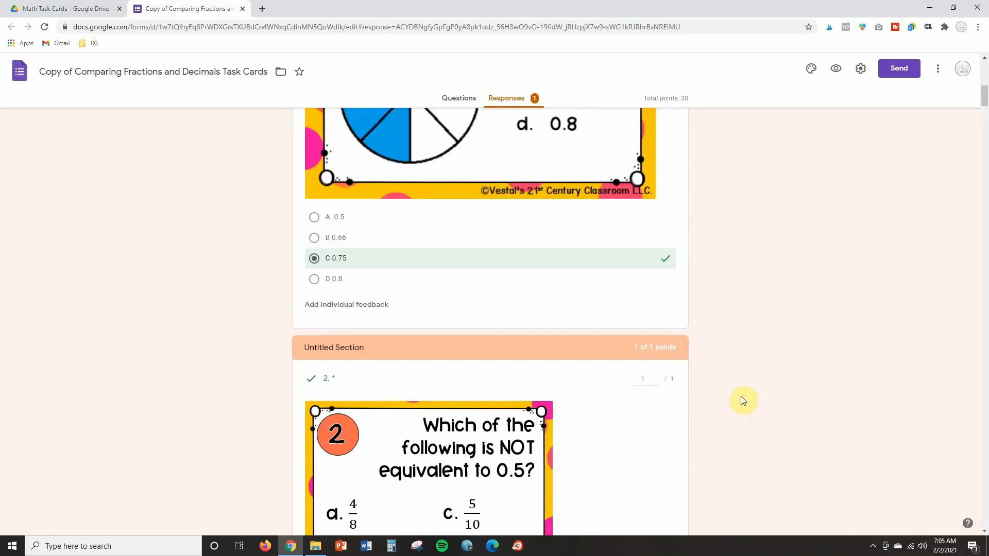
pyautogui.scroll(3)
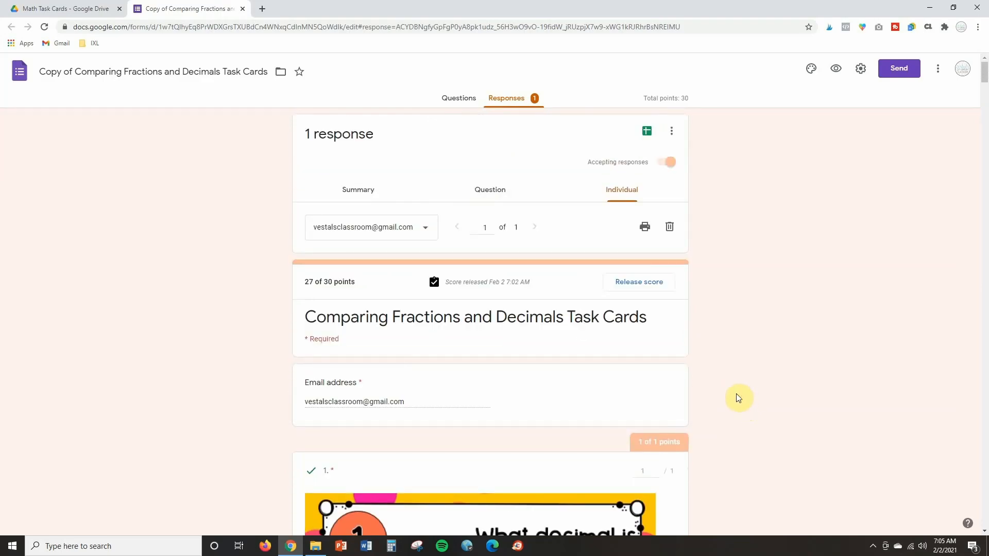
pyautogui.scroll(-3)
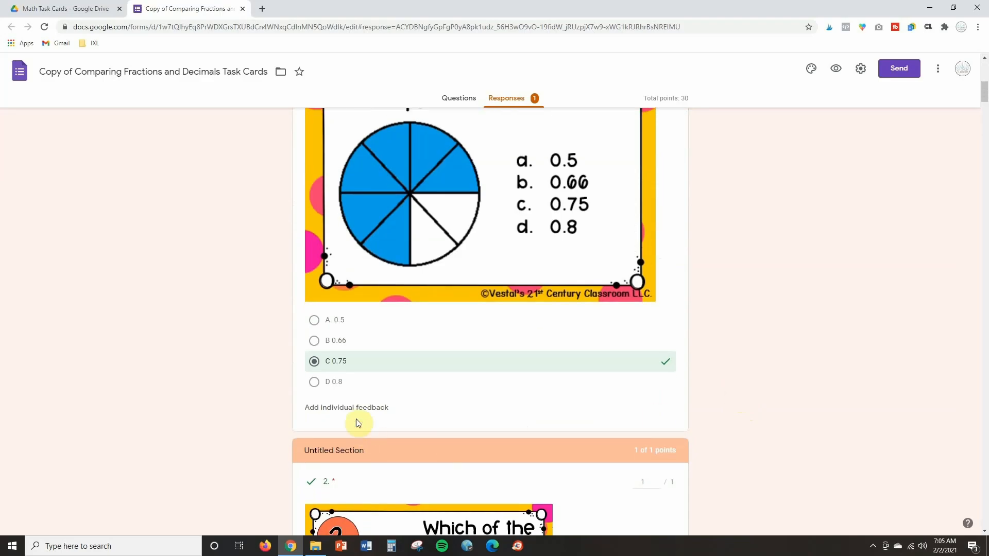
# Bring up question 1's feedback box, leave it empty, and return to the top of the response.
pyautogui.click(346, 407)
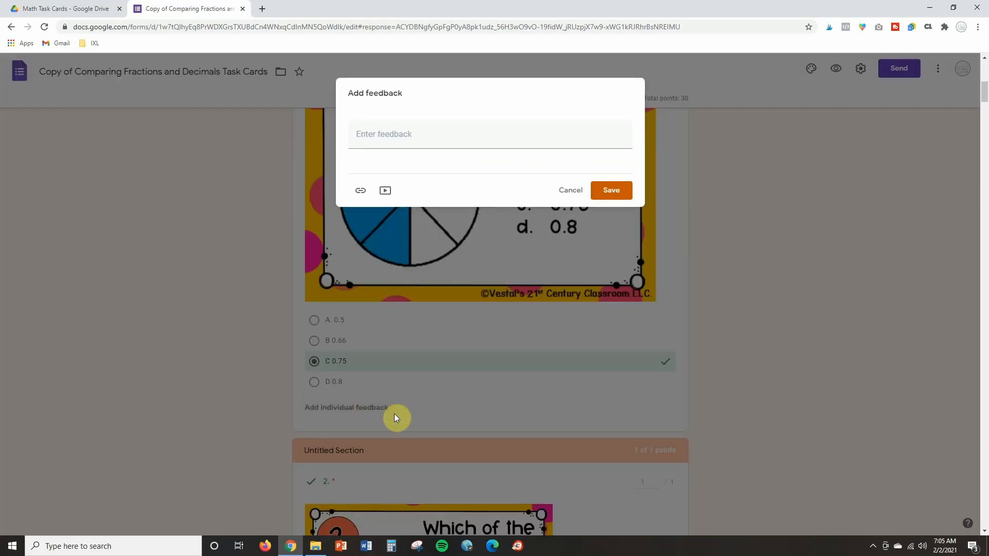
pyautogui.moveTo(484, 180)
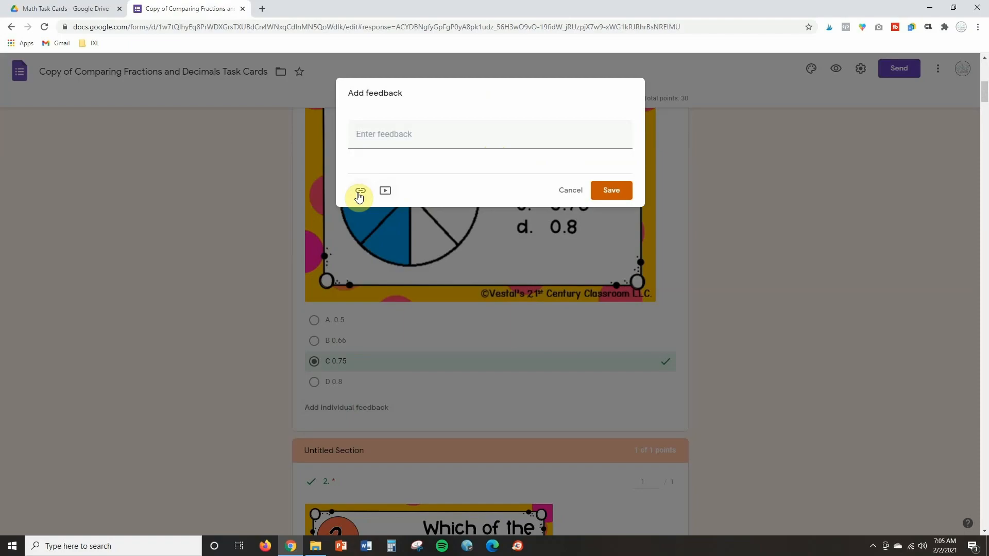
pyautogui.moveTo(520, 241)
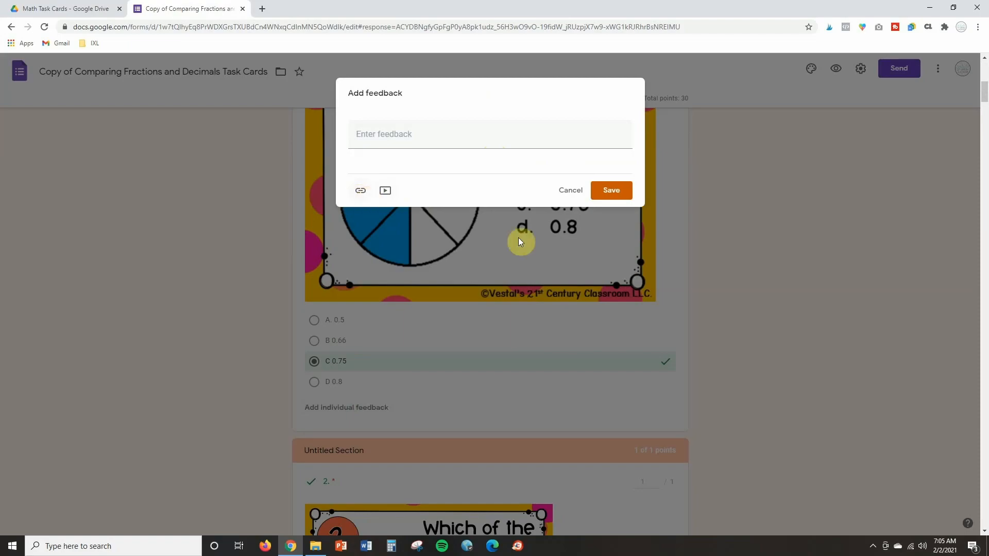
pyautogui.click(568, 189)
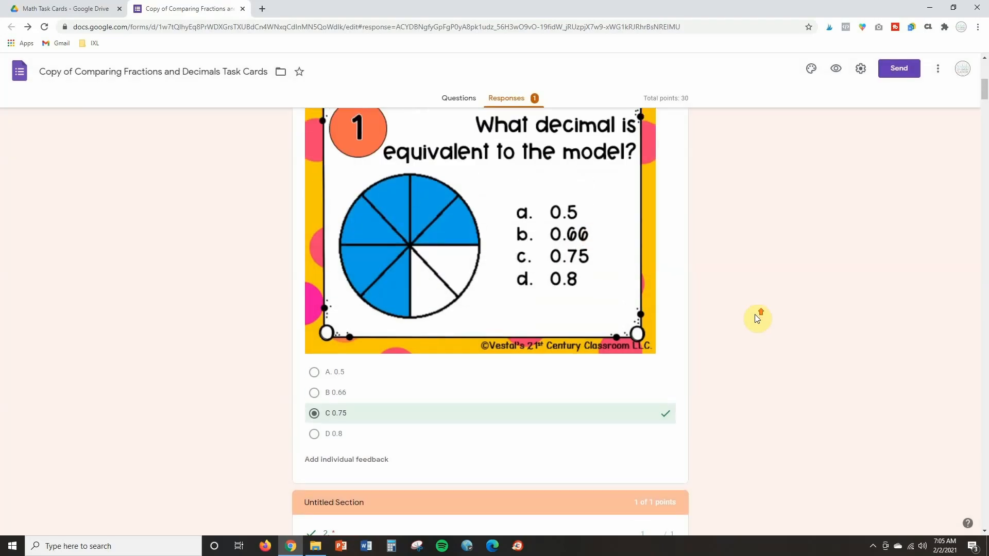
pyautogui.scroll(3)
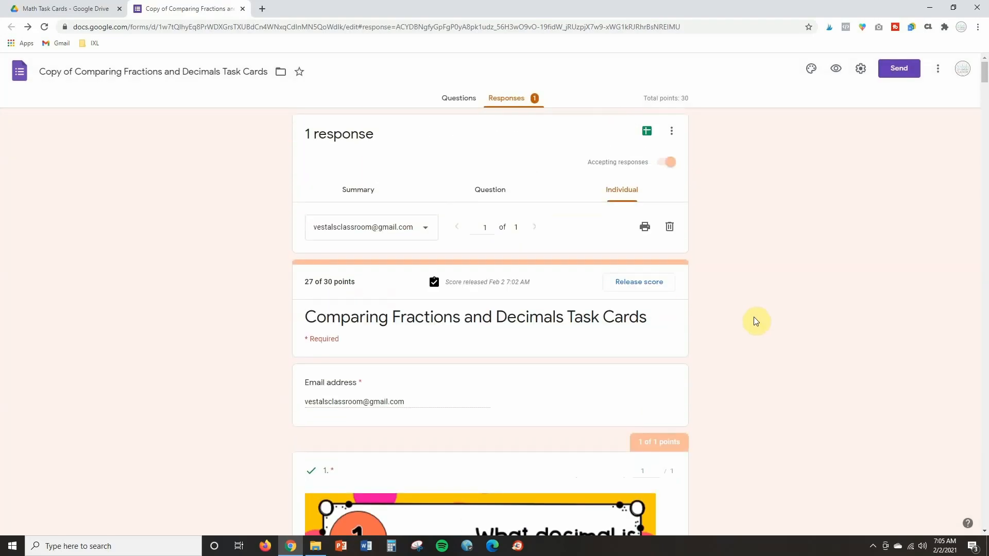
# From the Summary view, send responses to Sheets by creating a new linked spreadsheet.
pyautogui.click(357, 189)
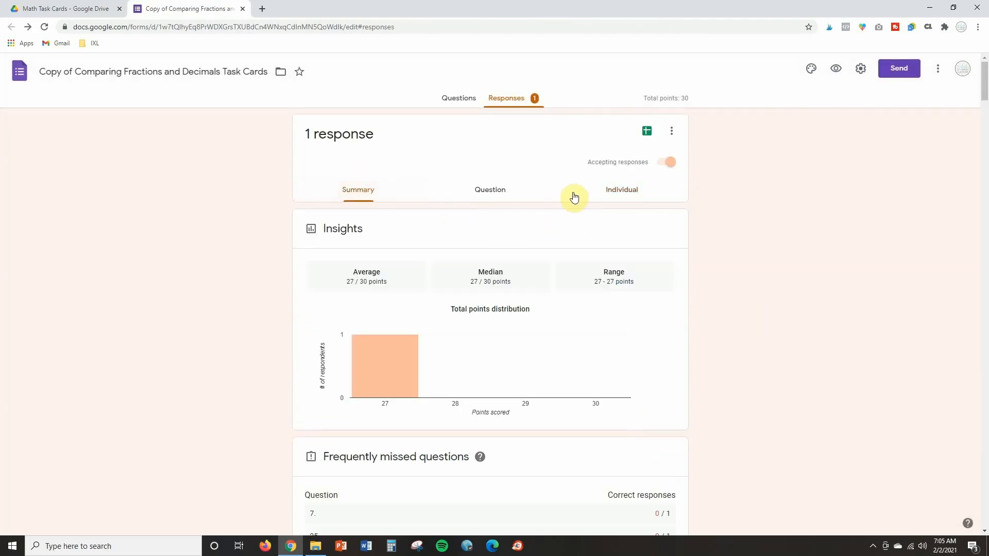
pyautogui.moveTo(647, 131)
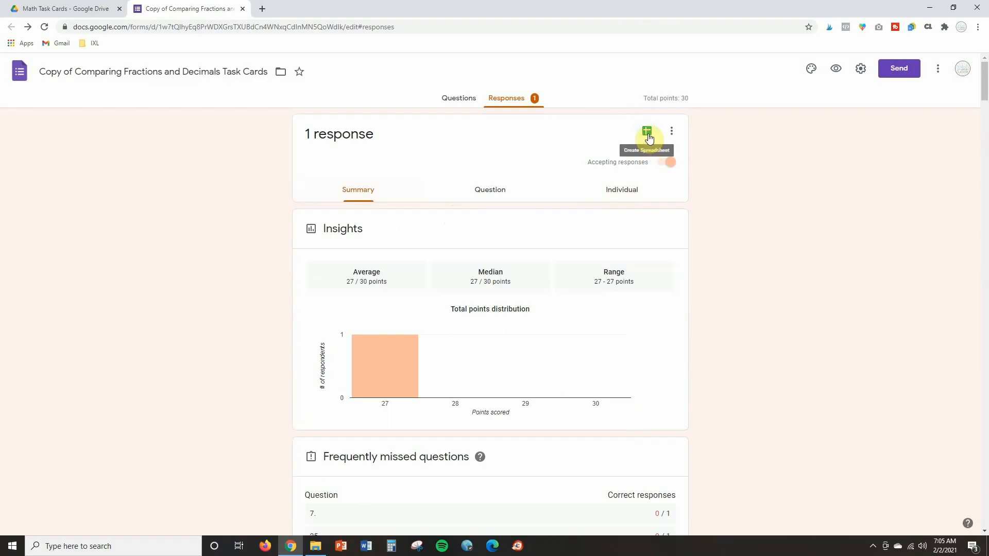
pyautogui.click(646, 130)
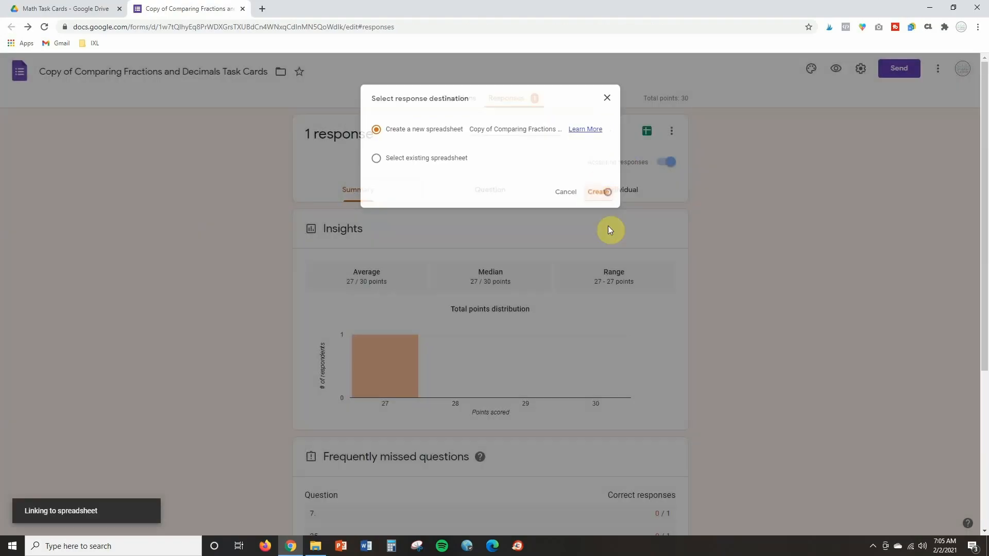
pyautogui.click(597, 191)
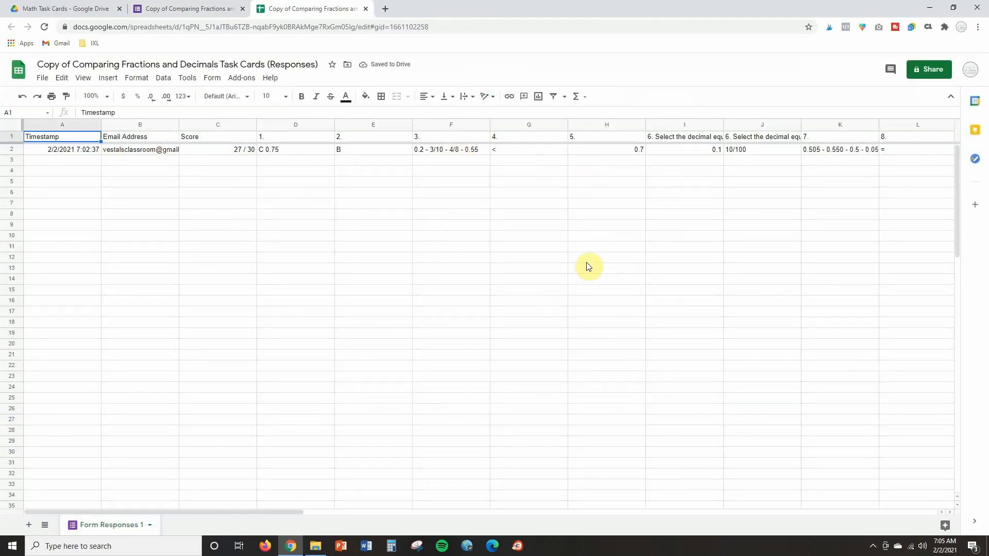
pyautogui.moveTo(571, 336)
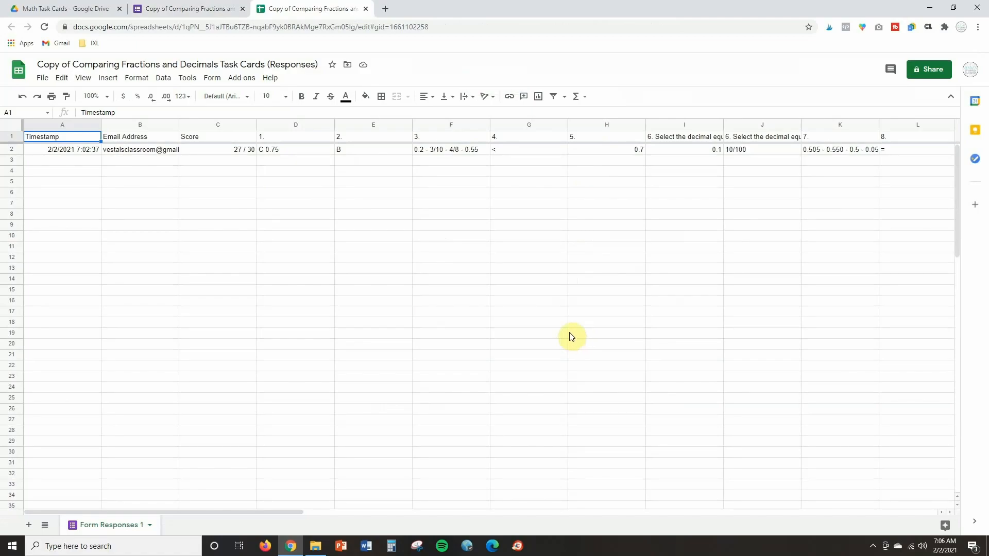
pyautogui.moveTo(566, 332)
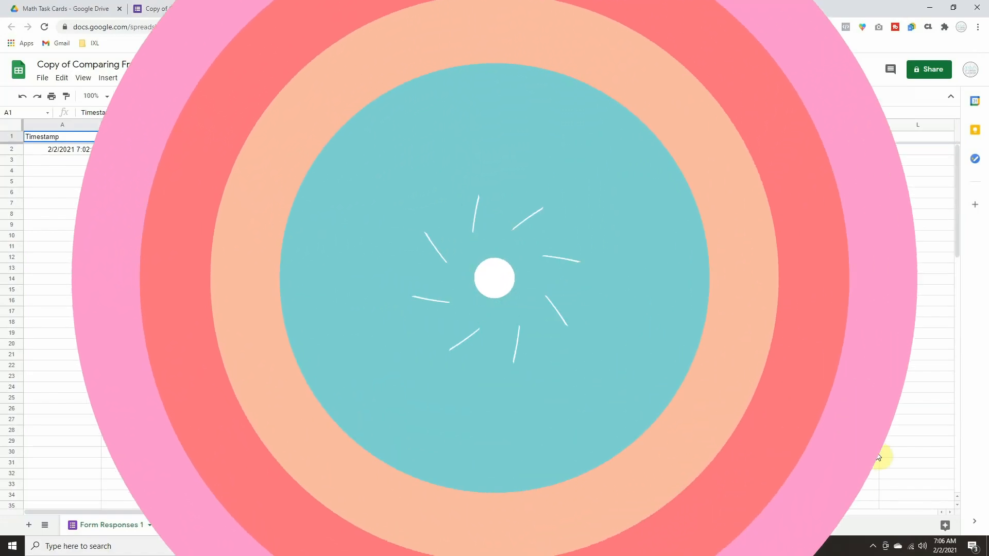
# Return from the spreadsheet tab to the form's Questions editor.
pyautogui.click(184, 8)
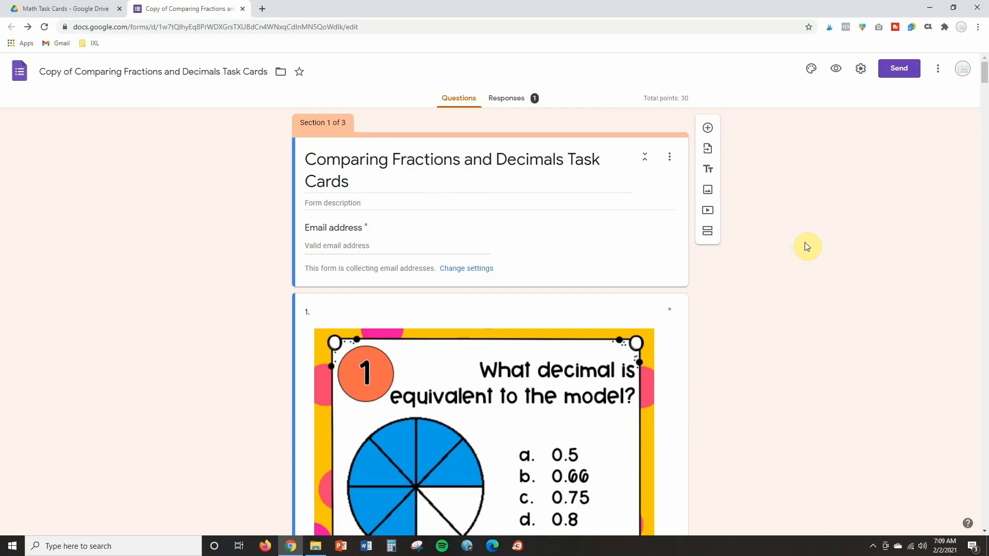
pyautogui.moveTo(829, 232)
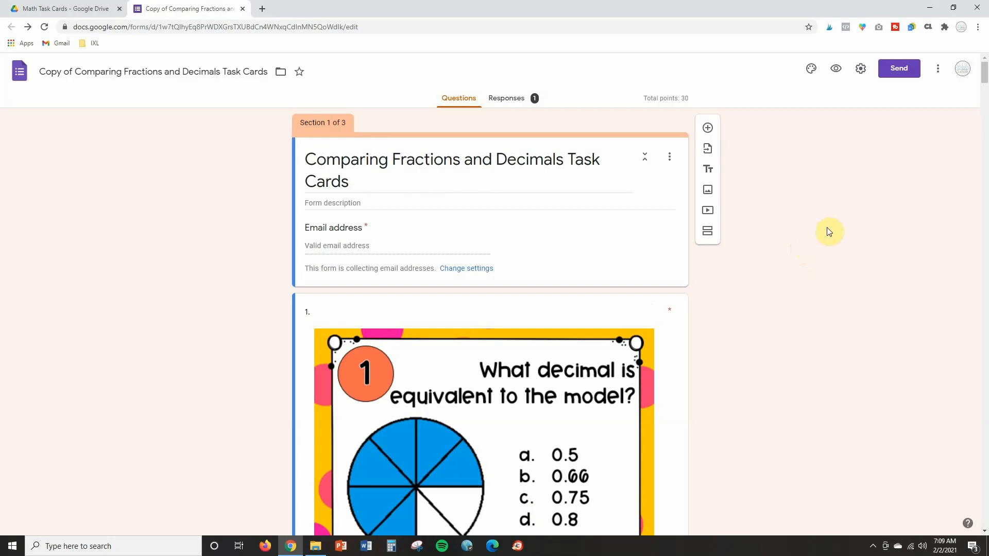
pyautogui.moveTo(906, 78)
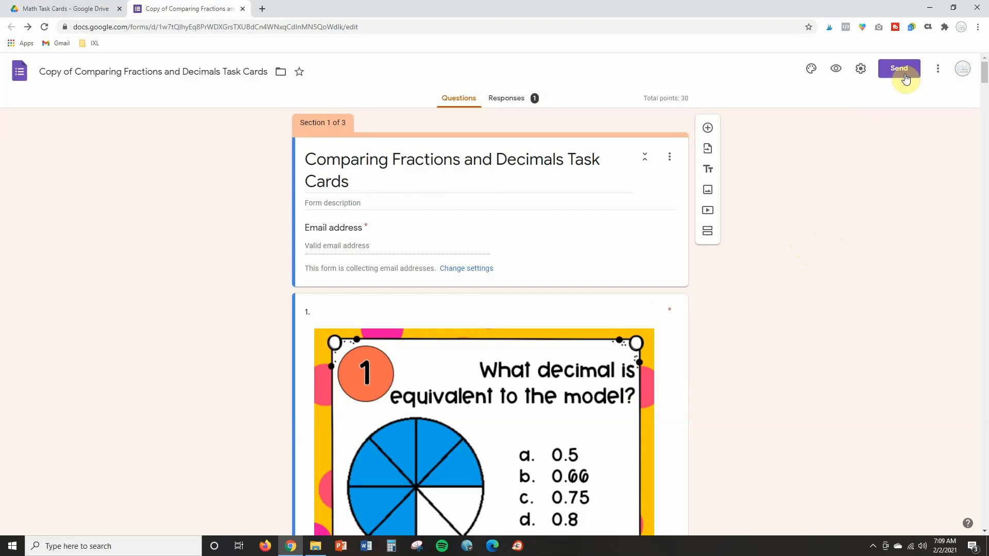
# In the Send form dialog, switch to link sharing and shorten the URL to a forms.gle link.
pyautogui.click(899, 68)
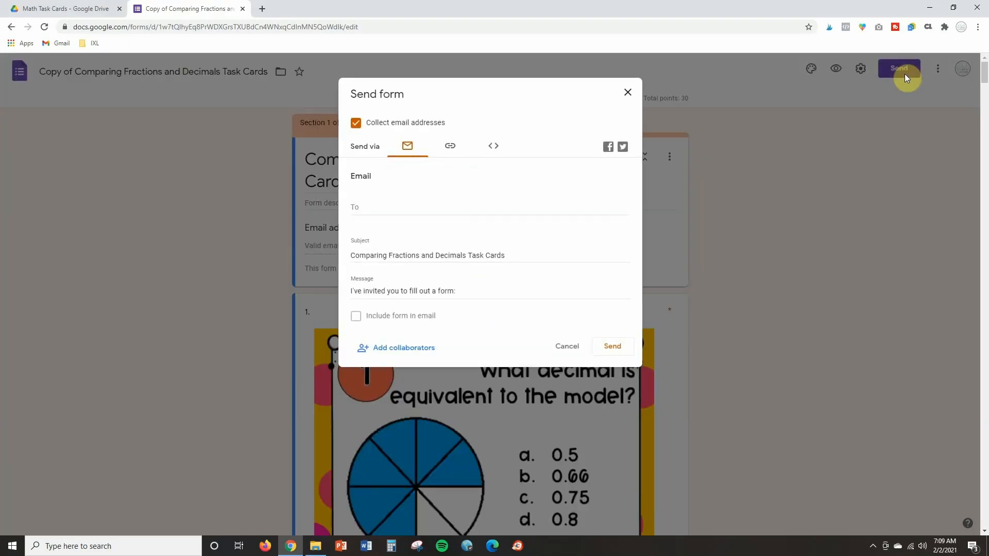
pyautogui.moveTo(420, 167)
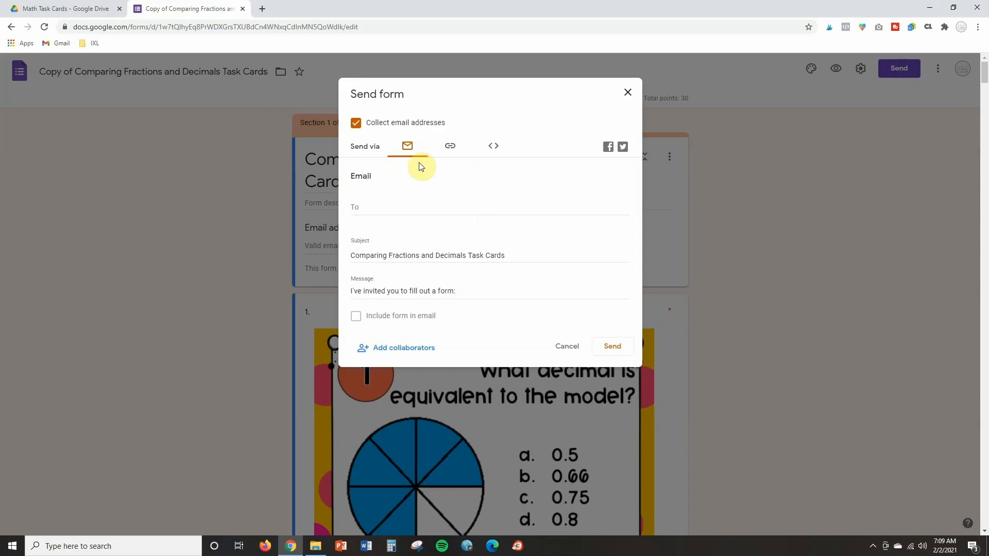
pyautogui.moveTo(407, 146)
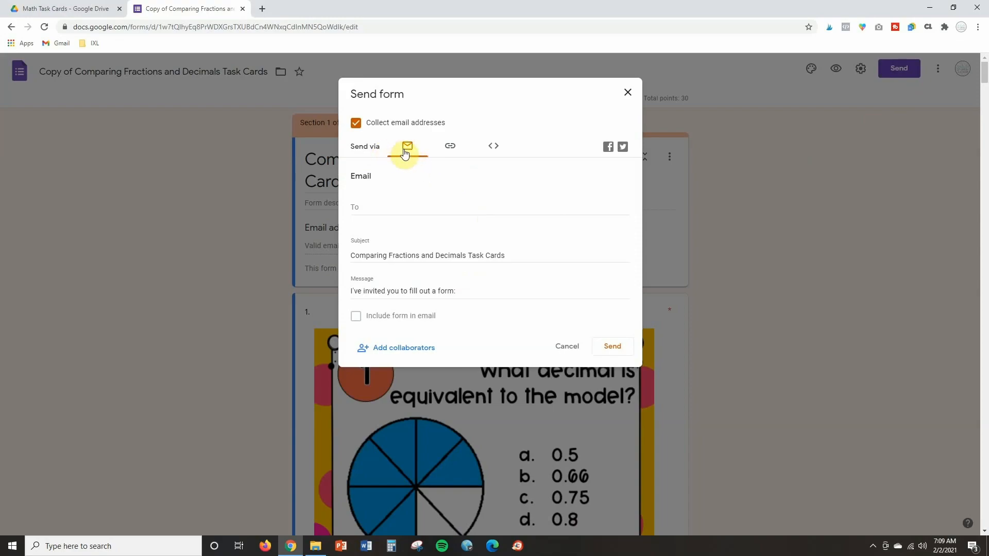
pyautogui.click(373, 206)
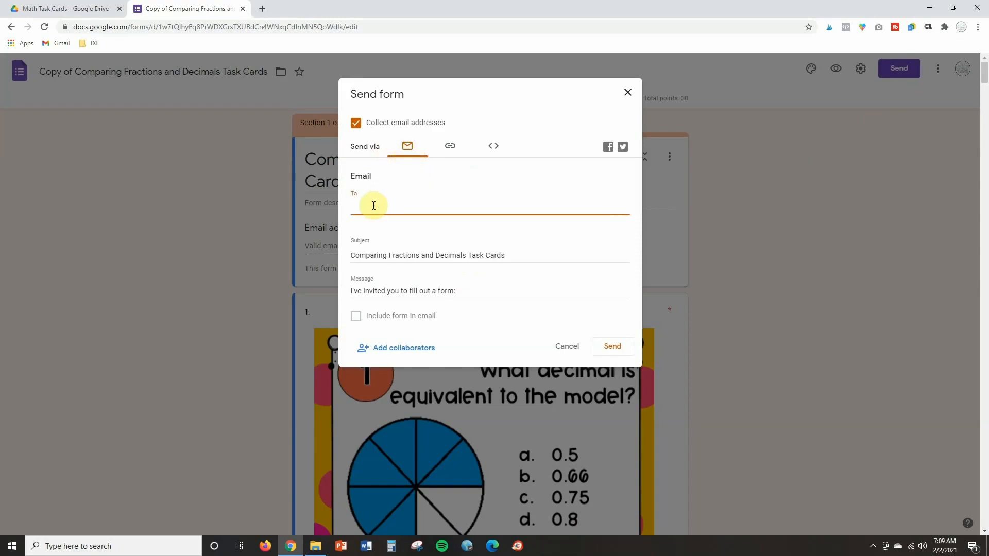
pyautogui.moveTo(406, 219)
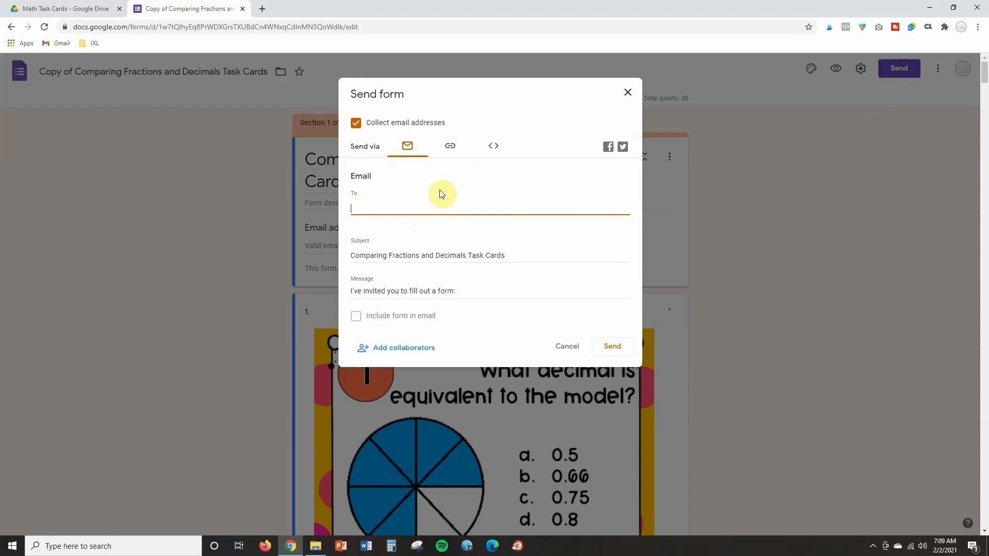
pyautogui.click(450, 145)
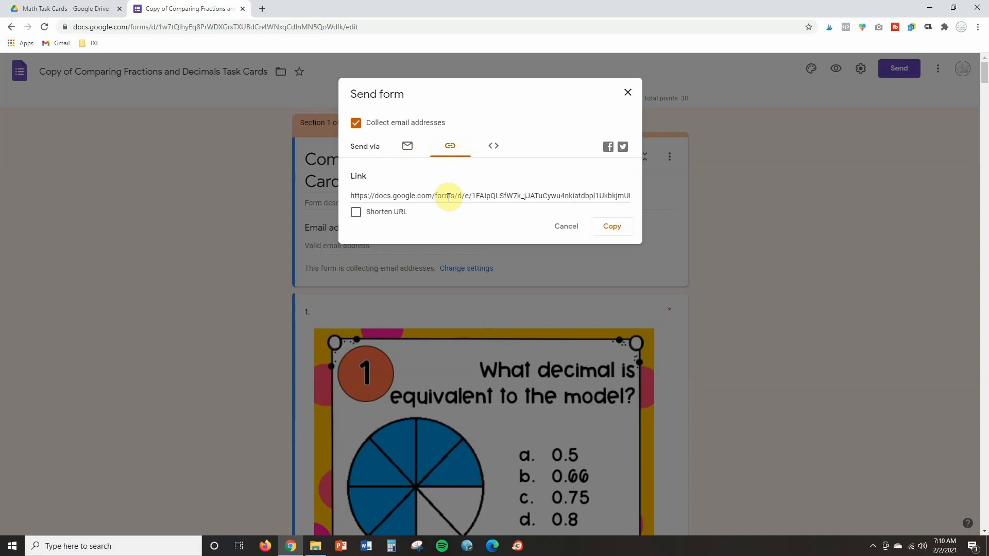
pyautogui.moveTo(547, 195)
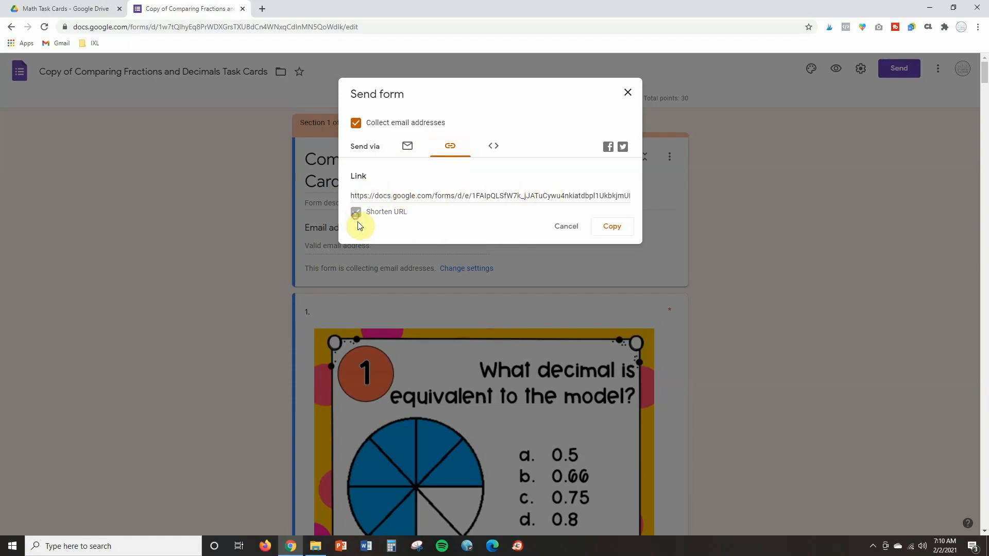
pyautogui.click(356, 211)
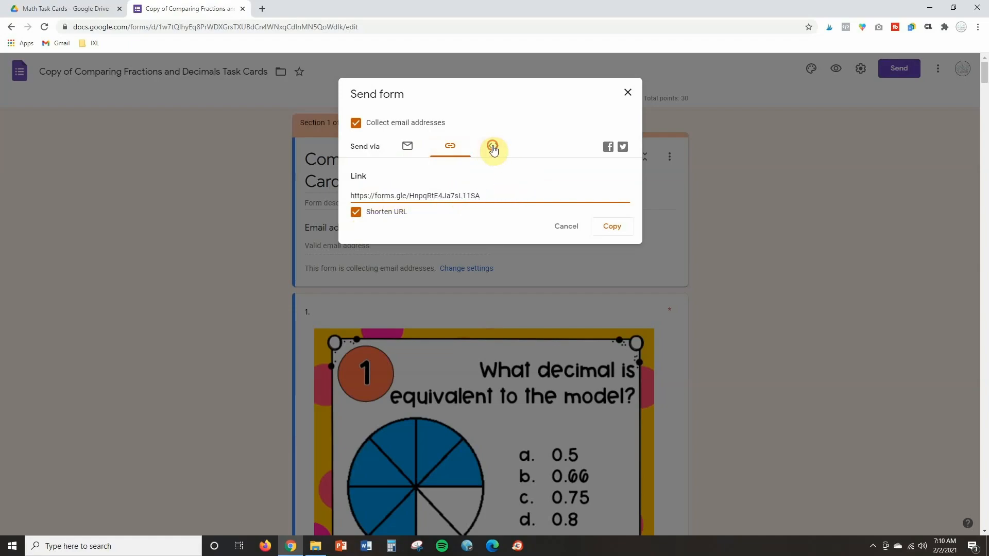
# Show the form's iframe embed code sized 640 by 17403 pixels.
pyautogui.click(493, 145)
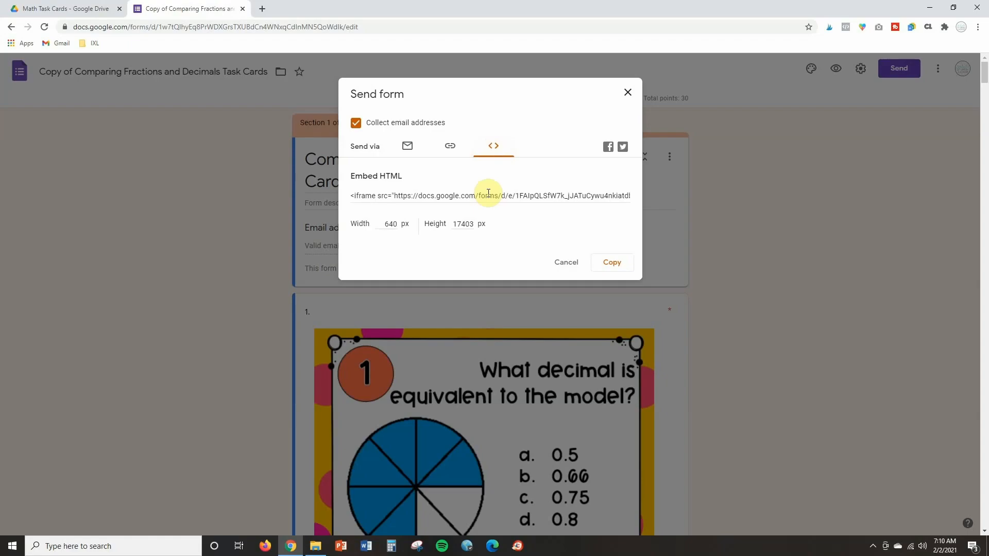
pyautogui.moveTo(607, 147)
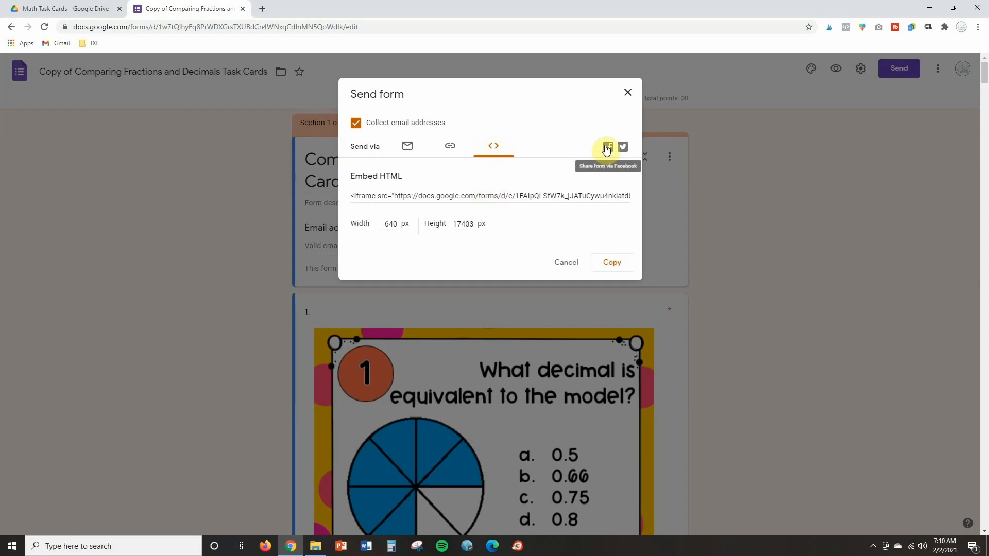
pyautogui.moveTo(609, 148)
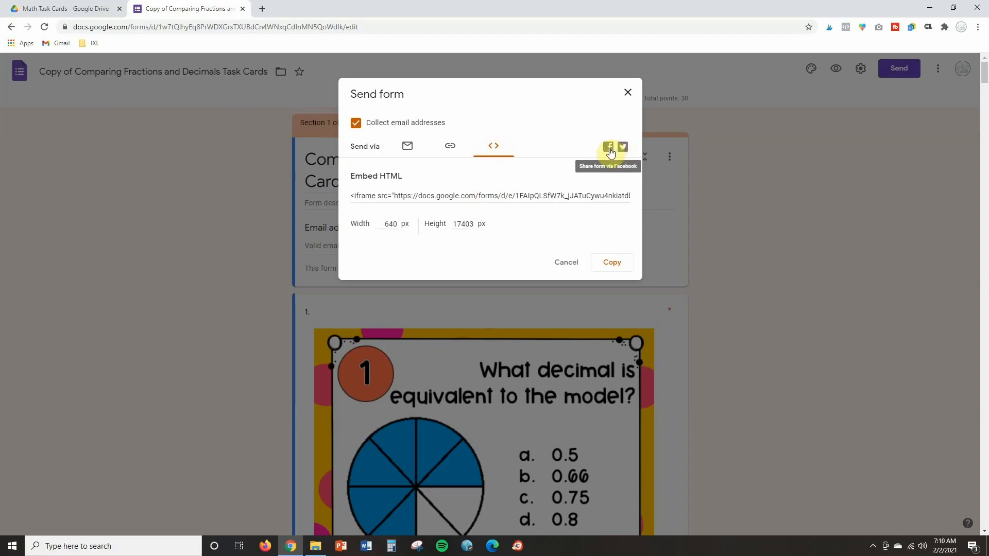
pyautogui.moveTo(597, 169)
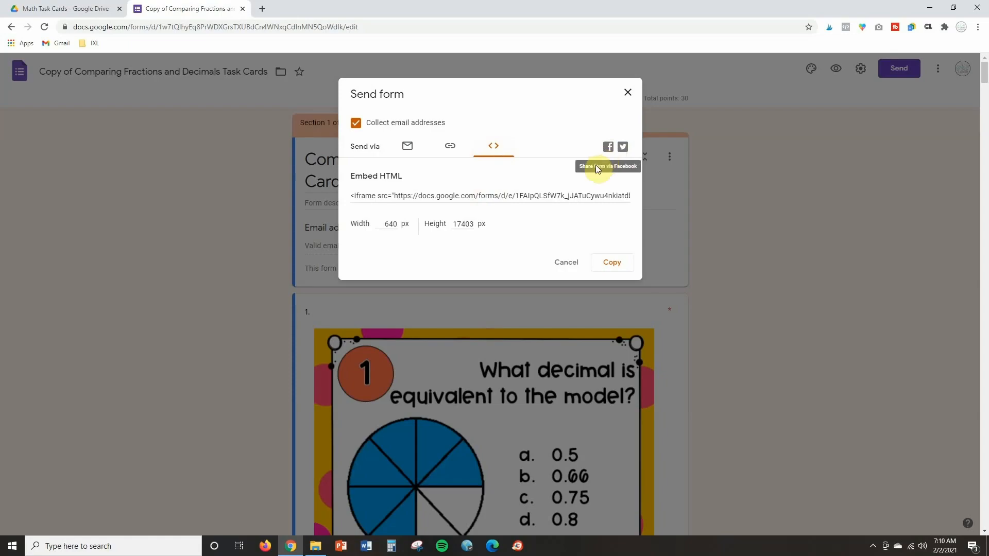
pyautogui.moveTo(491, 218)
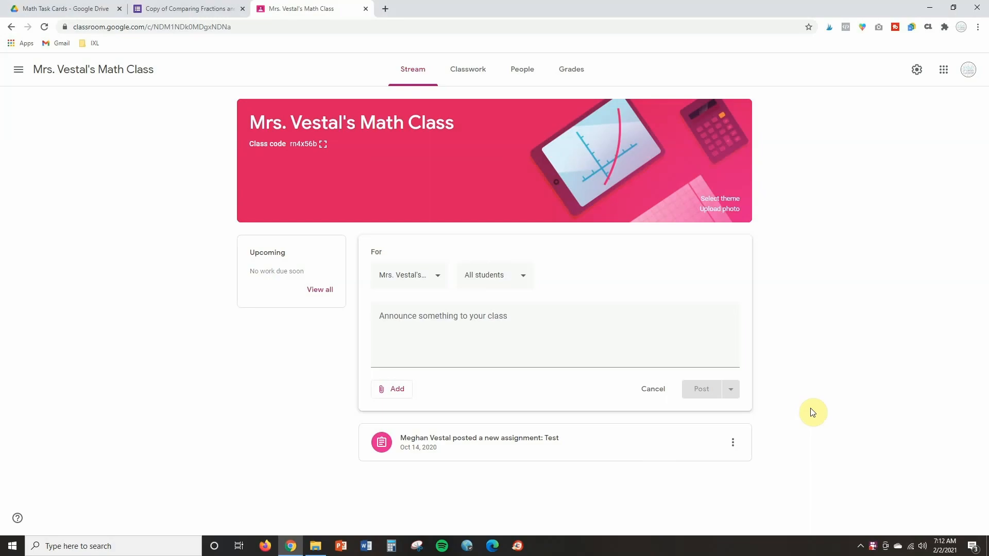
pyautogui.moveTo(818, 400)
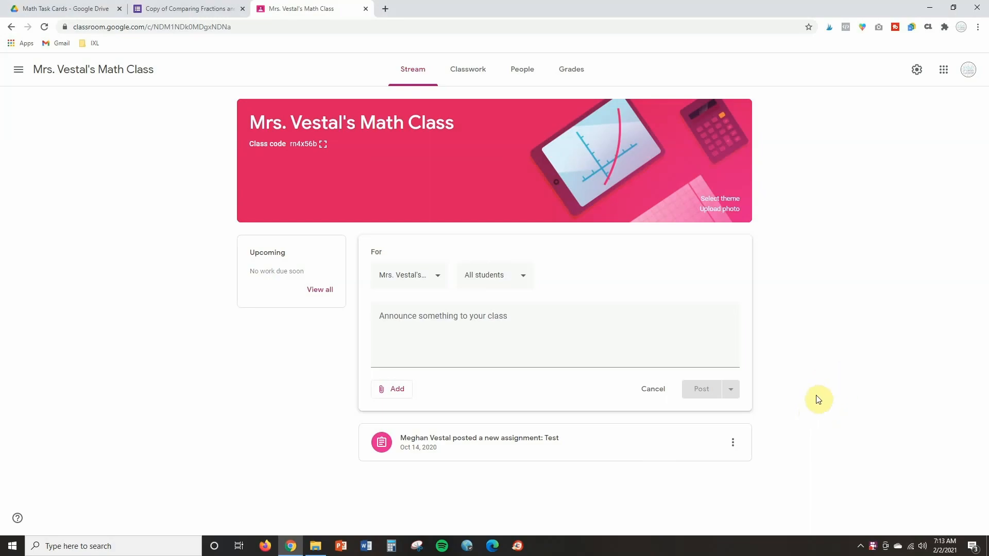
pyautogui.moveTo(586, 251)
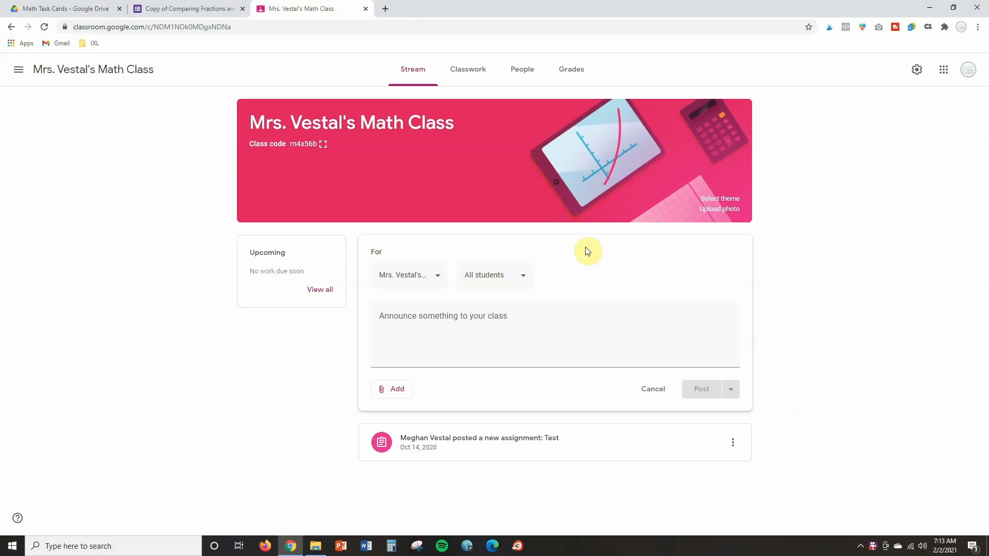
pyautogui.moveTo(467, 69)
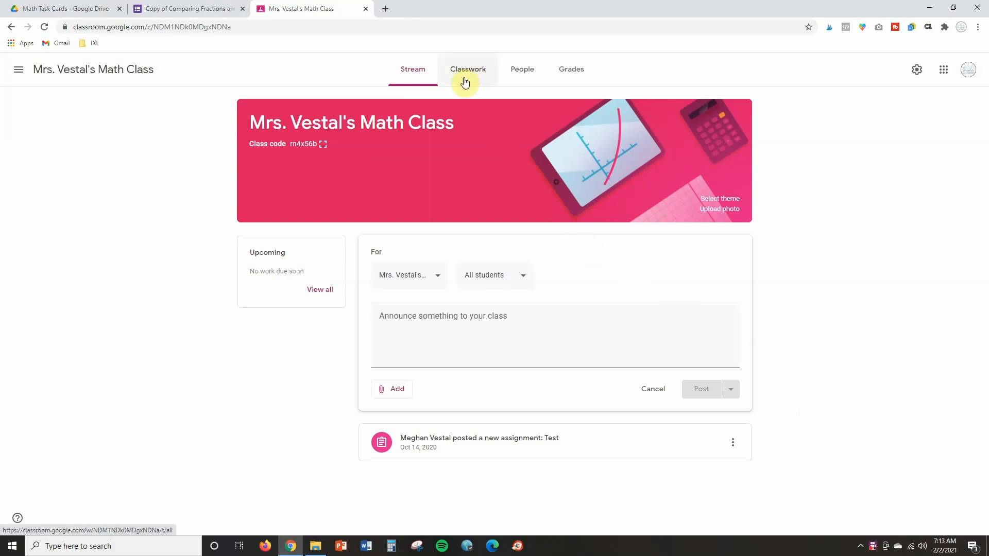
# Create a Classwork assignment titled 'Comparing Fractions and Decimals Task Cards'.
pyautogui.click(468, 69)
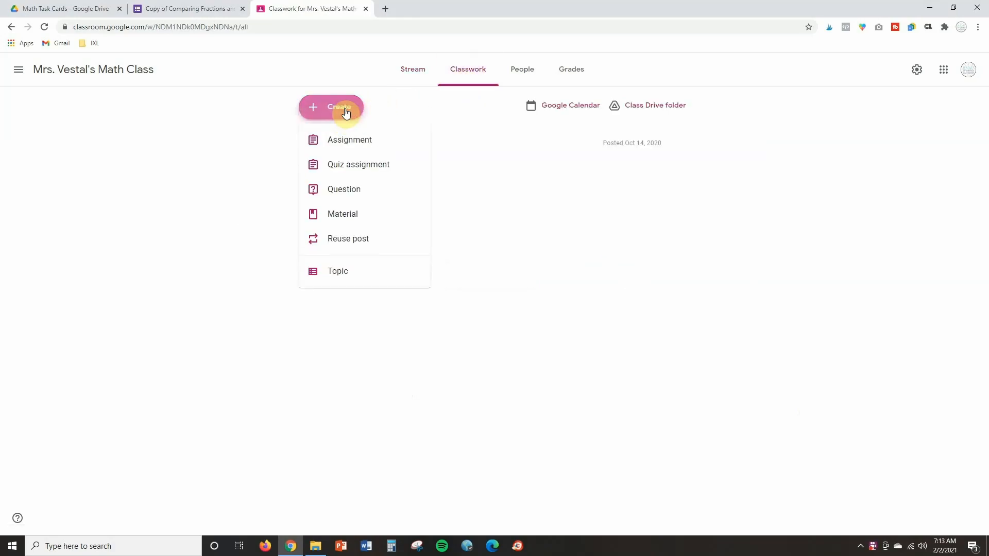
pyautogui.moveTo(375, 205)
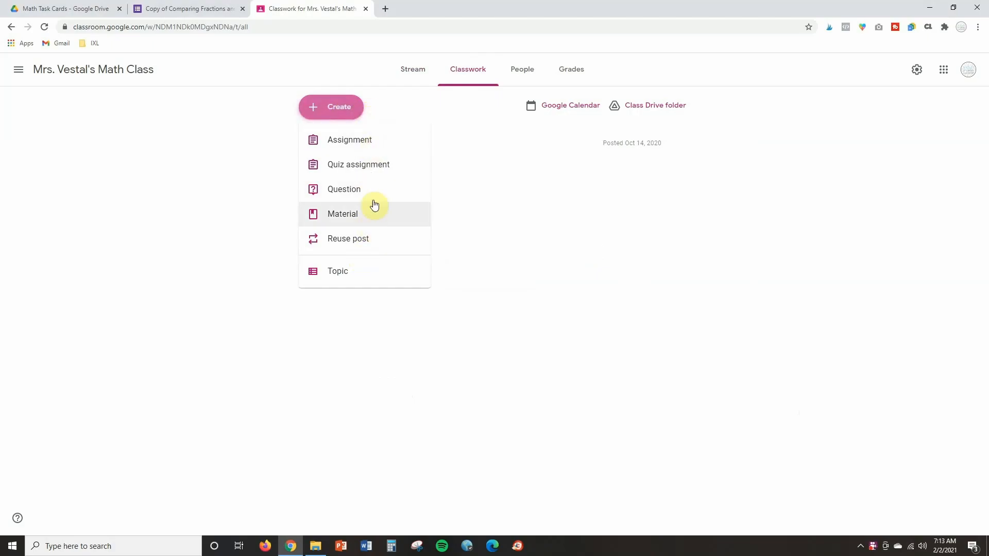
pyautogui.moveTo(374, 139)
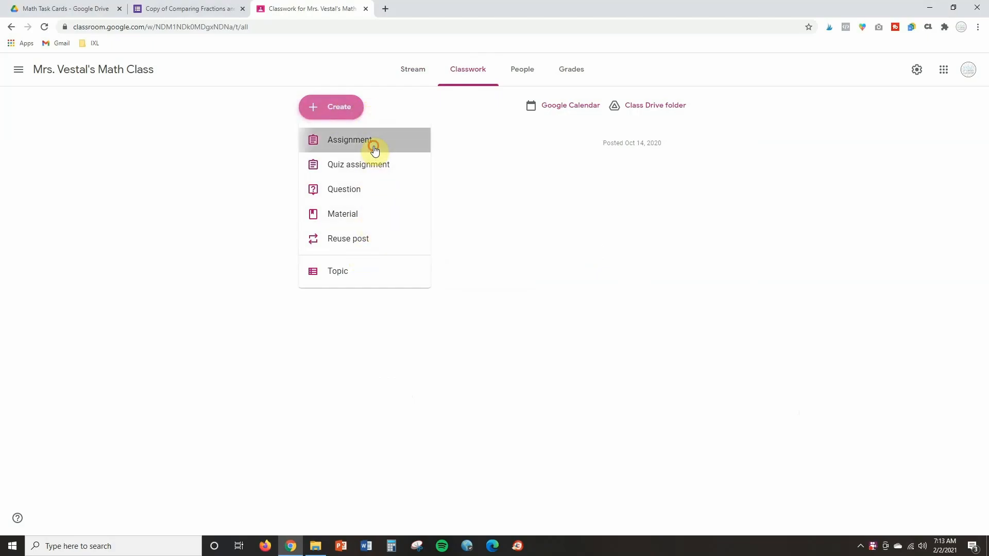
pyautogui.click(350, 139)
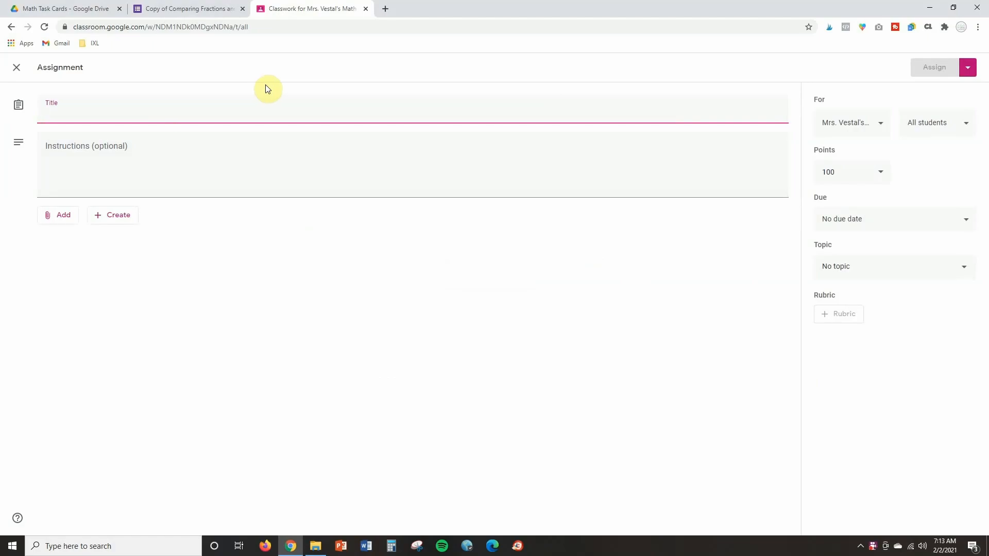
pyautogui.write('Comparing a')
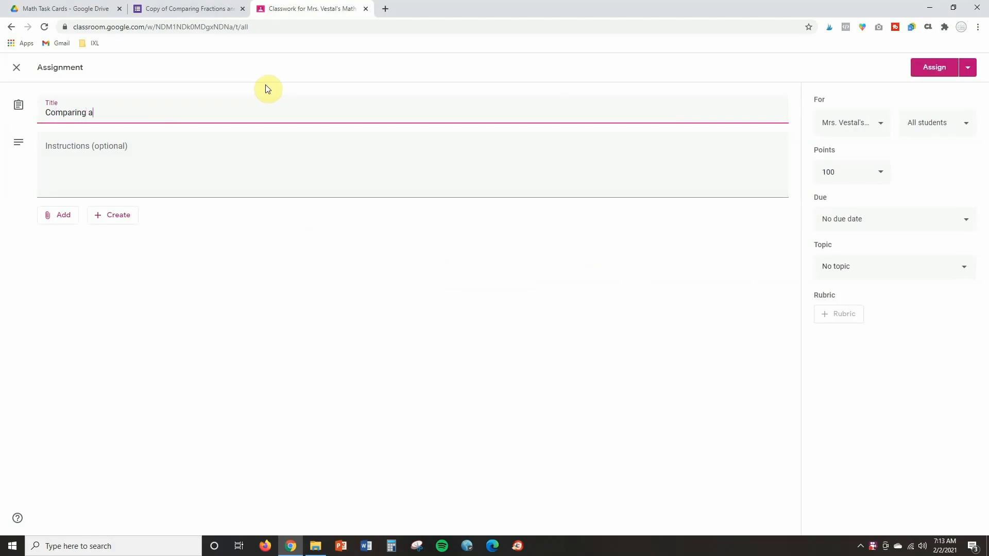
pyautogui.write('Fractions')
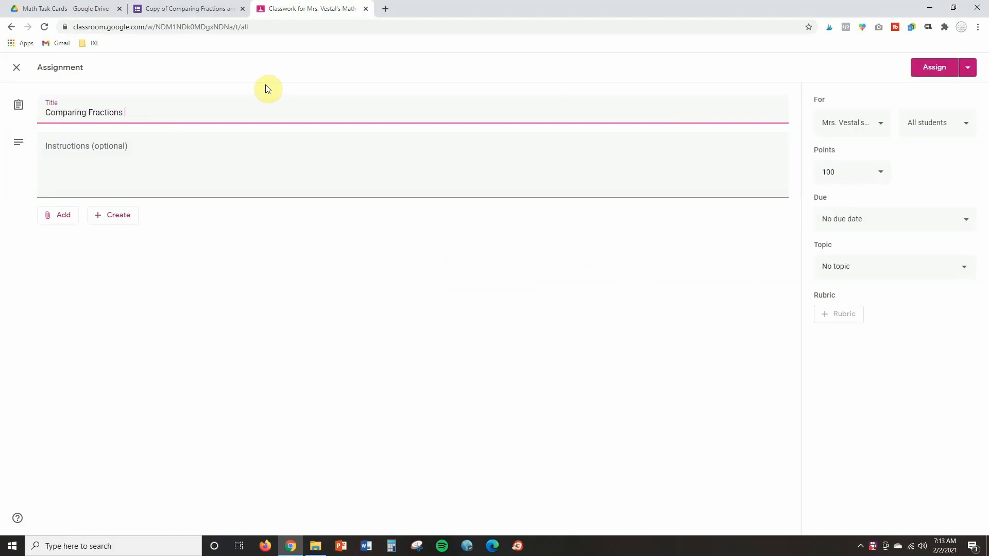
pyautogui.write('and Decimals Task Cards')
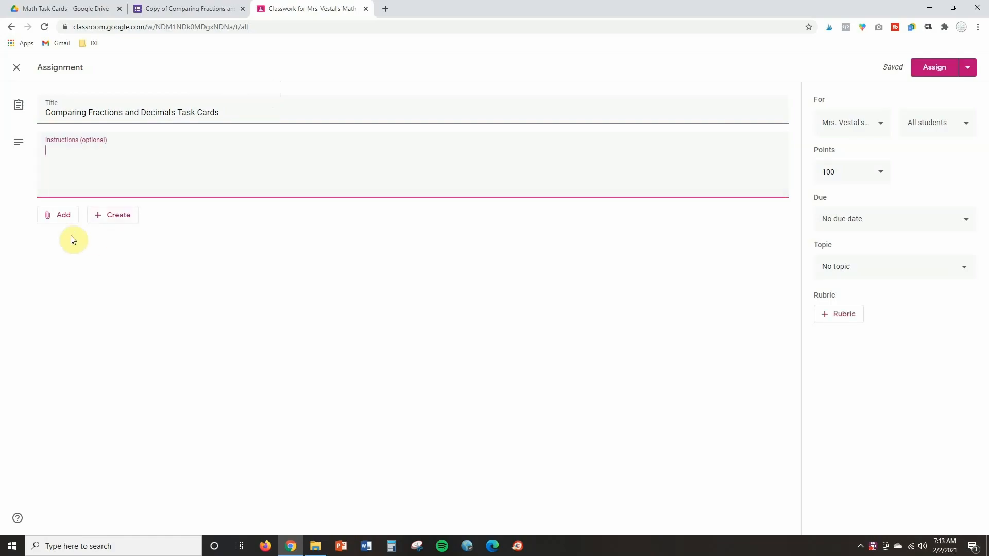
# Attach the 'Copy of Comparing Fractions and Decimals Task Cards' form from Google Drive.
pyautogui.click(57, 214)
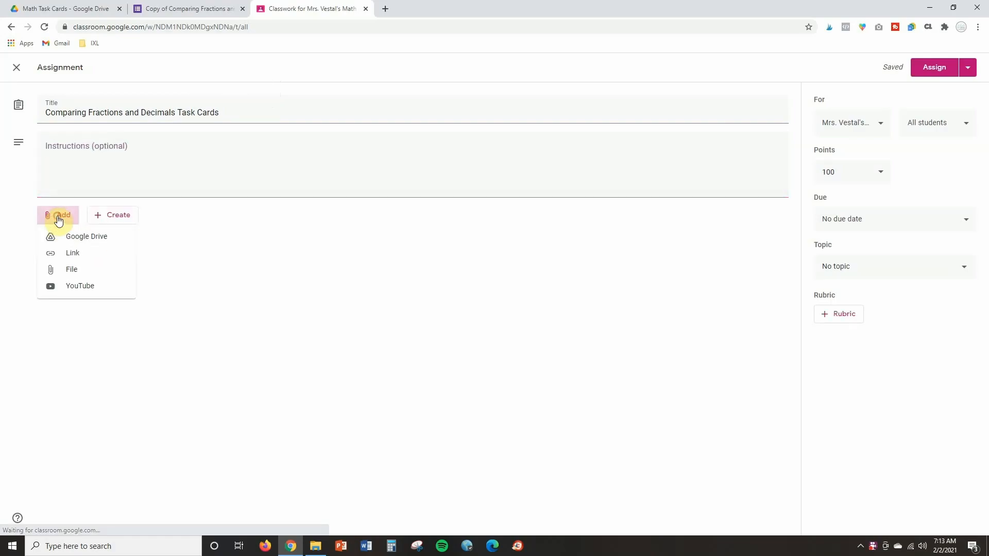
pyautogui.moveTo(86, 236)
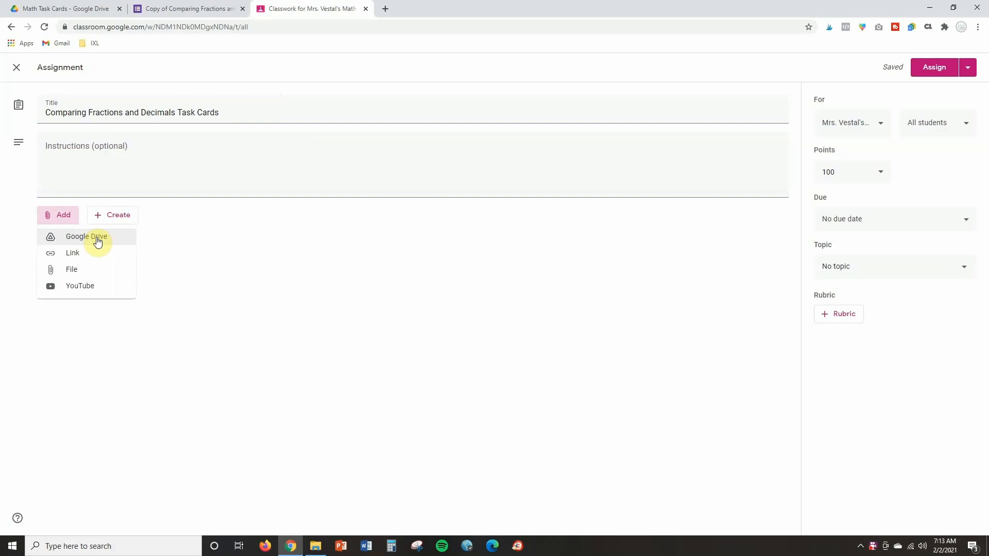
pyautogui.click(86, 236)
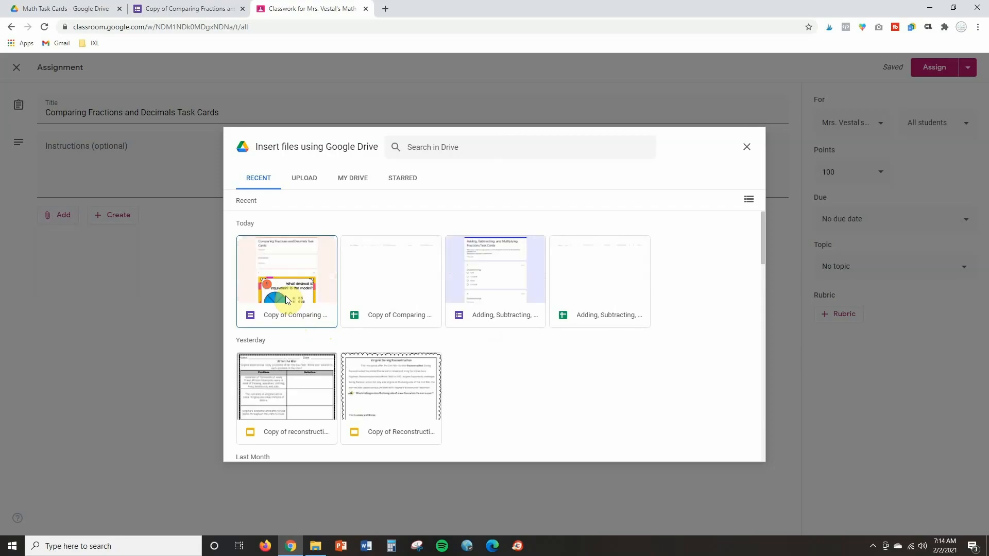
pyautogui.moveTo(434, 147)
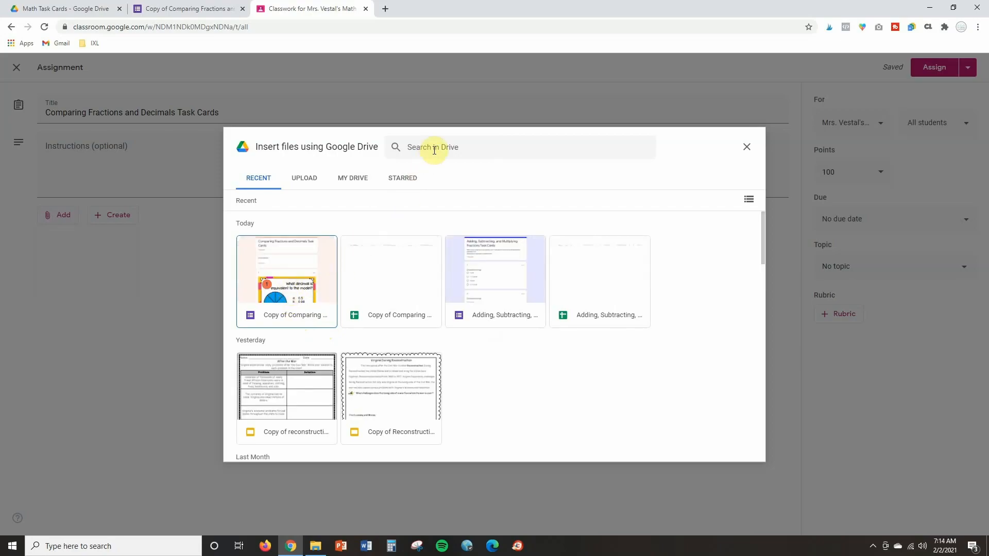
pyautogui.click(469, 147)
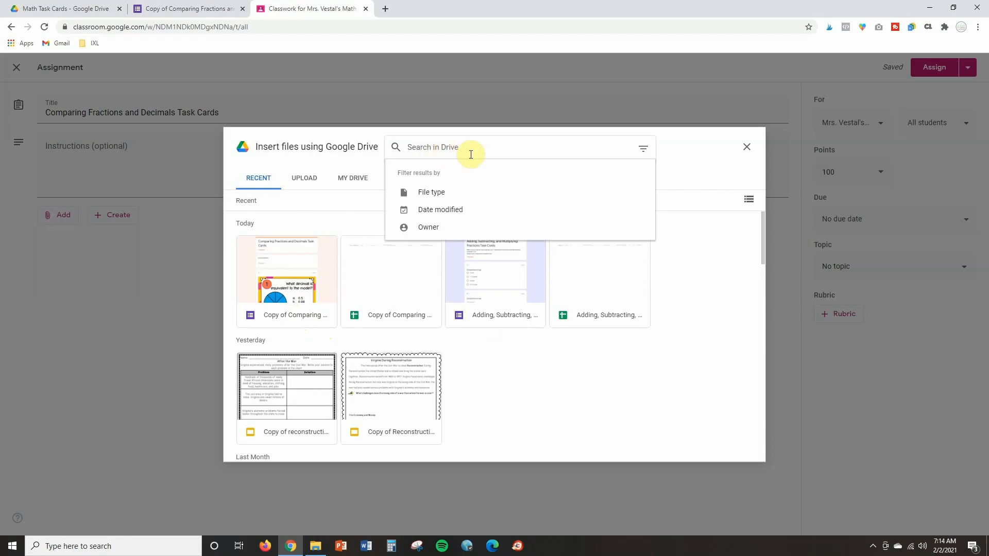
pyautogui.moveTo(490, 158)
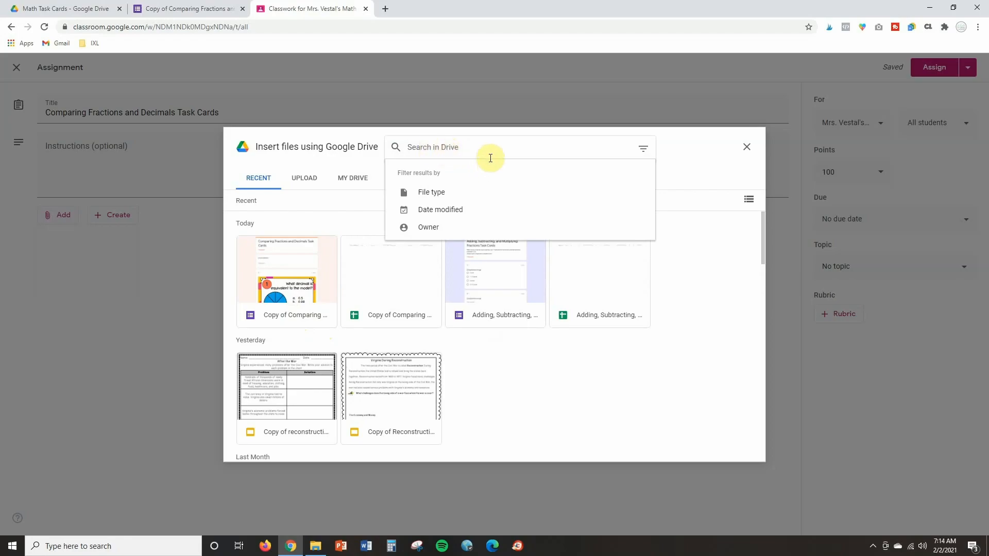
pyautogui.moveTo(568, 404)
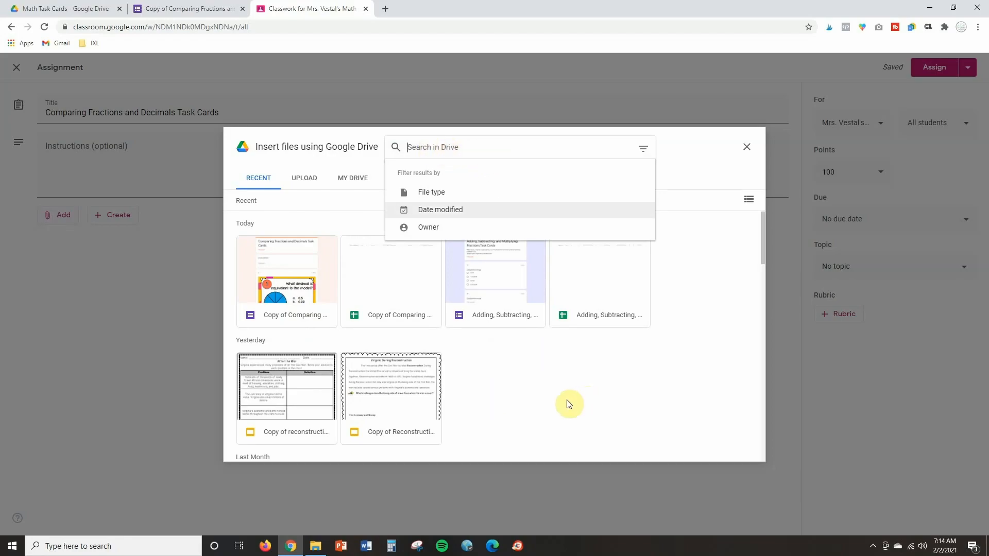
pyautogui.click(747, 147)
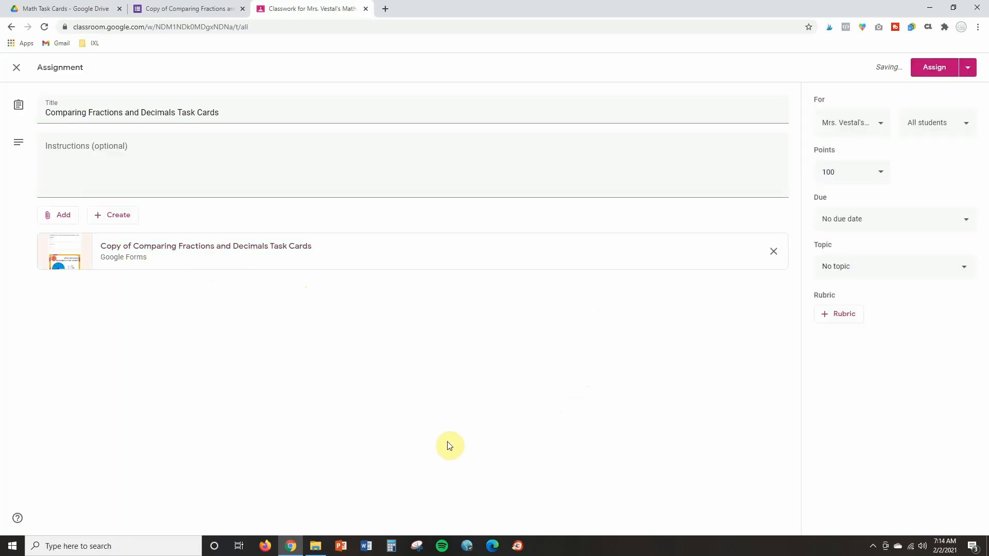
pyautogui.moveTo(872, 219)
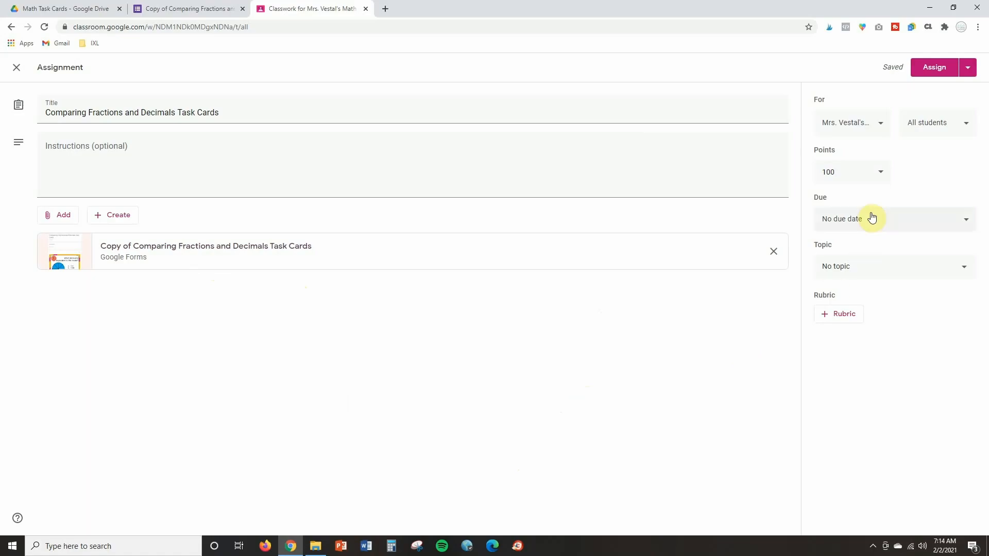
pyautogui.moveTo(884, 181)
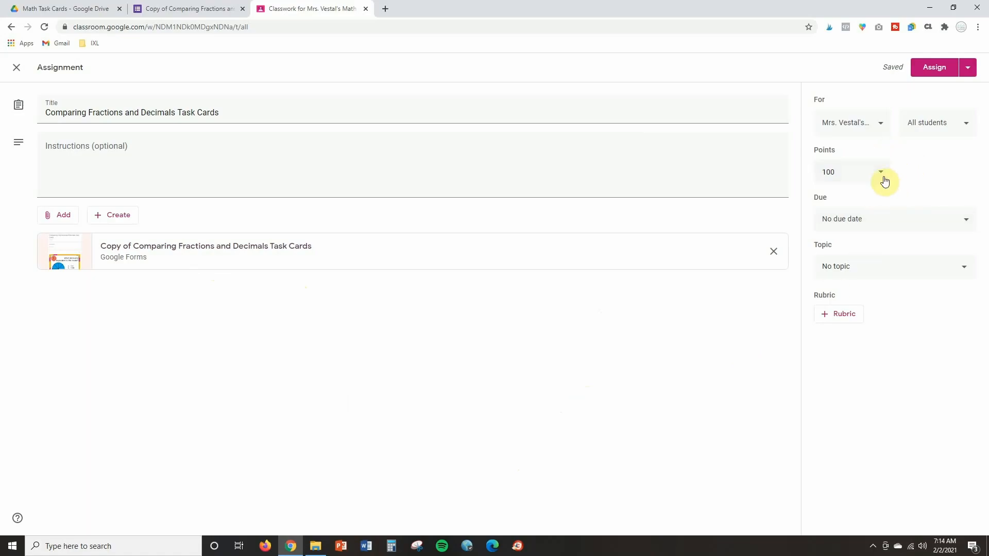
pyautogui.moveTo(951, 132)
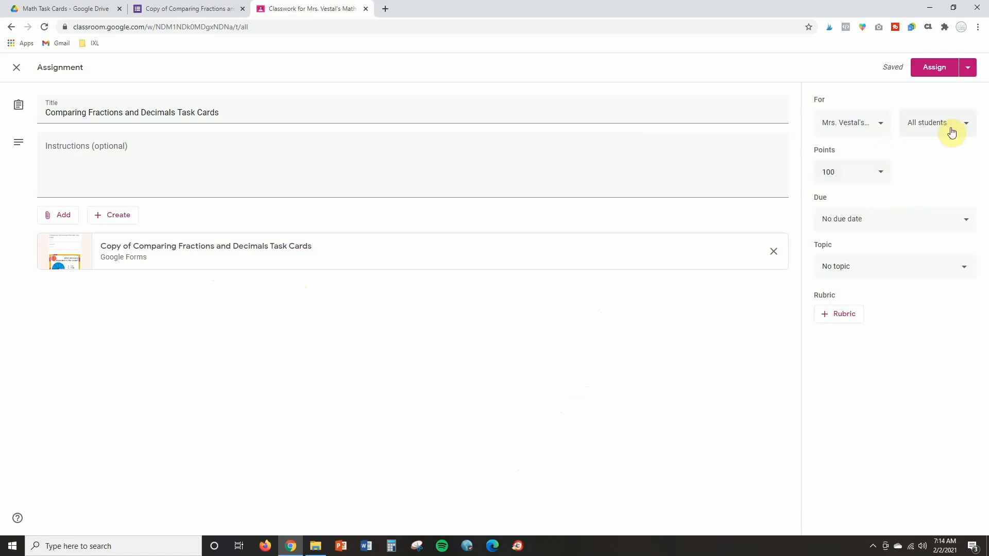
pyautogui.moveTo(888, 242)
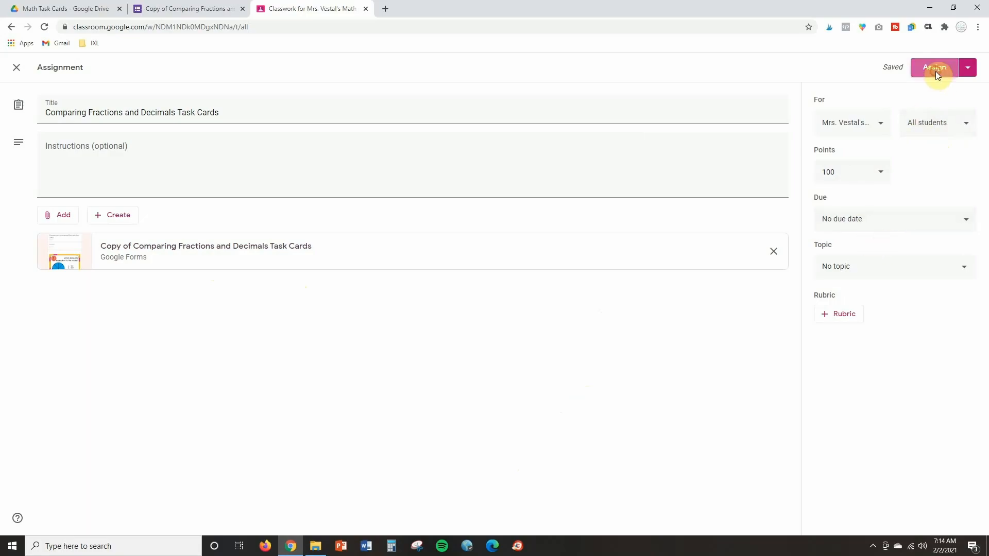
# Assign the task-card assignment to the whole class.
pyautogui.click(935, 68)
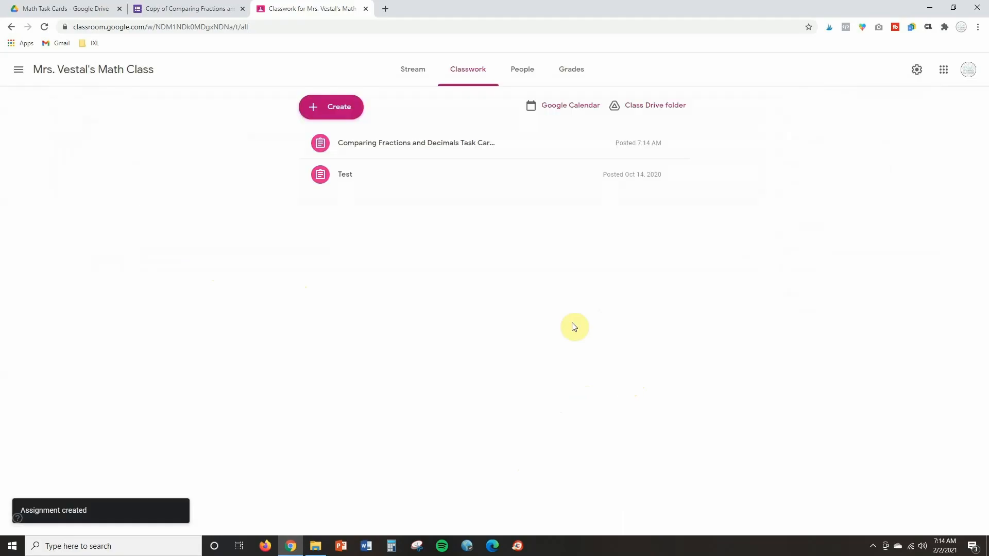
pyautogui.moveTo(453, 142)
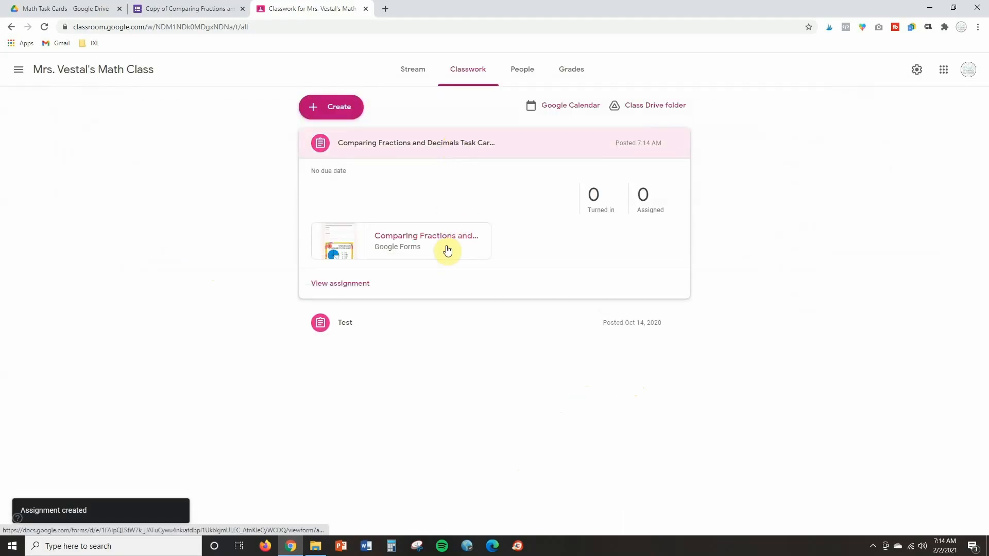
pyautogui.moveTo(446, 250)
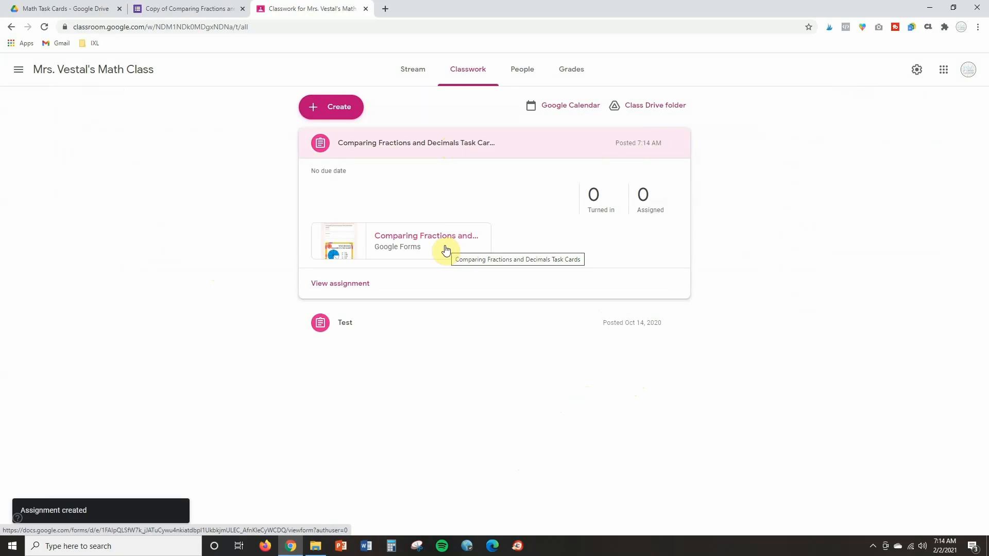
pyautogui.moveTo(467, 87)
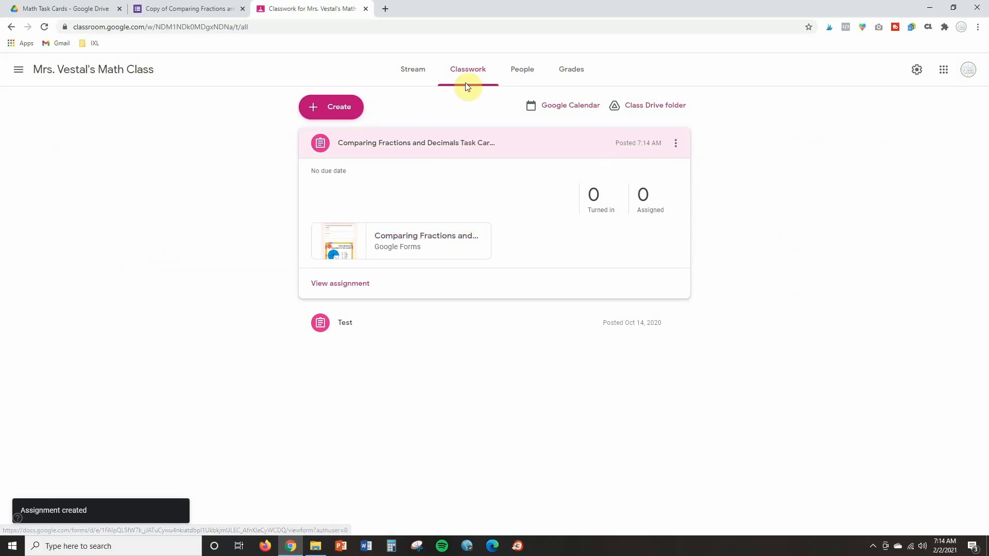
pyautogui.moveTo(412, 75)
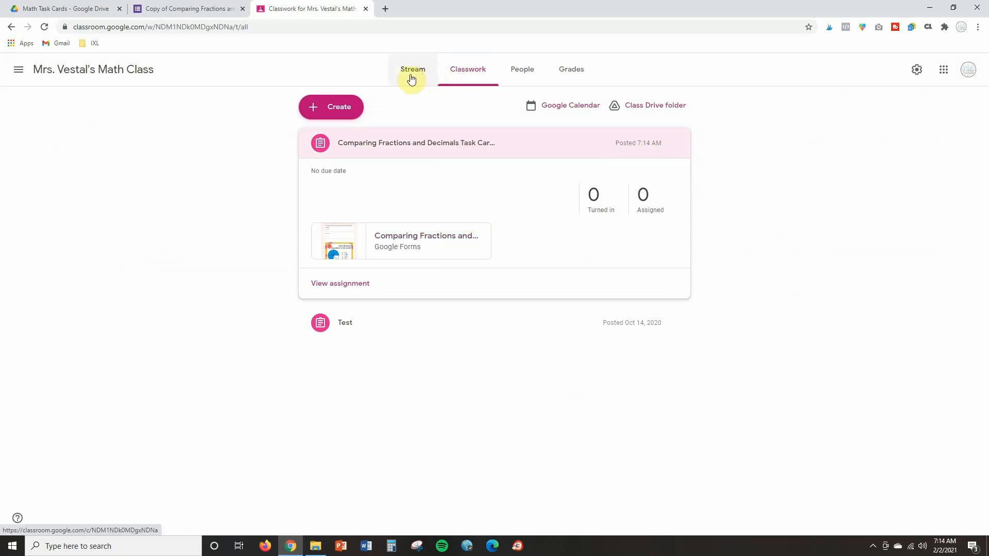
# On the Stream page, bring up the announcement's Drive picker and close it without attaching.
pyautogui.click(412, 69)
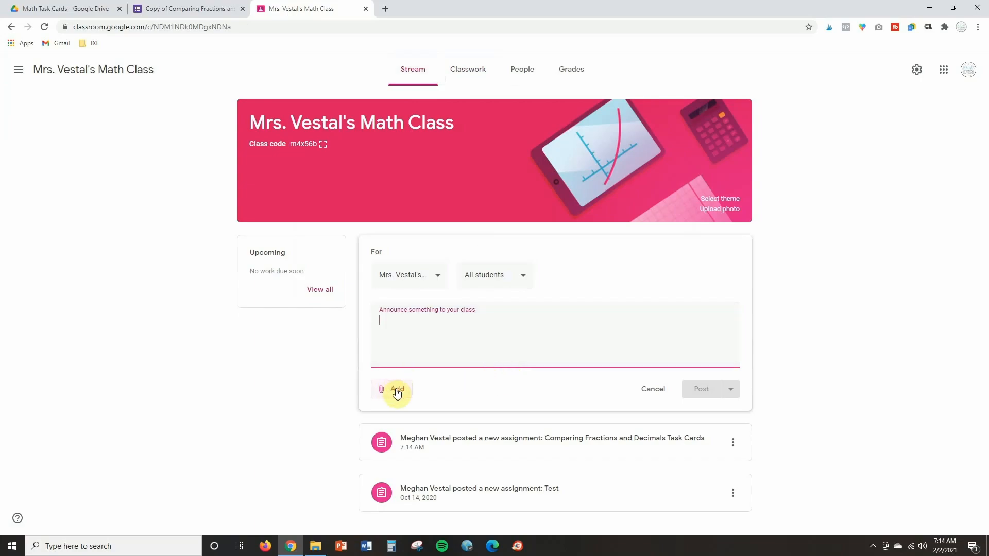
pyautogui.click(392, 389)
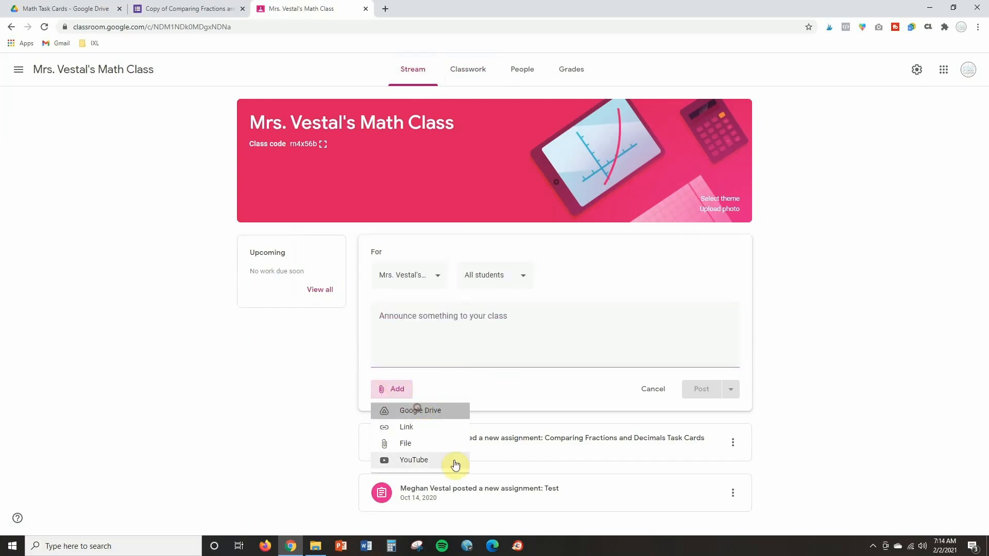
pyautogui.click(421, 411)
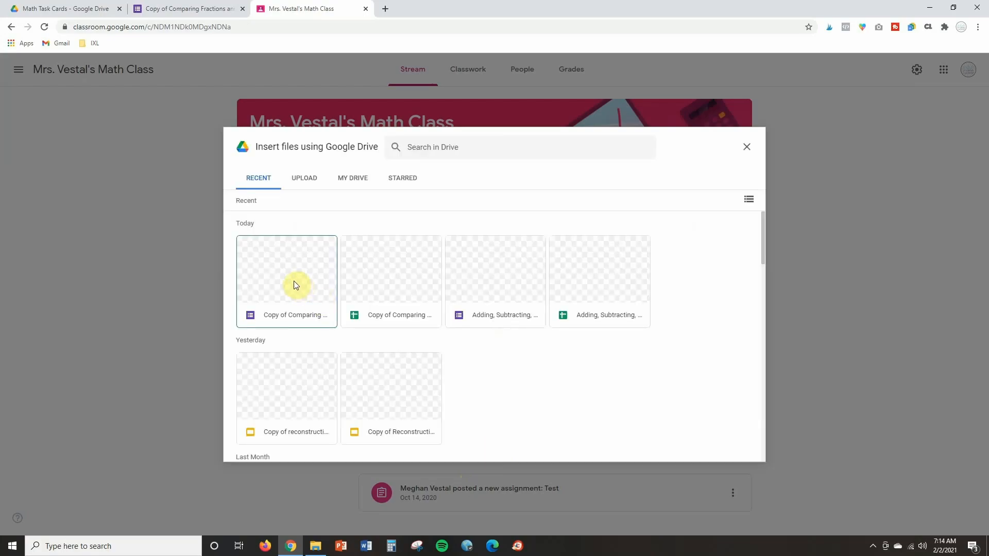
pyautogui.click(746, 146)
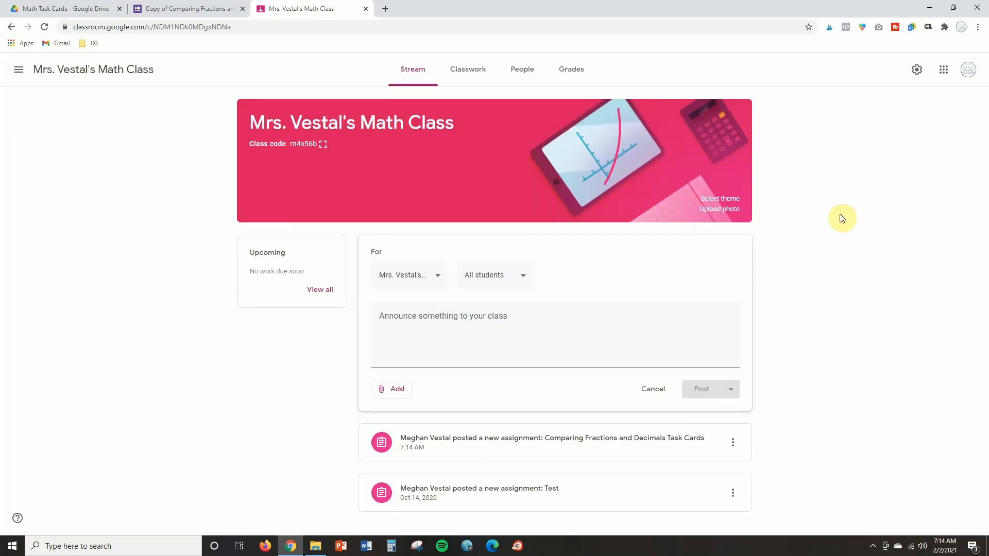